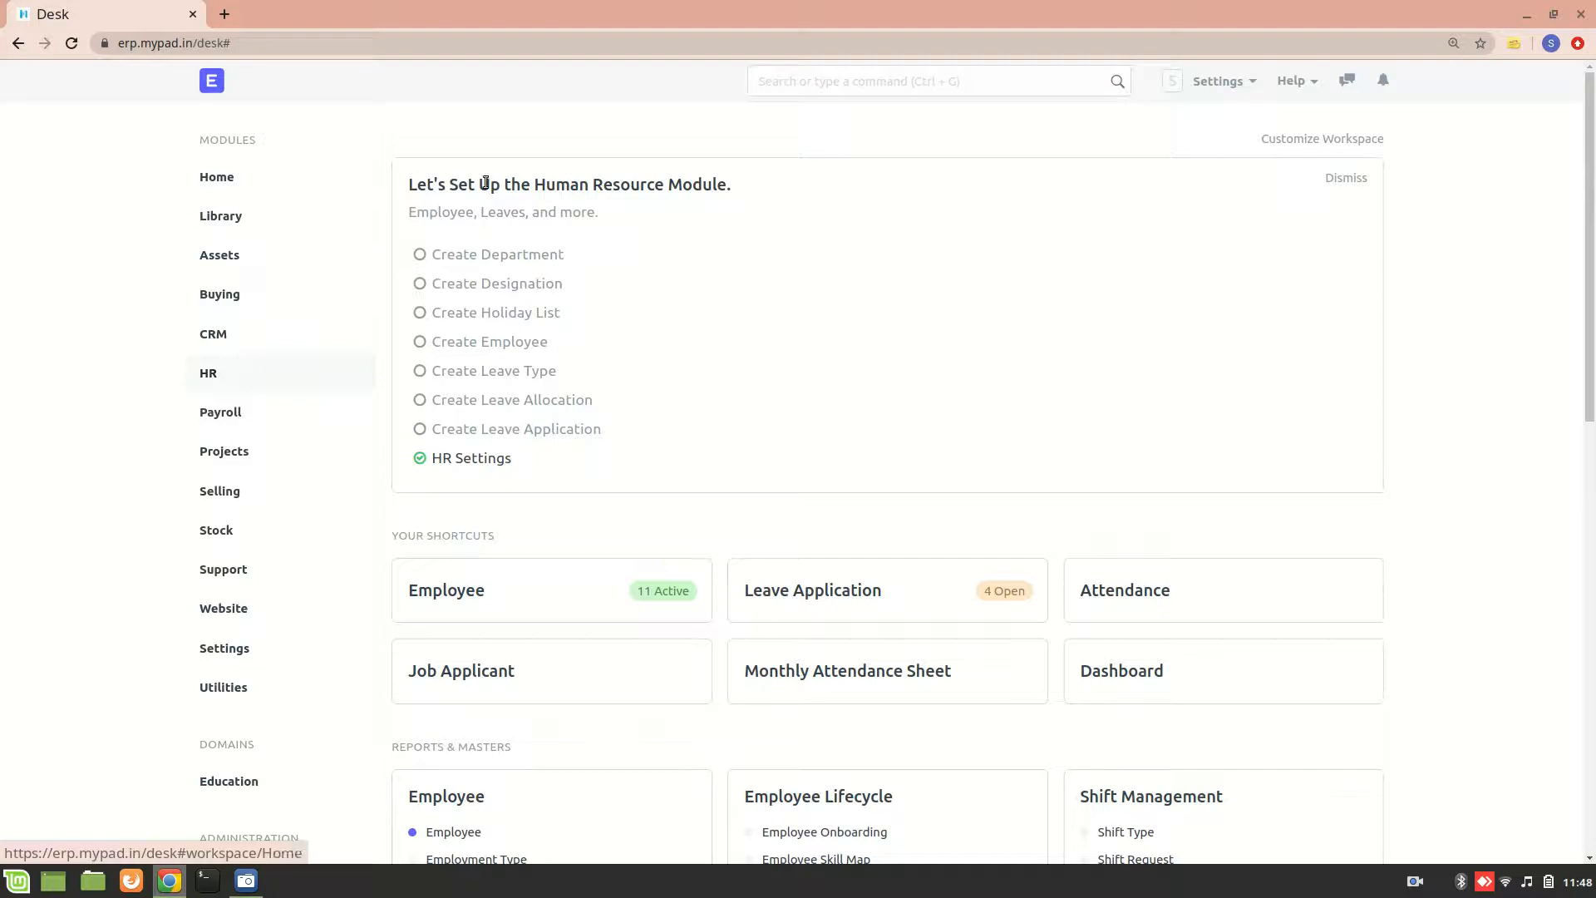
# Step: Search 'letter' in the awesome bar and open the Letter Head List
pyautogui.click(937, 81)
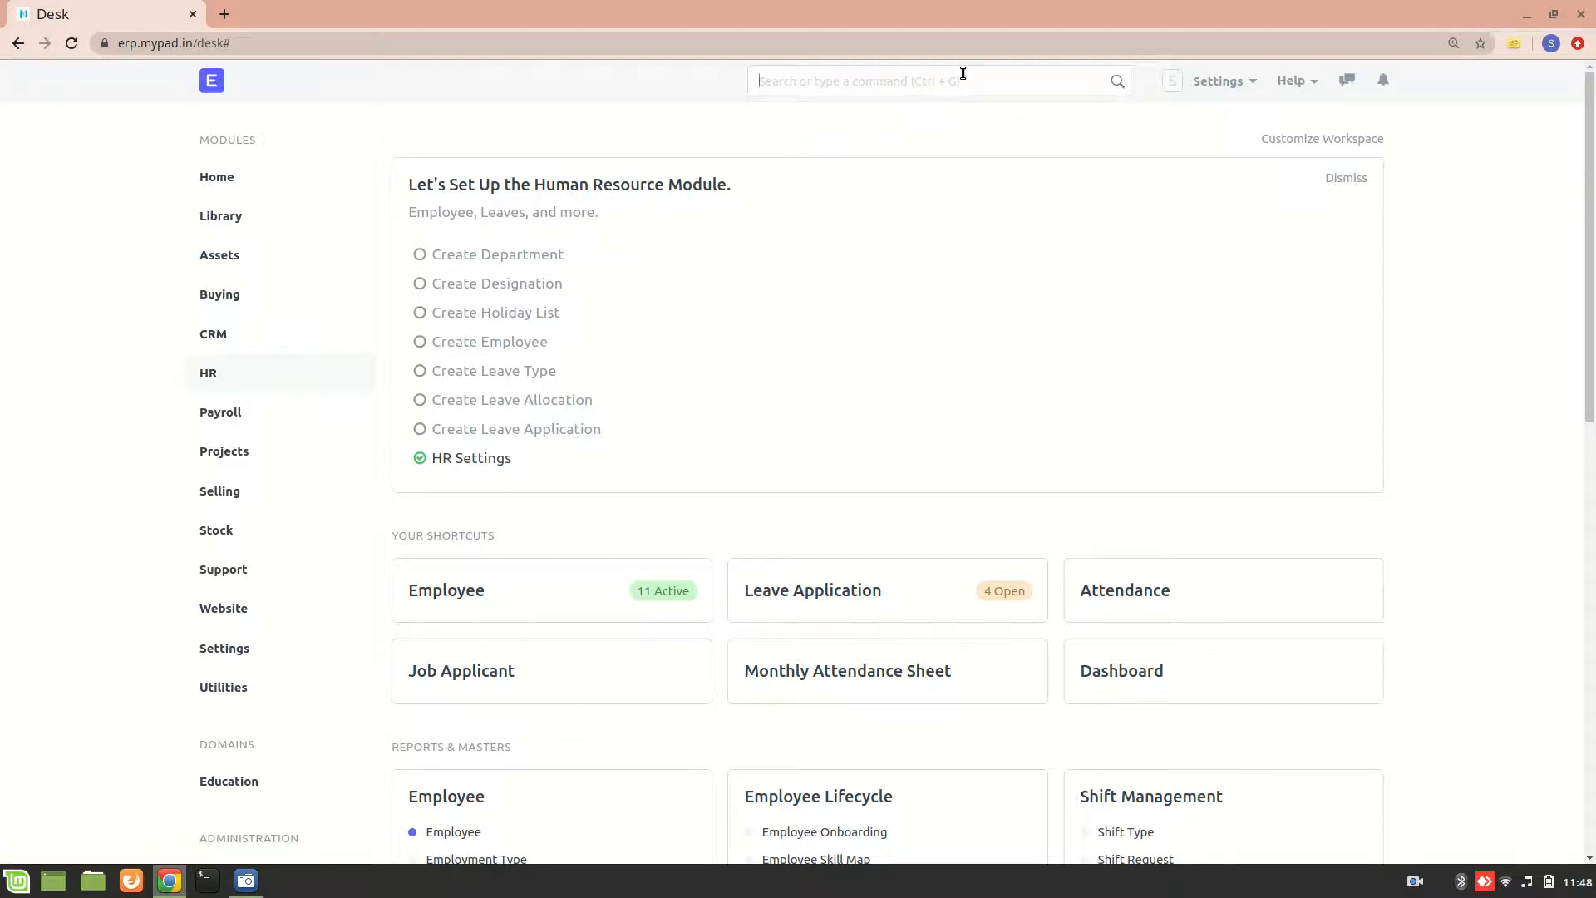
pyautogui.write('letter')
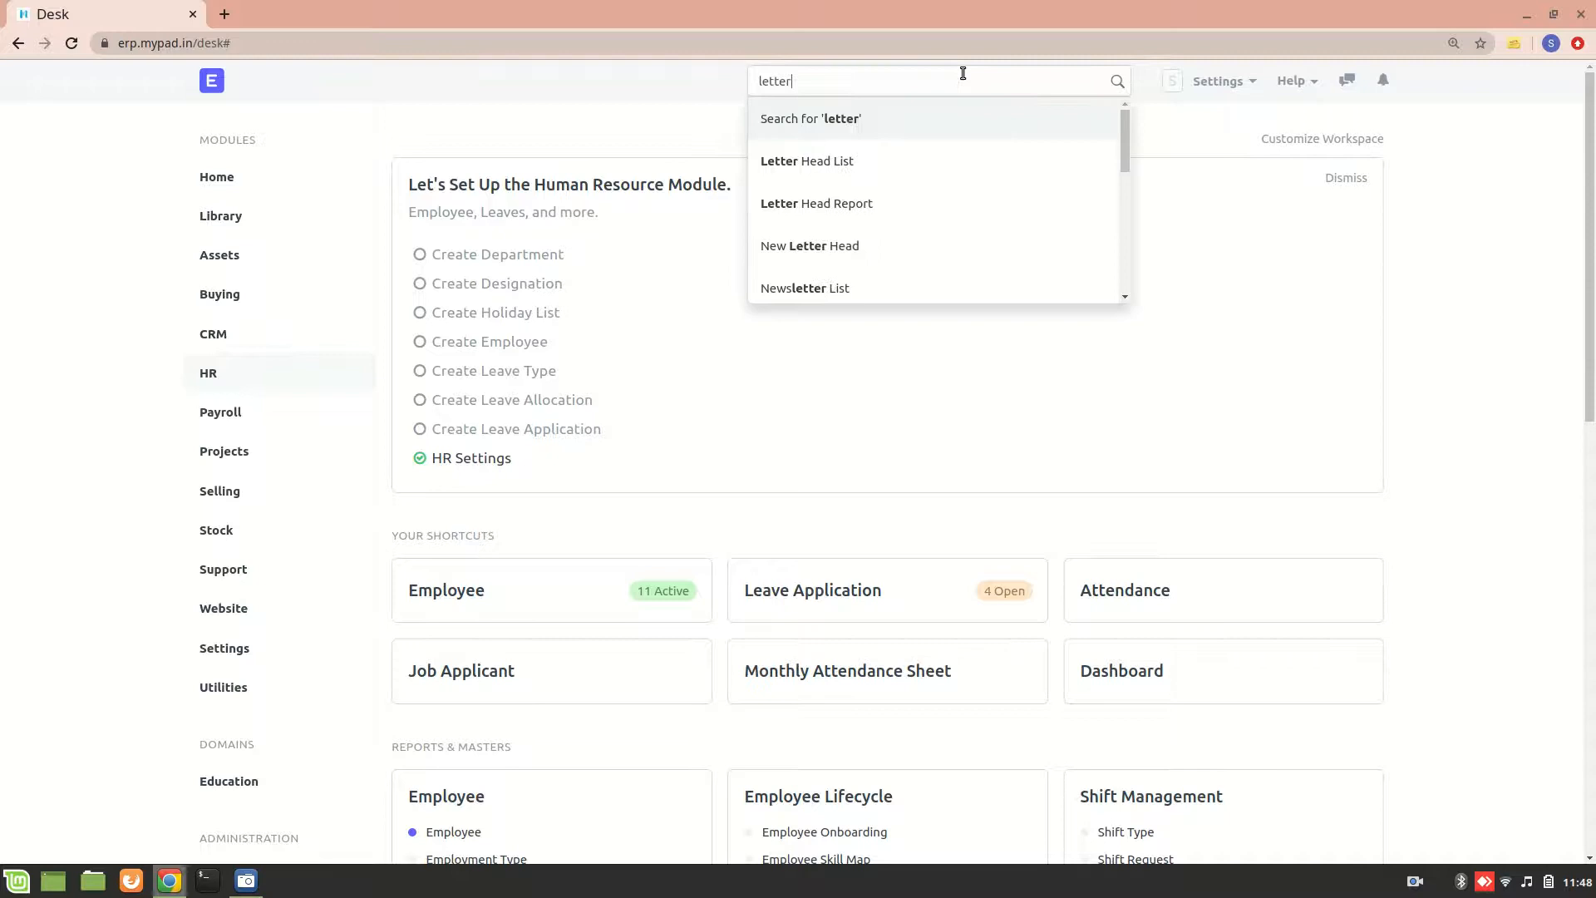
pyautogui.click(806, 161)
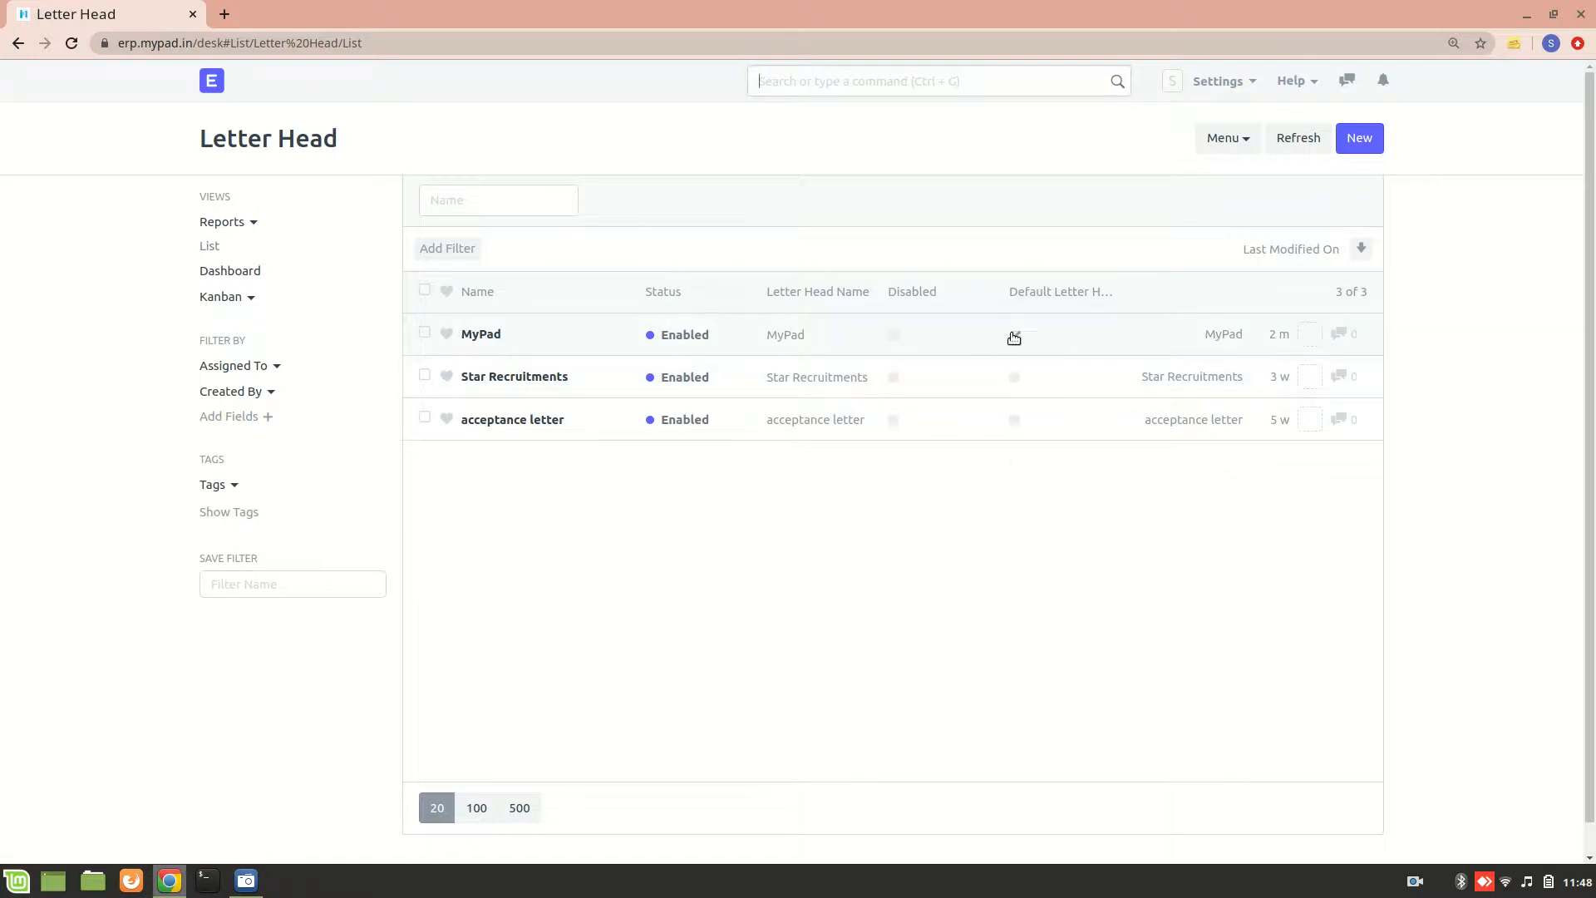
pyautogui.moveTo(481, 334)
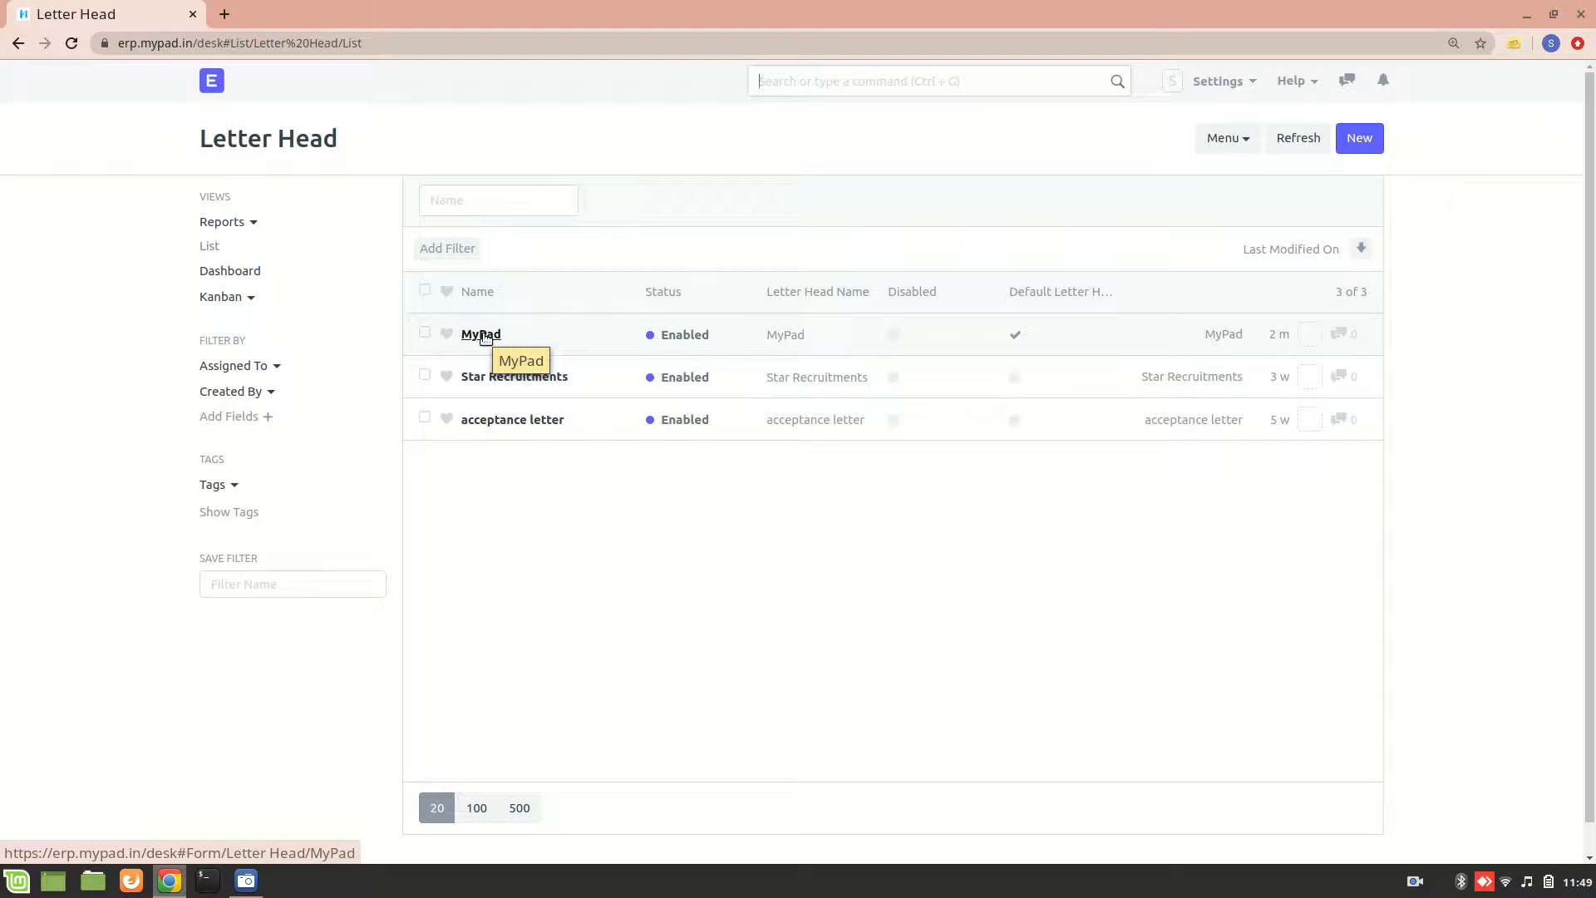
pyautogui.moveTo(507, 332)
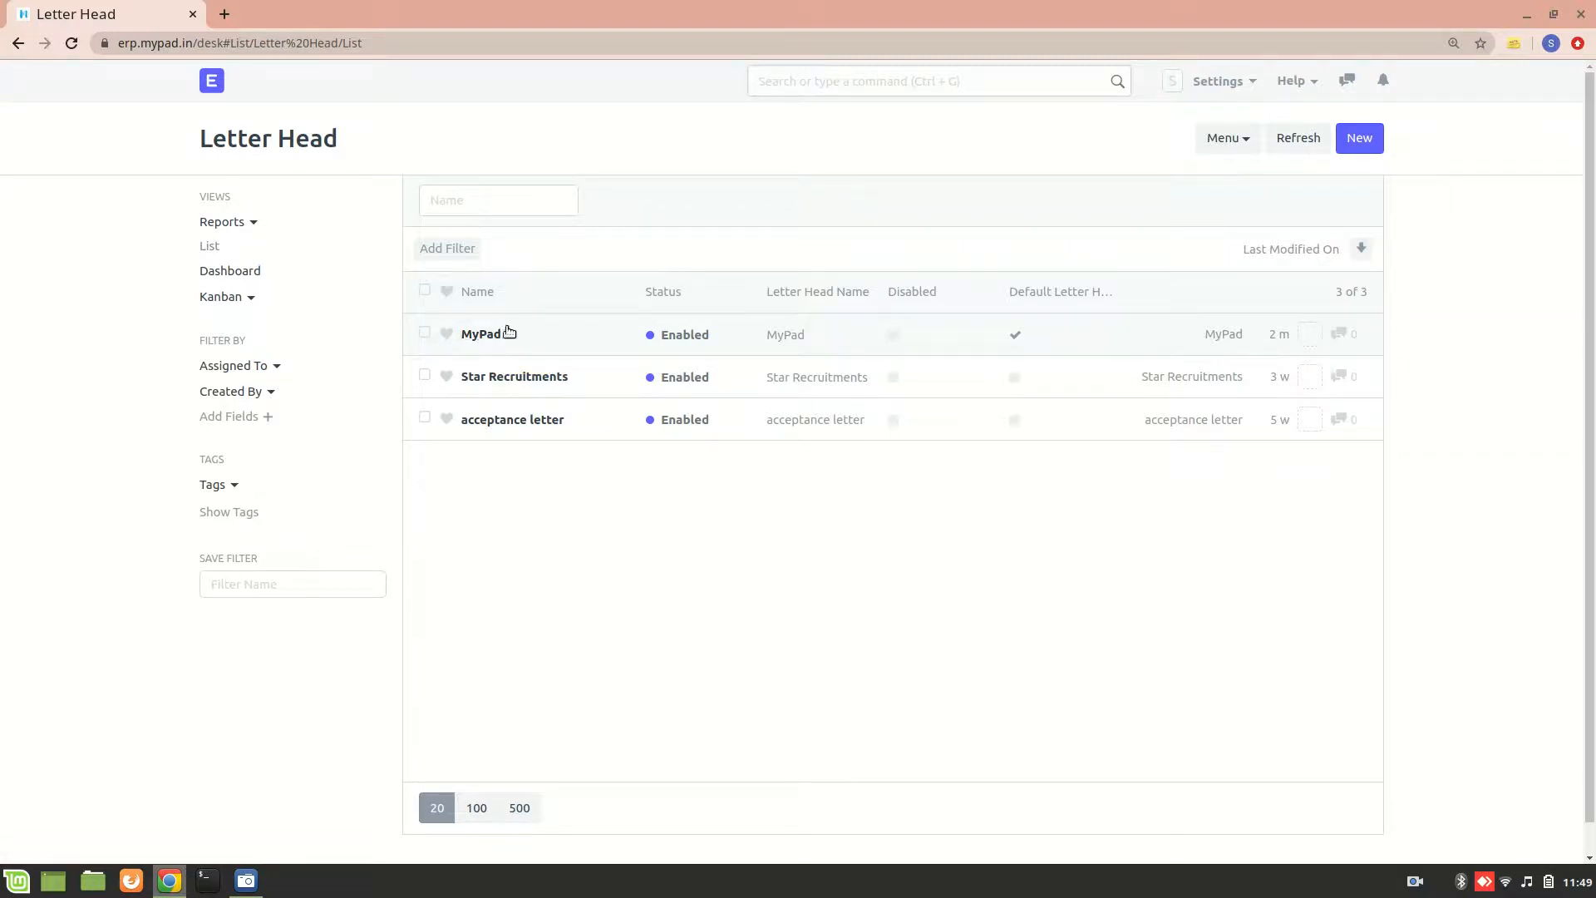
# Step: Open the MyPad letter head and switch 'Letter Head Based On' to Image
pyautogui.click(480, 334)
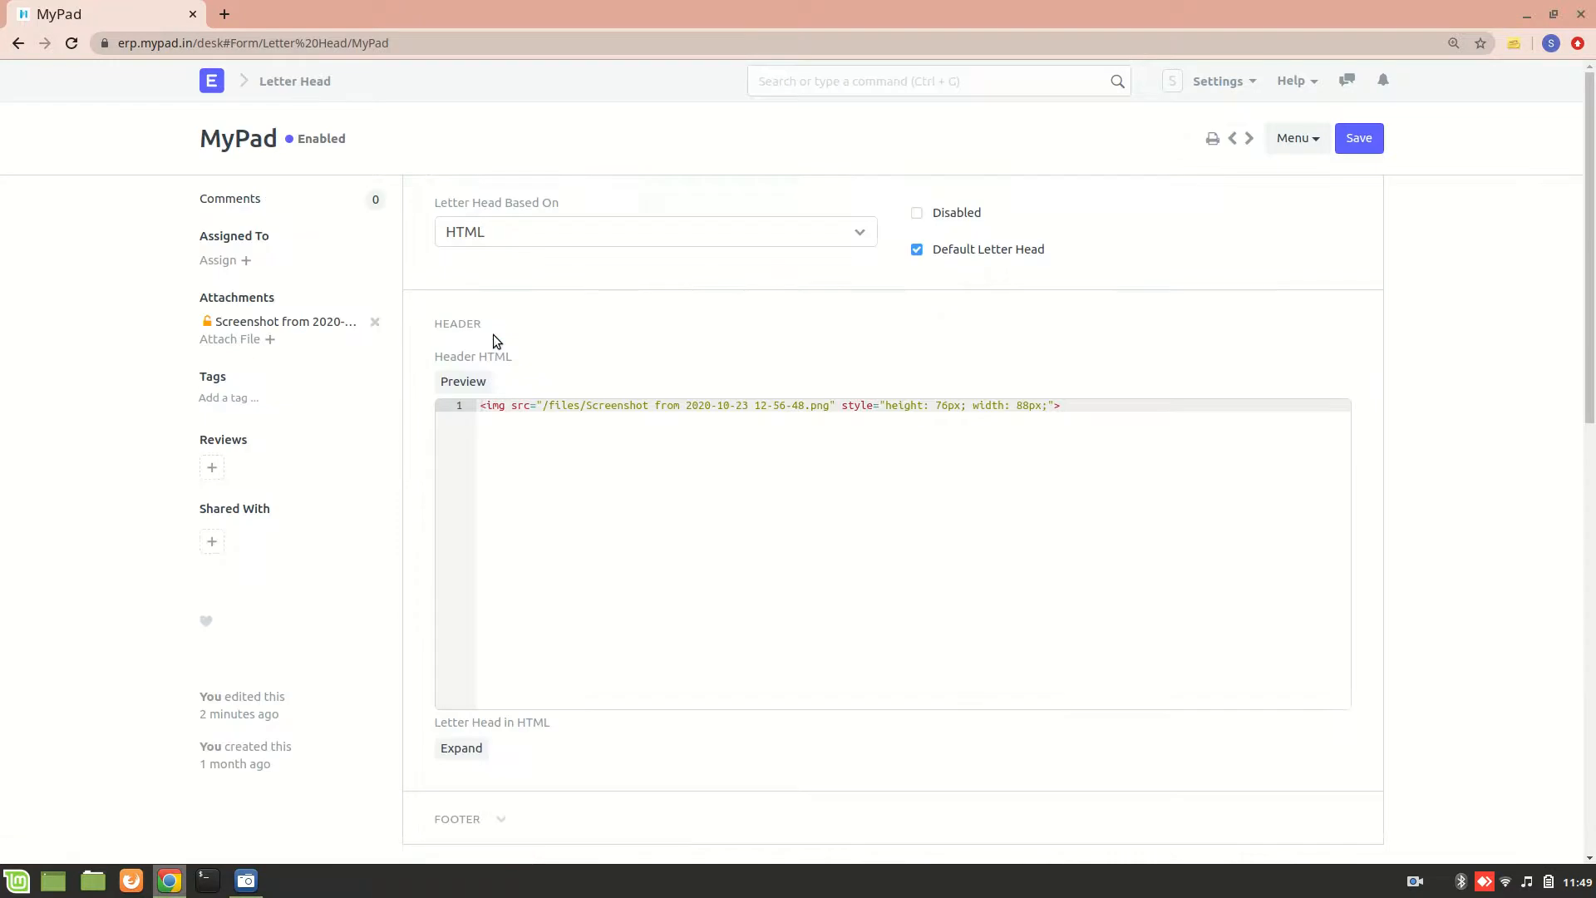
pyautogui.moveTo(521, 212)
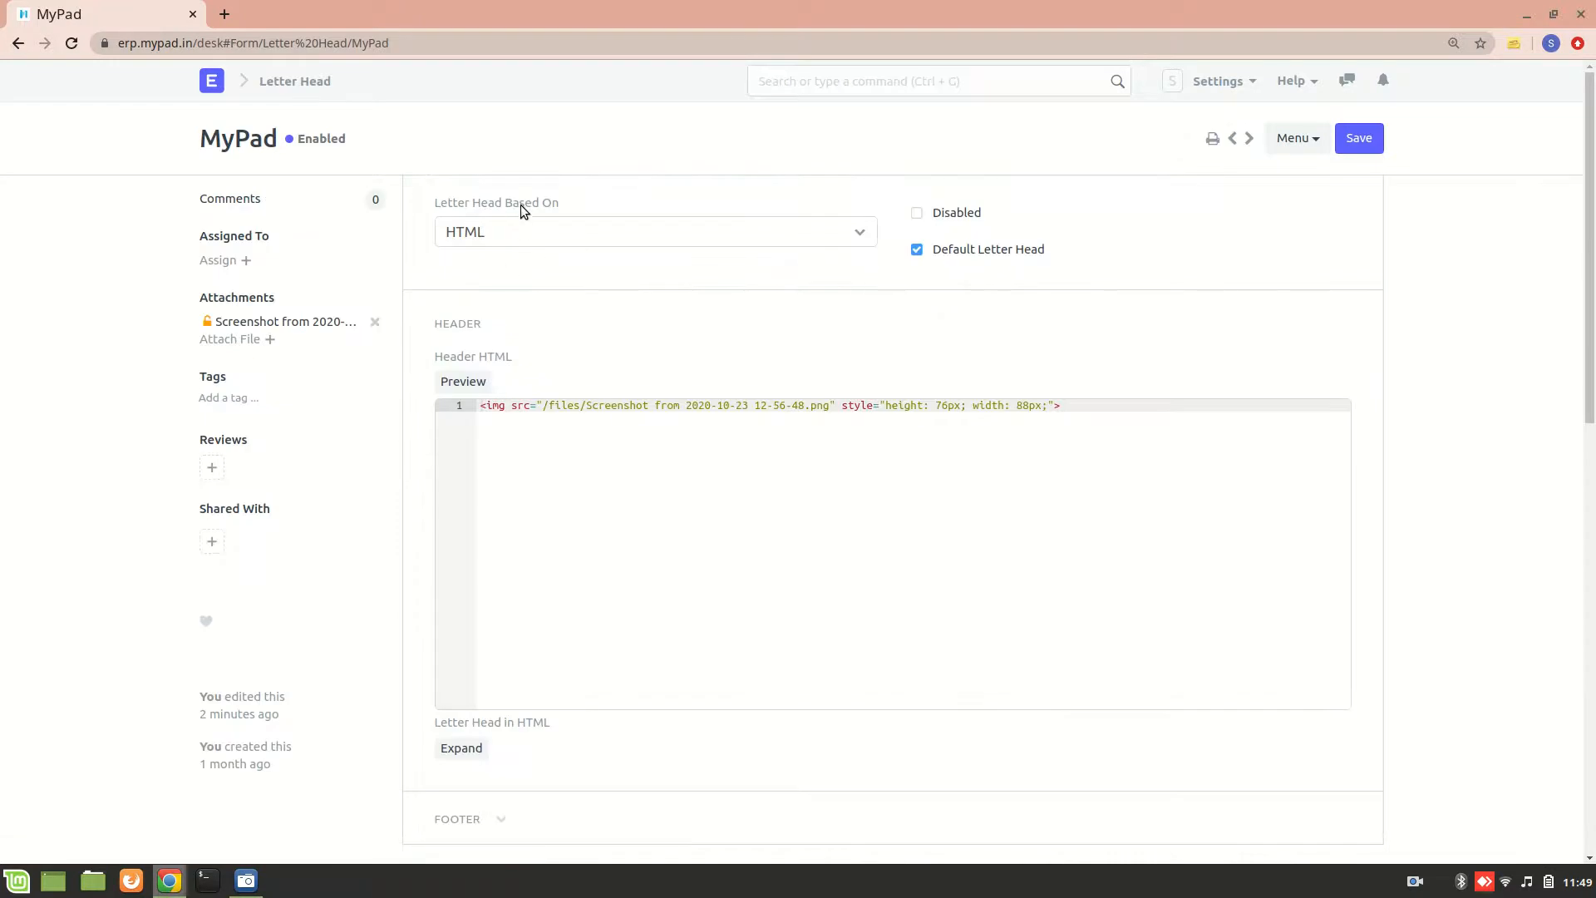
pyautogui.moveTo(537, 226)
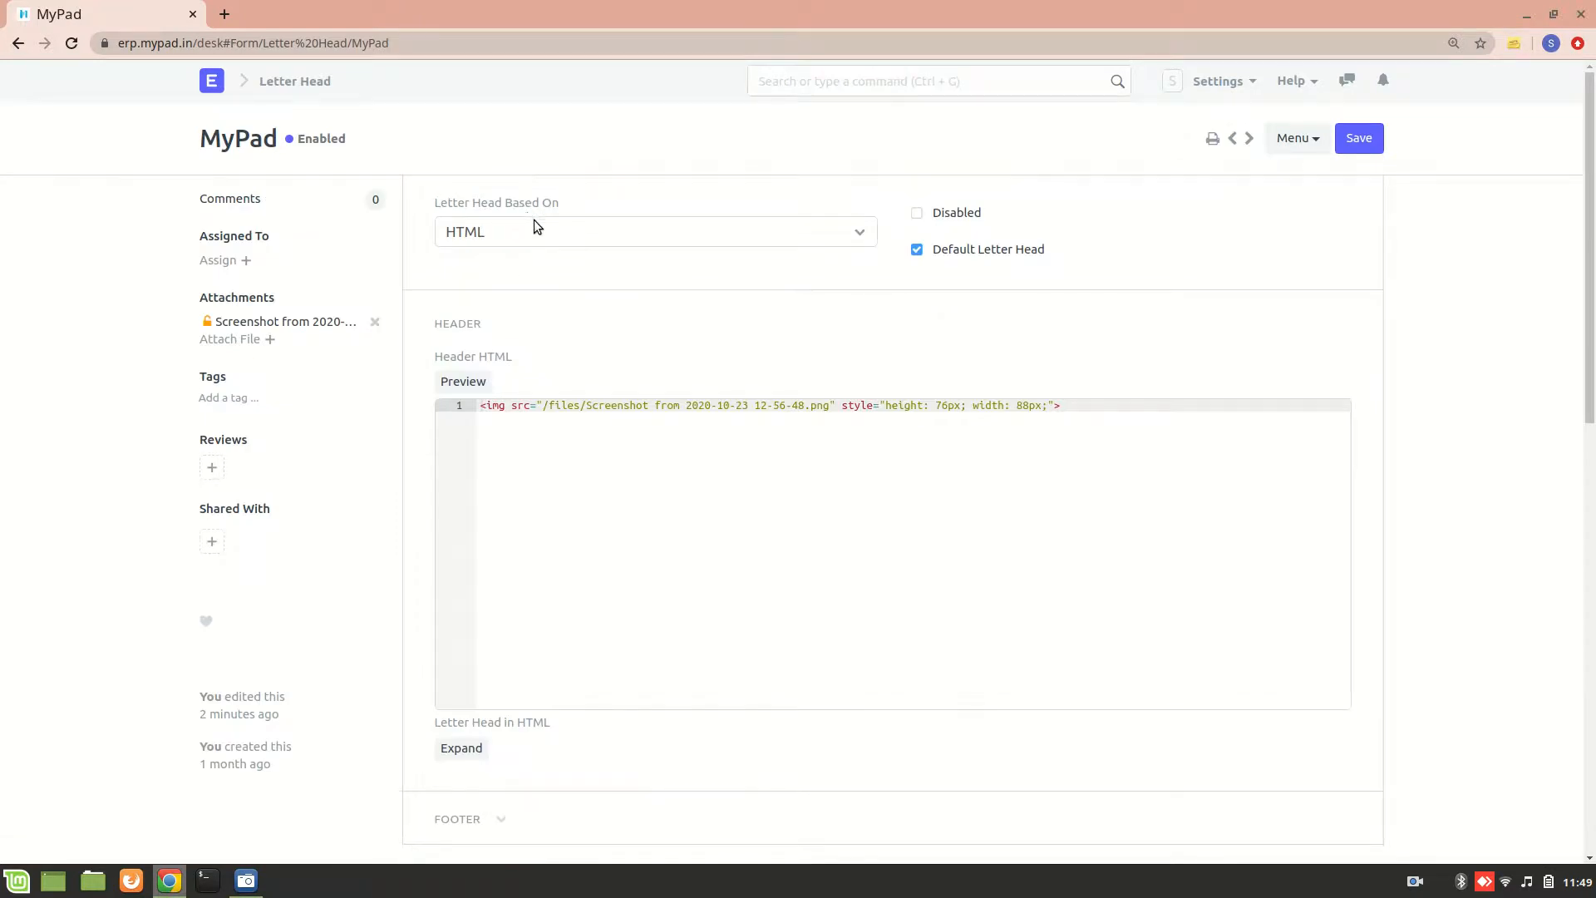
pyautogui.click(654, 231)
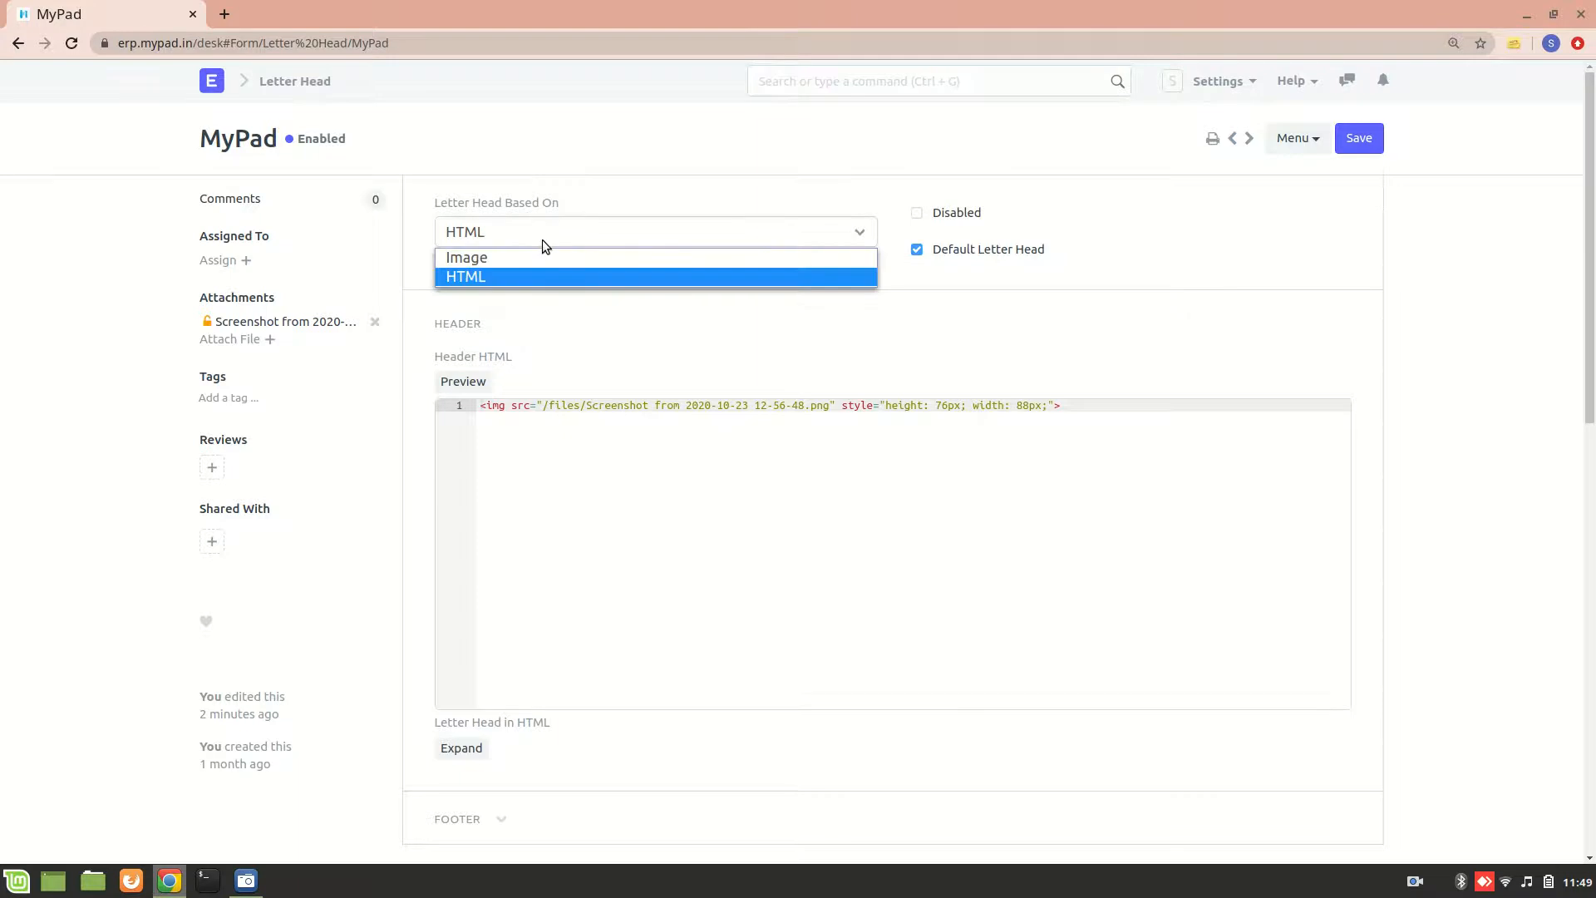
pyautogui.click(467, 257)
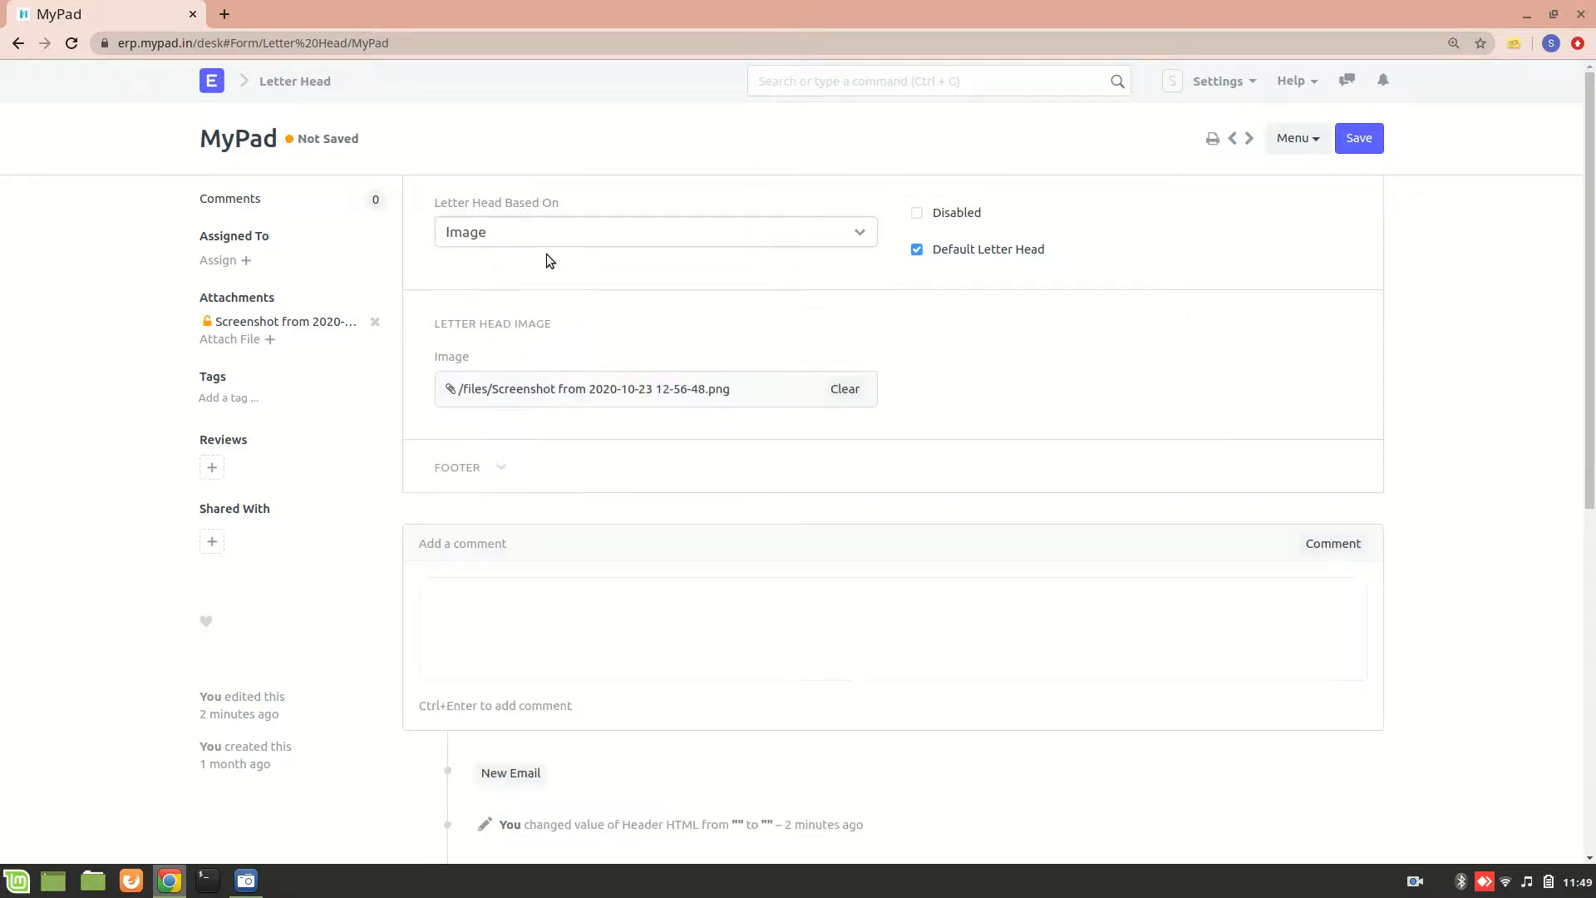
pyautogui.moveTo(606, 266)
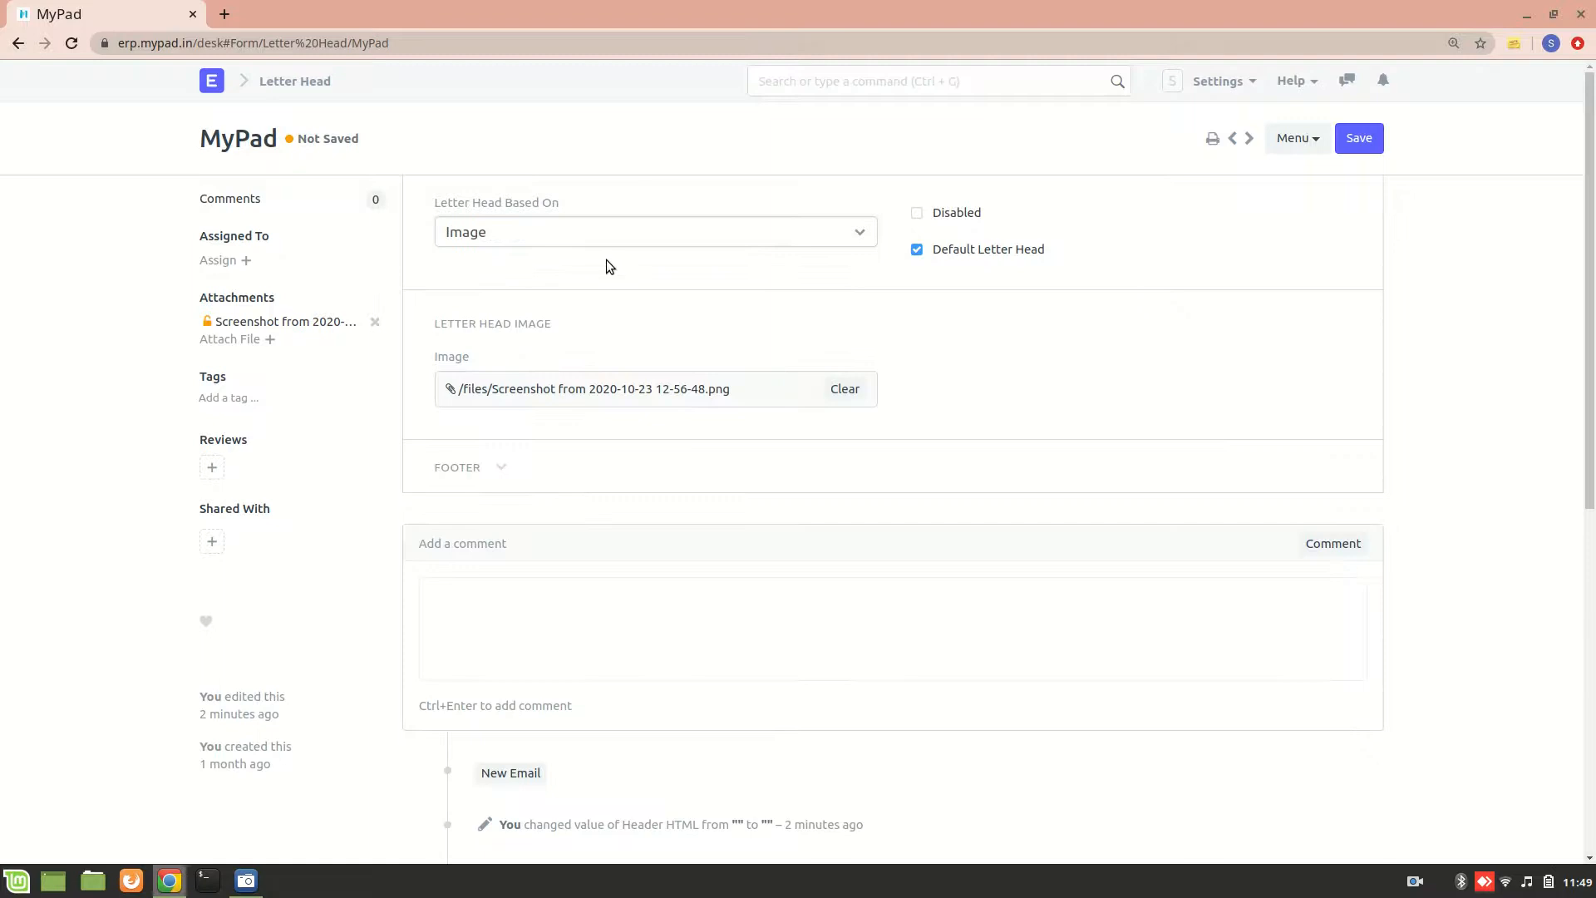
pyautogui.moveTo(631, 453)
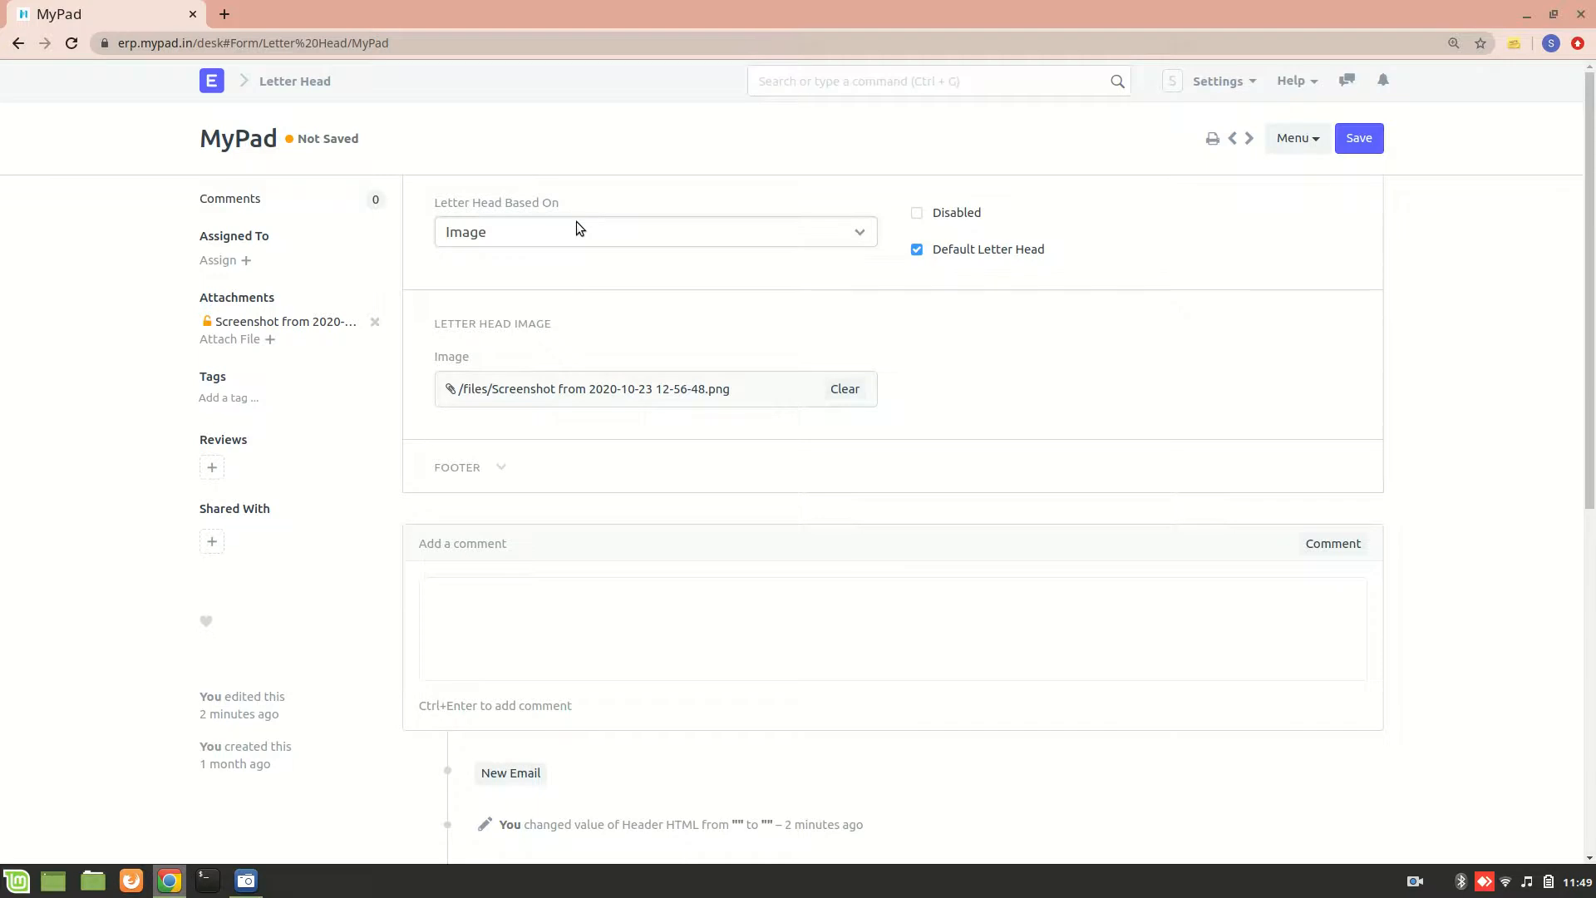
pyautogui.moveTo(585, 237)
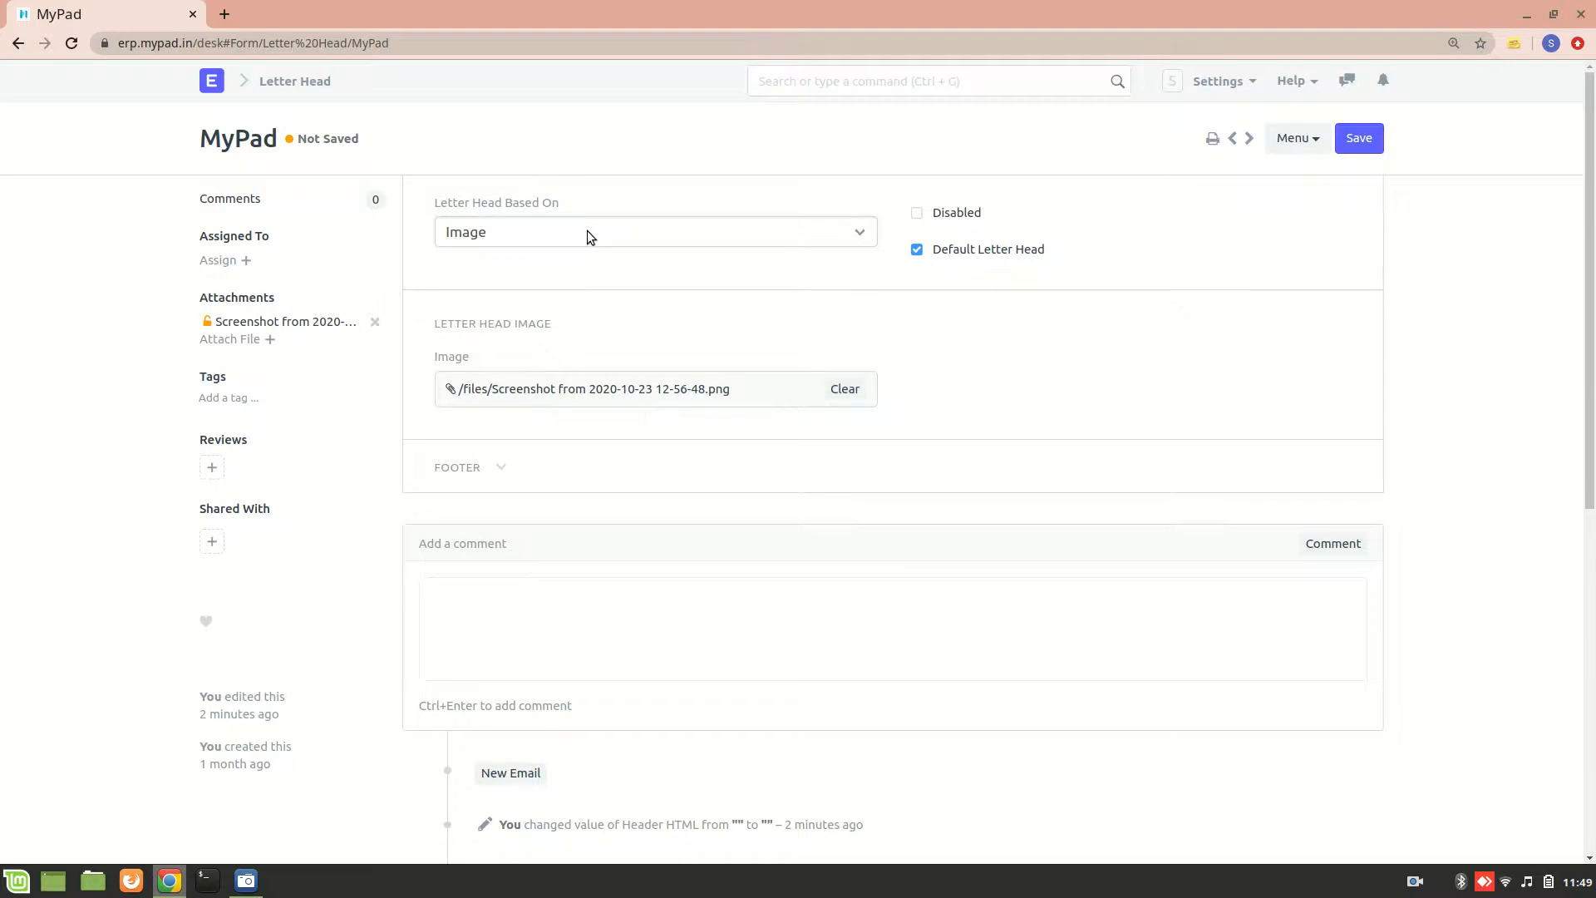
pyautogui.click(655, 231)
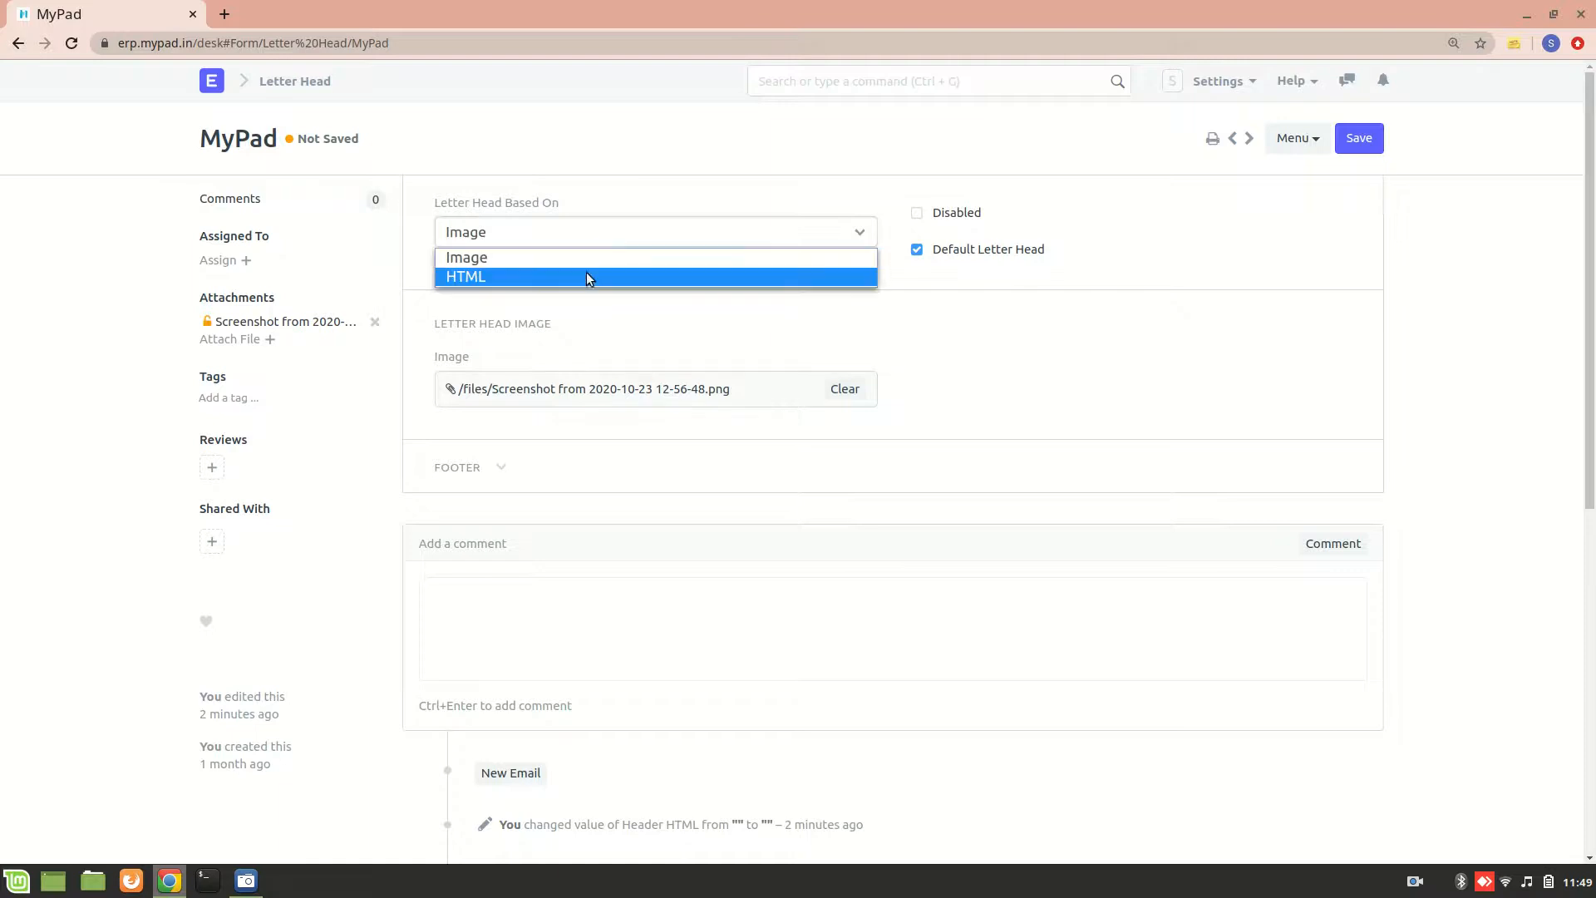
# Step: Set MyPad's 'Letter Head Based On' back to HTML and save the record
pyautogui.click(466, 276)
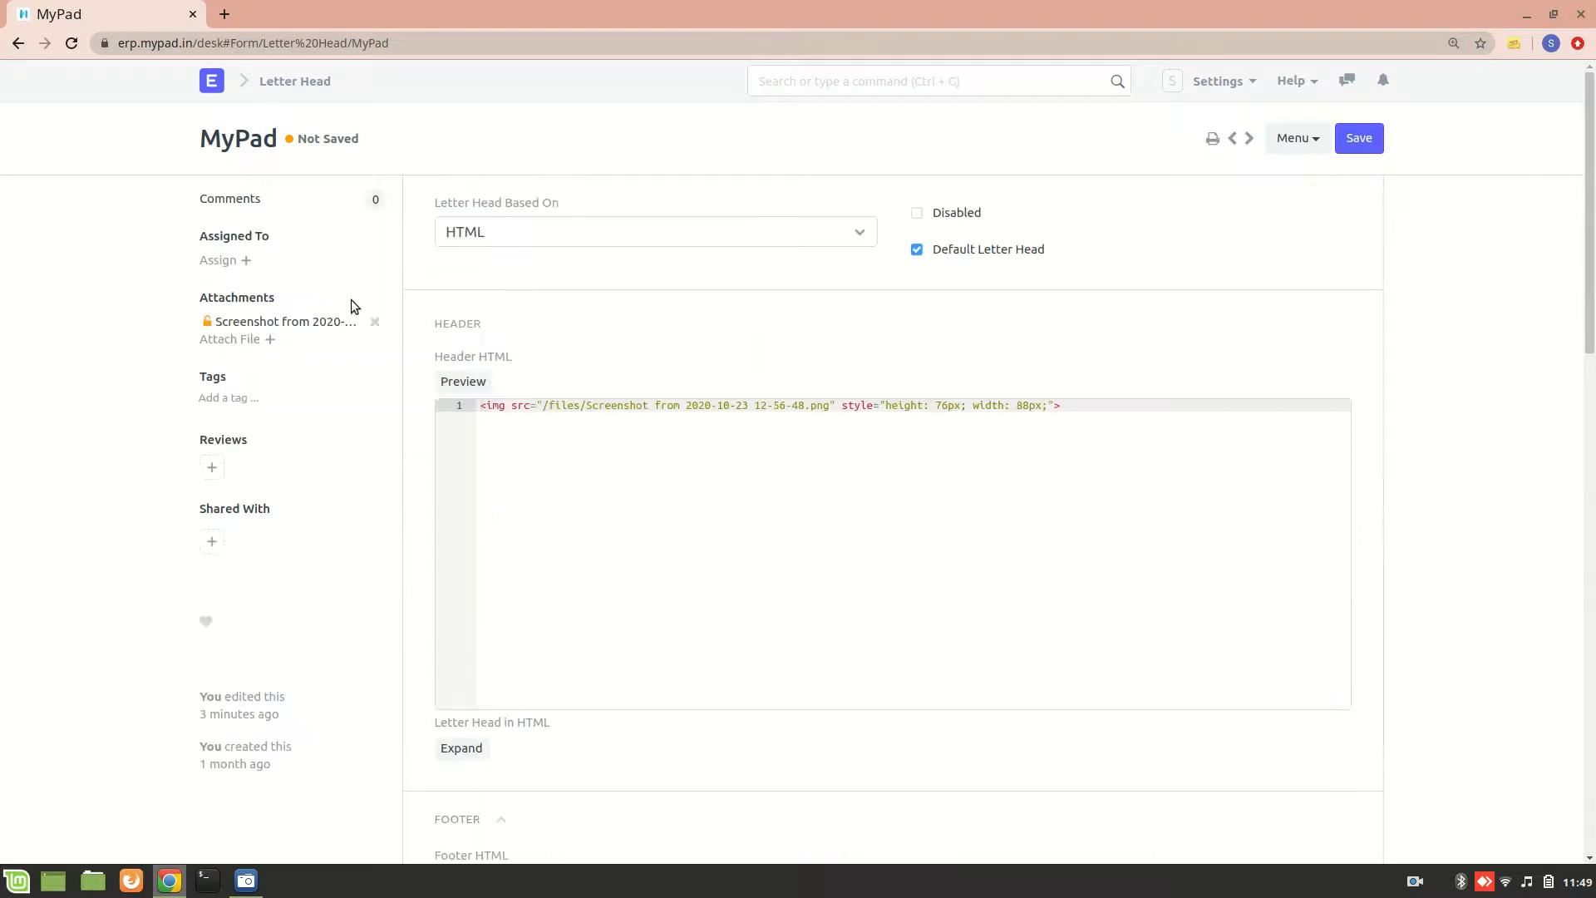
pyautogui.moveTo(1190, 217)
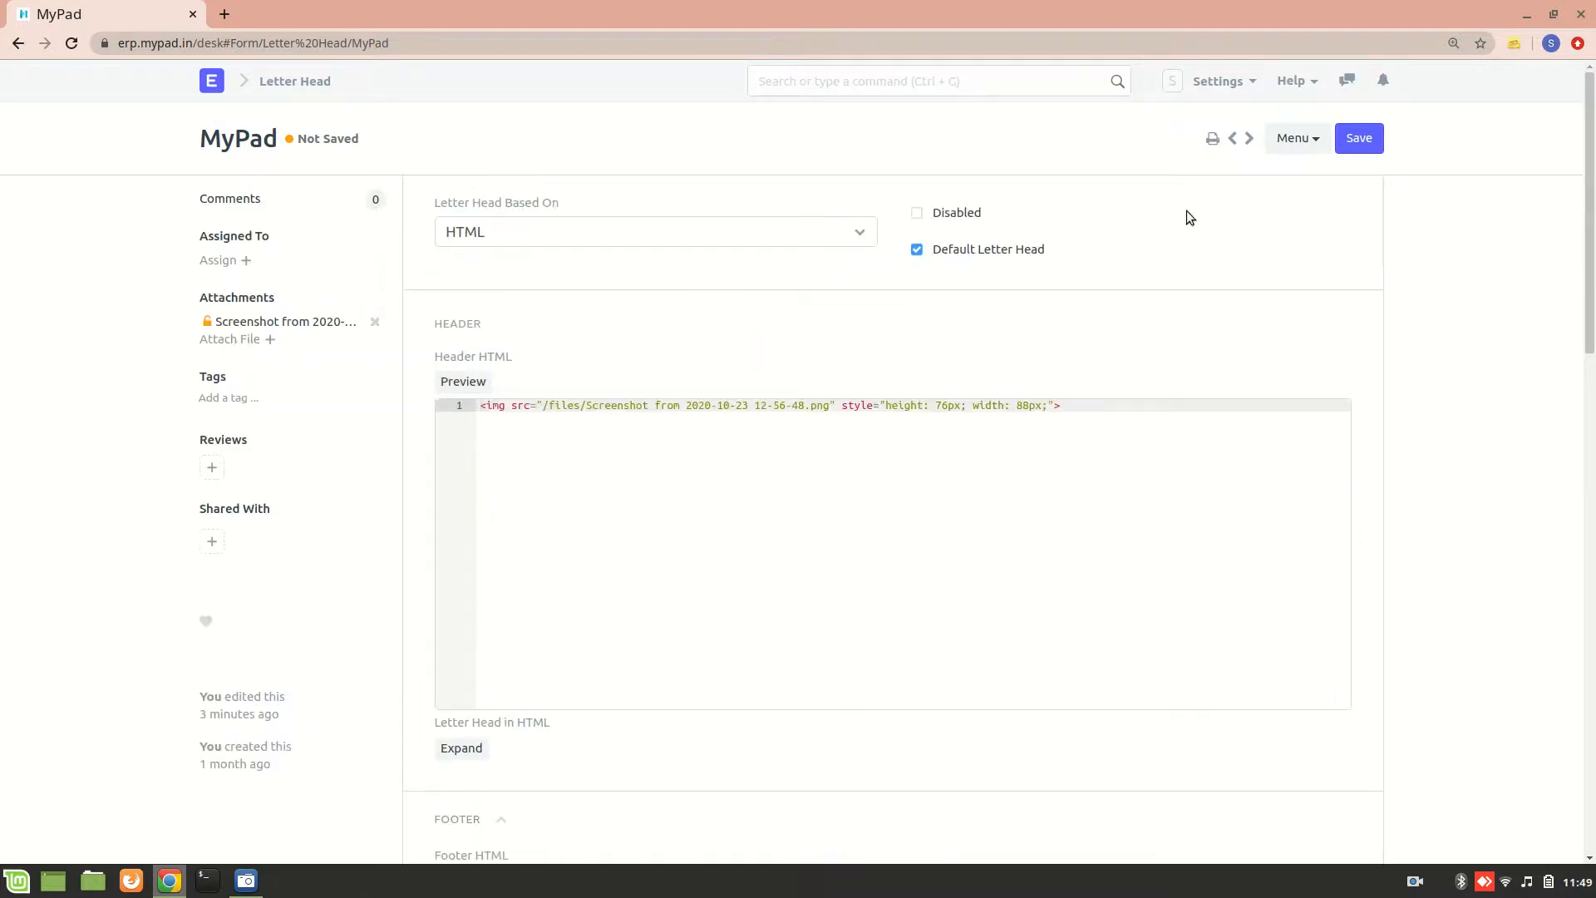
pyautogui.click(1359, 137)
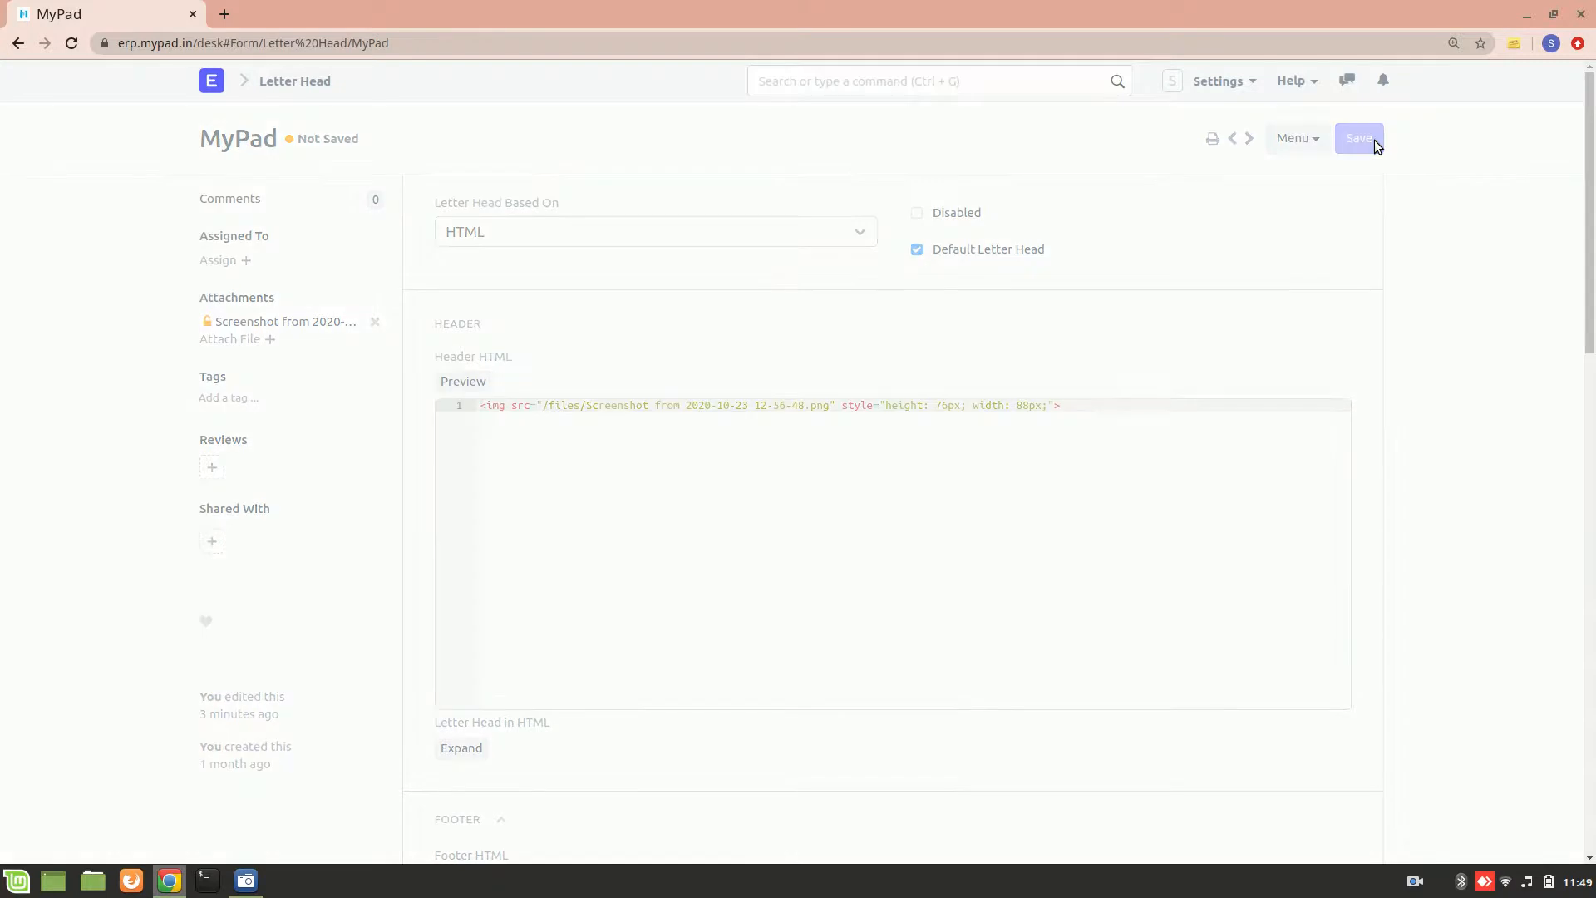
pyautogui.click(1359, 137)
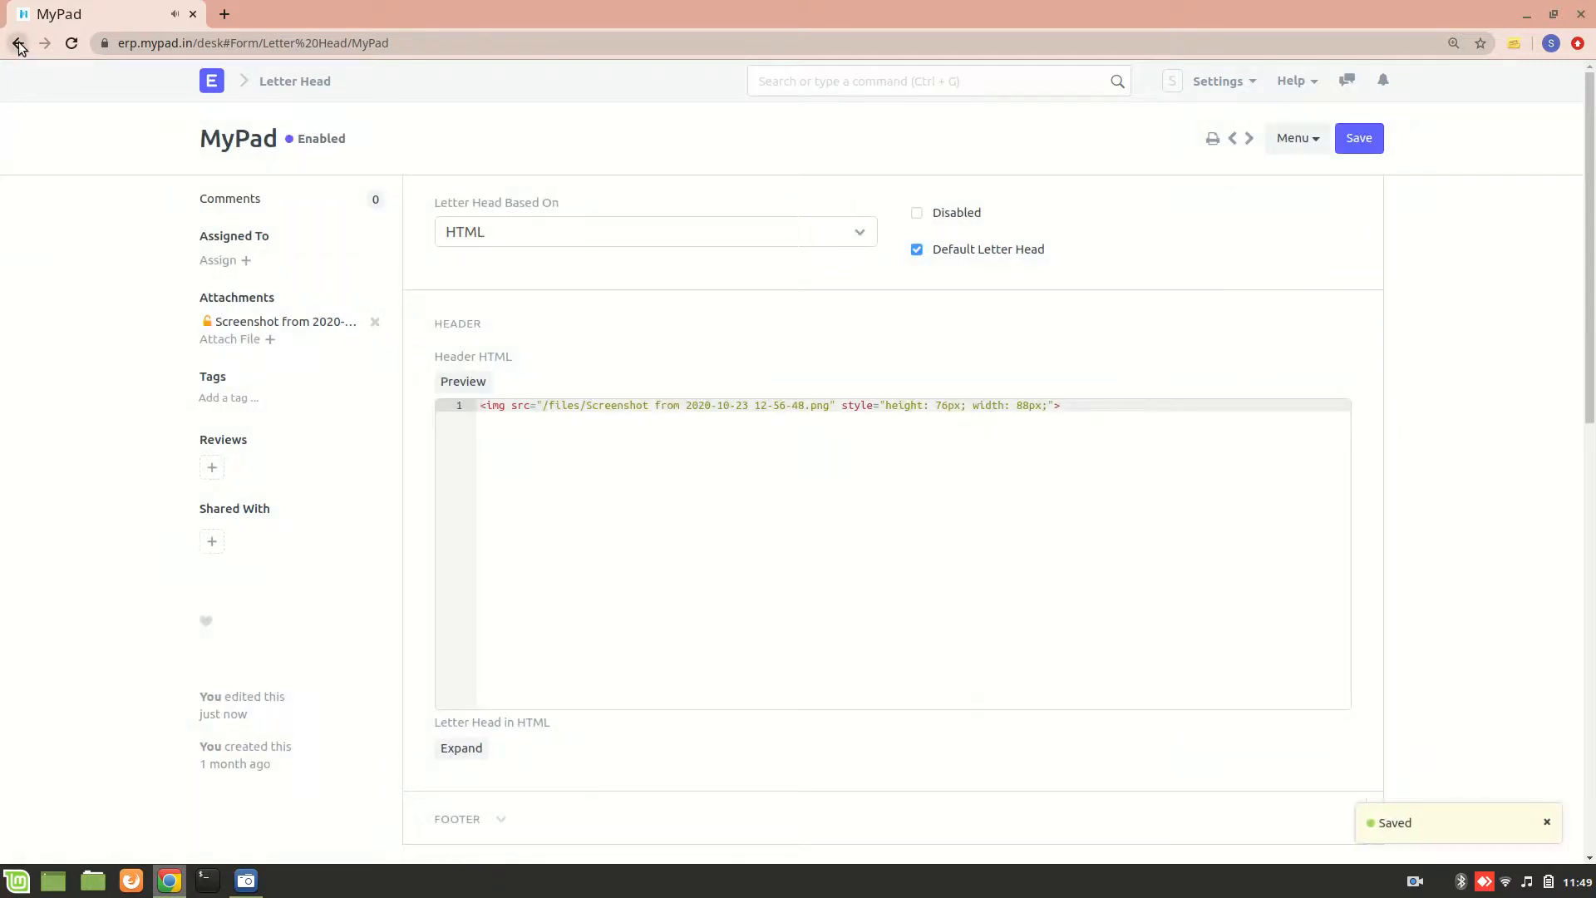
# Step: Go back to the HR workspace and open Job Offer under Recruitment
pyautogui.click(17, 42)
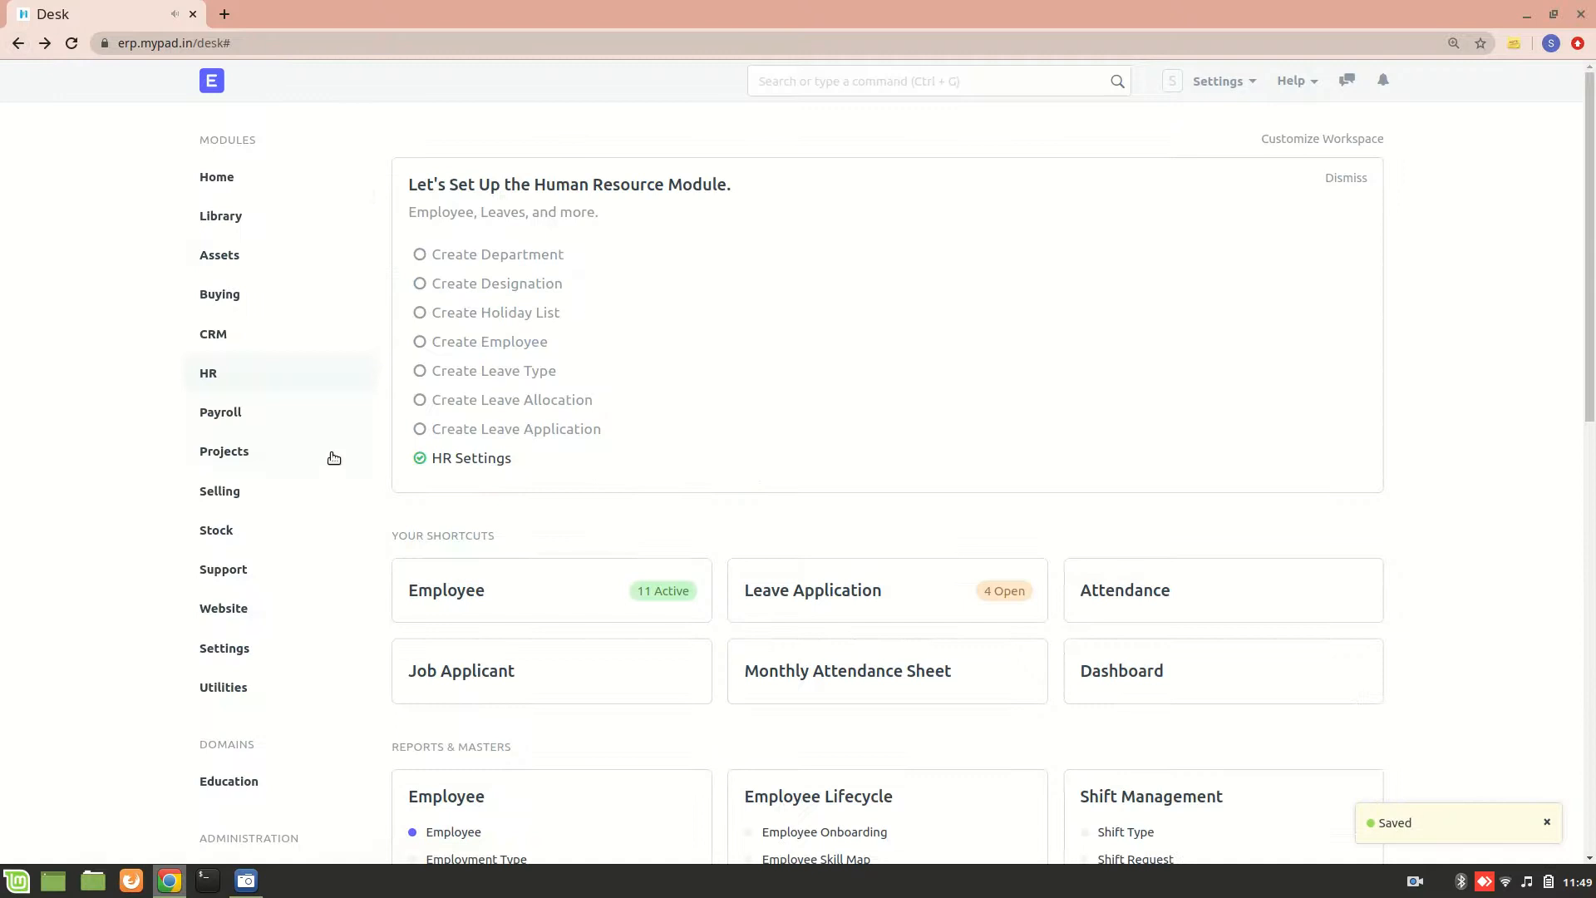
pyautogui.scroll(-3)
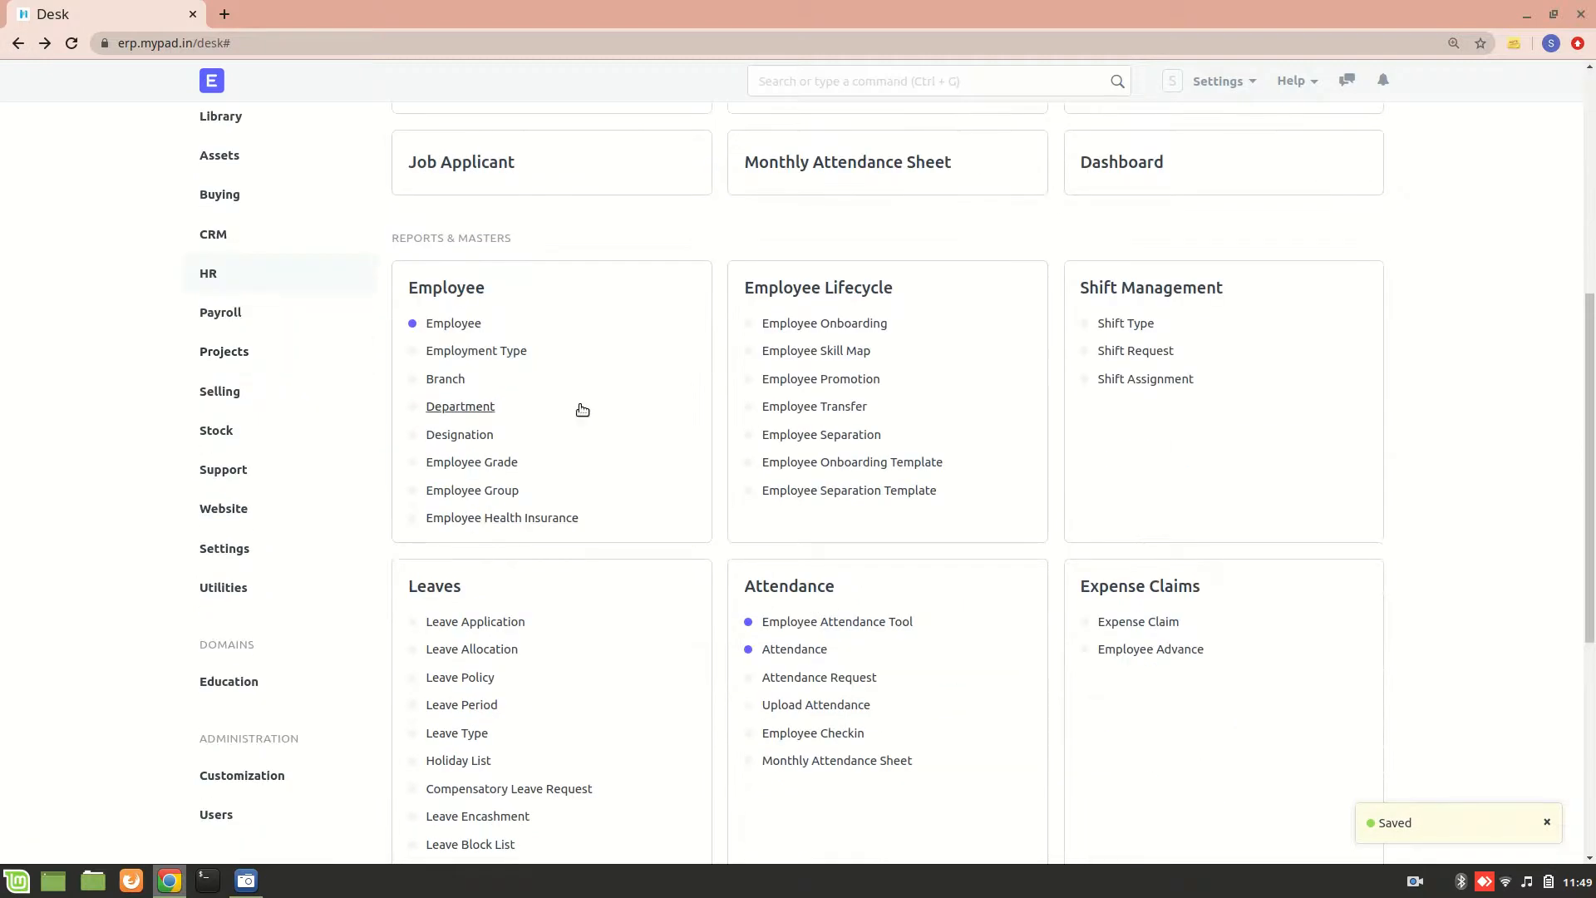
pyautogui.scroll(-3)
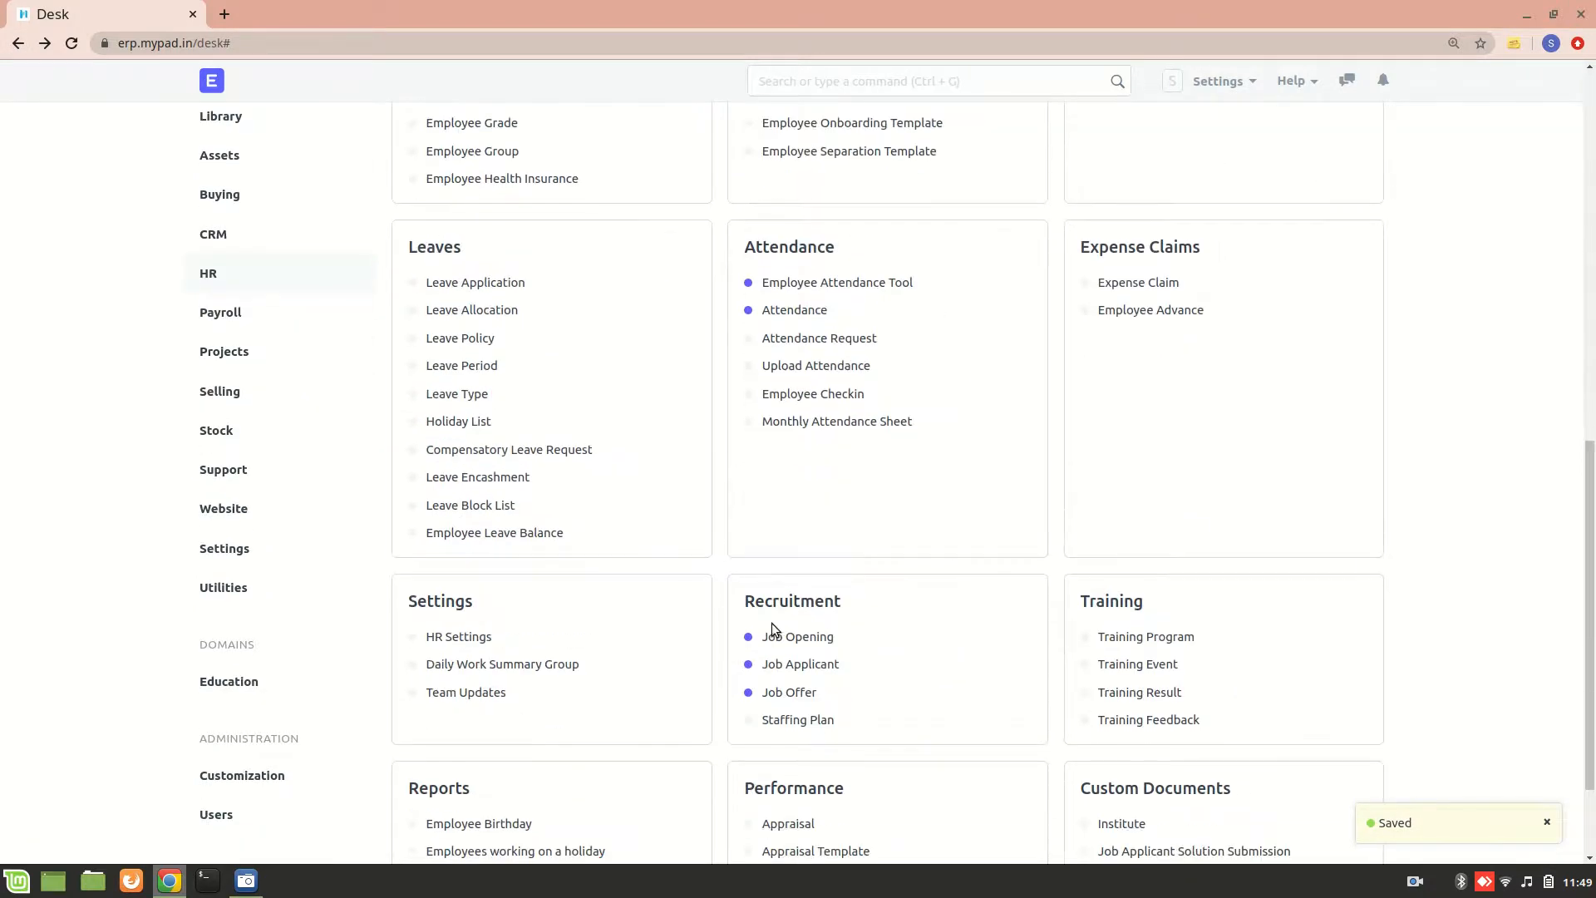
pyautogui.click(789, 692)
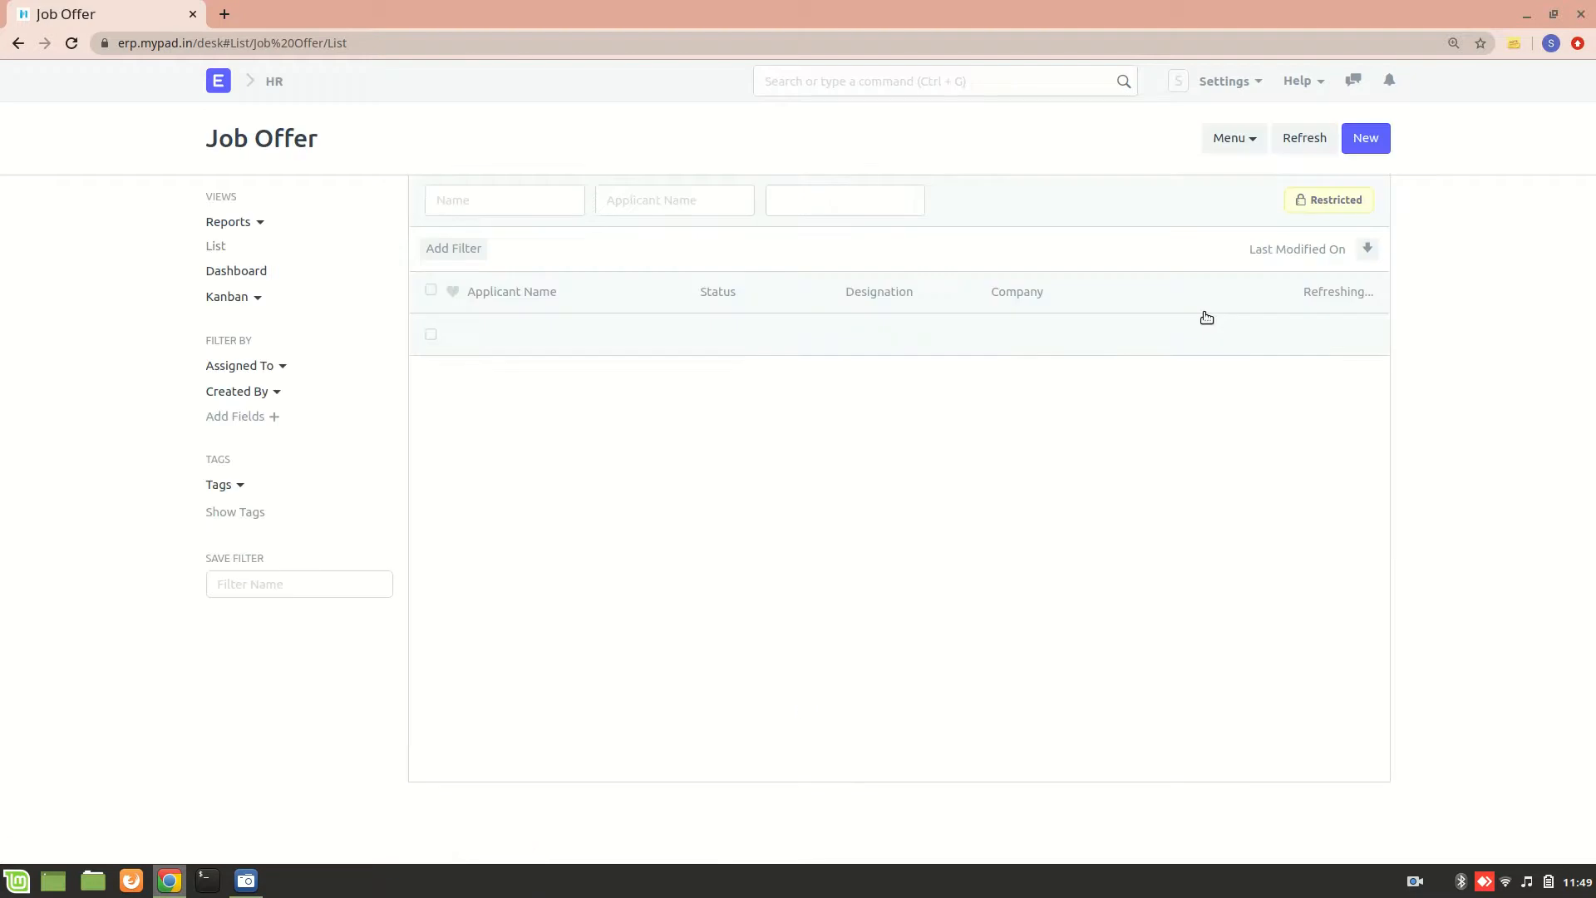
pyautogui.click(1365, 137)
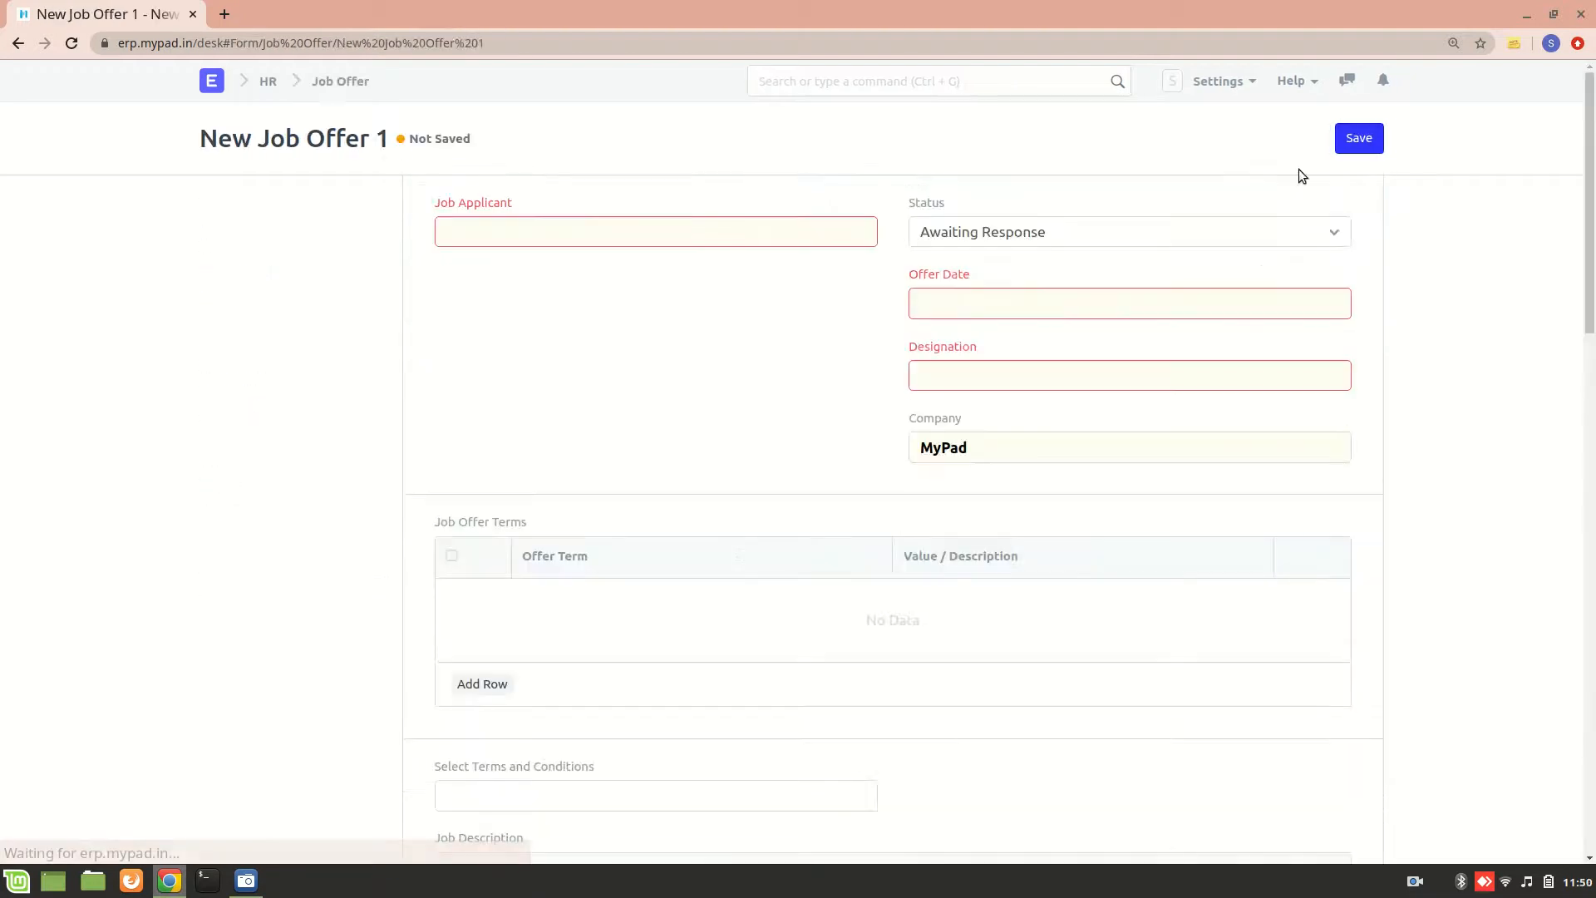
pyautogui.click(656, 231)
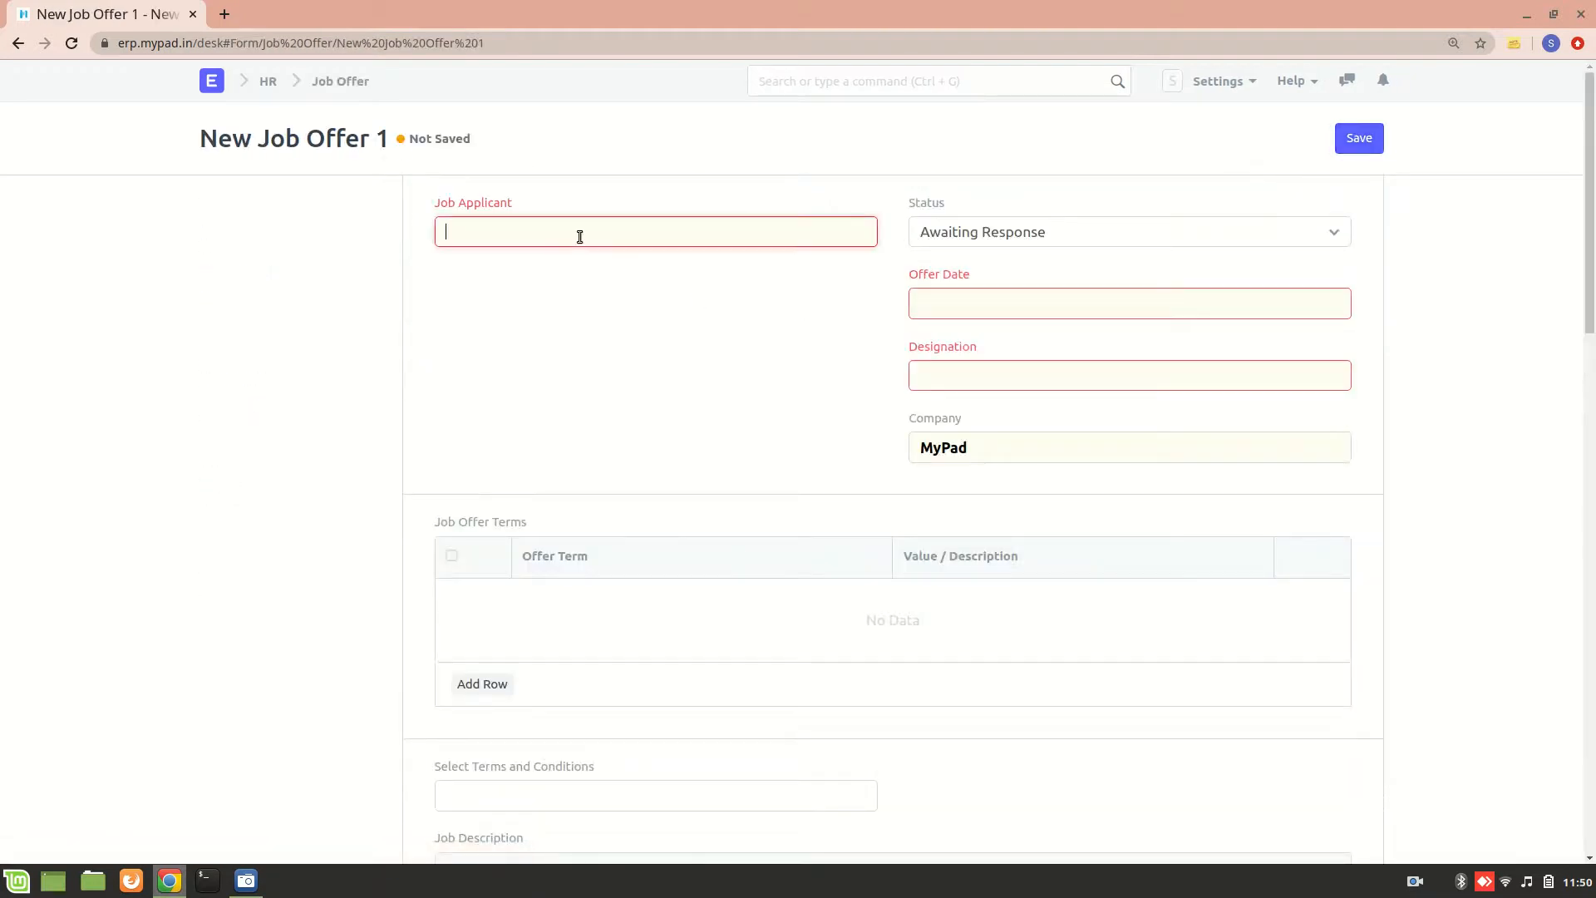
pyautogui.write('sb')
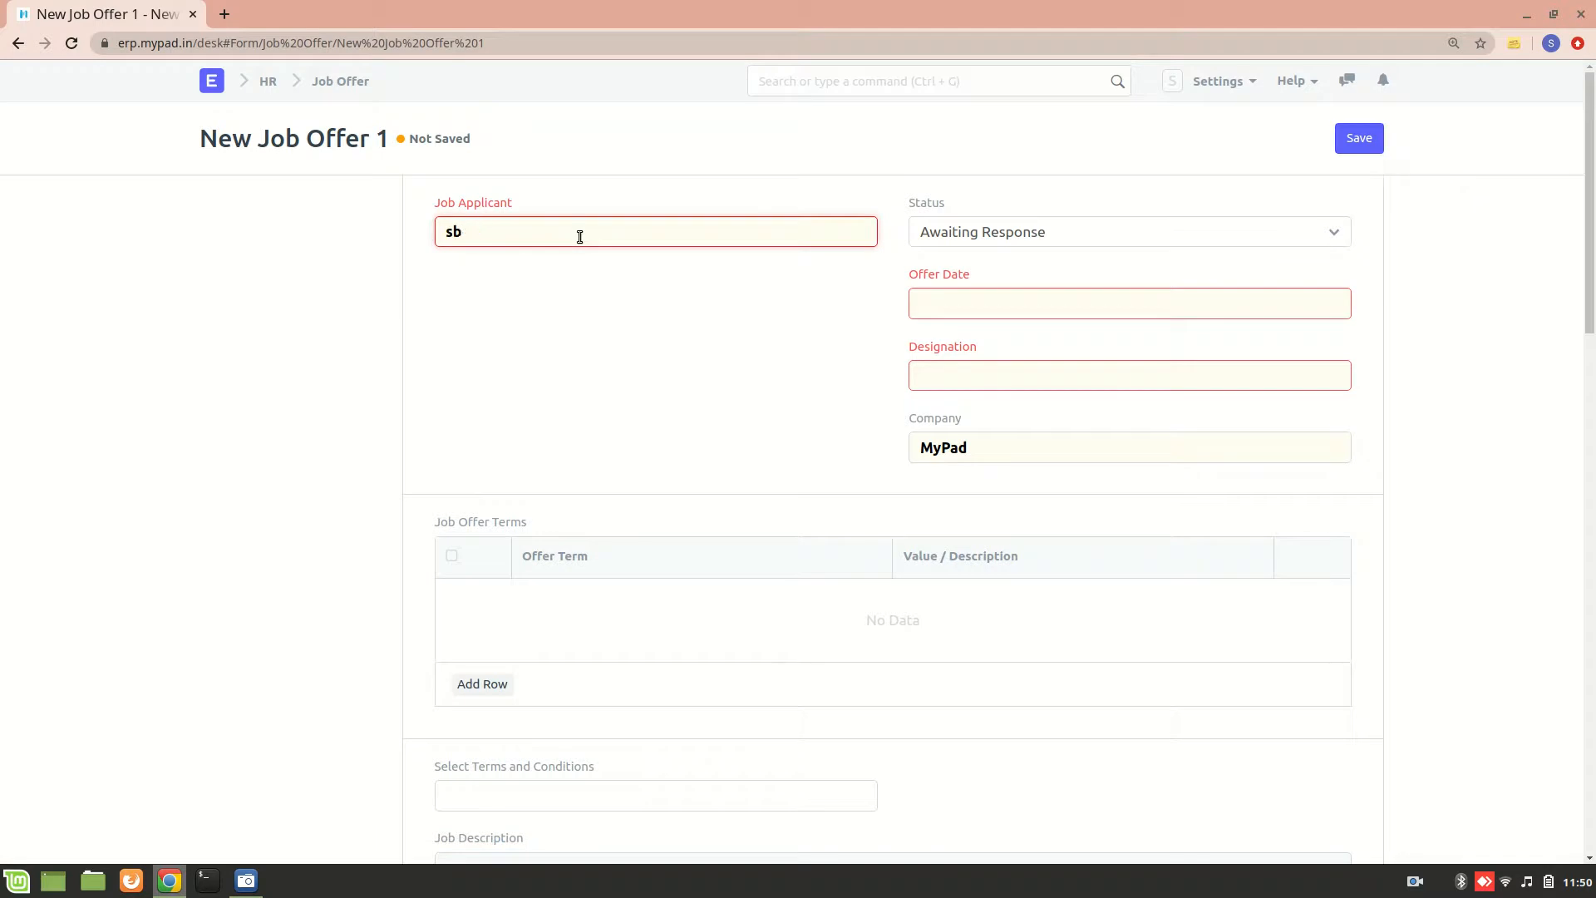
pyautogui.write('sabiya')
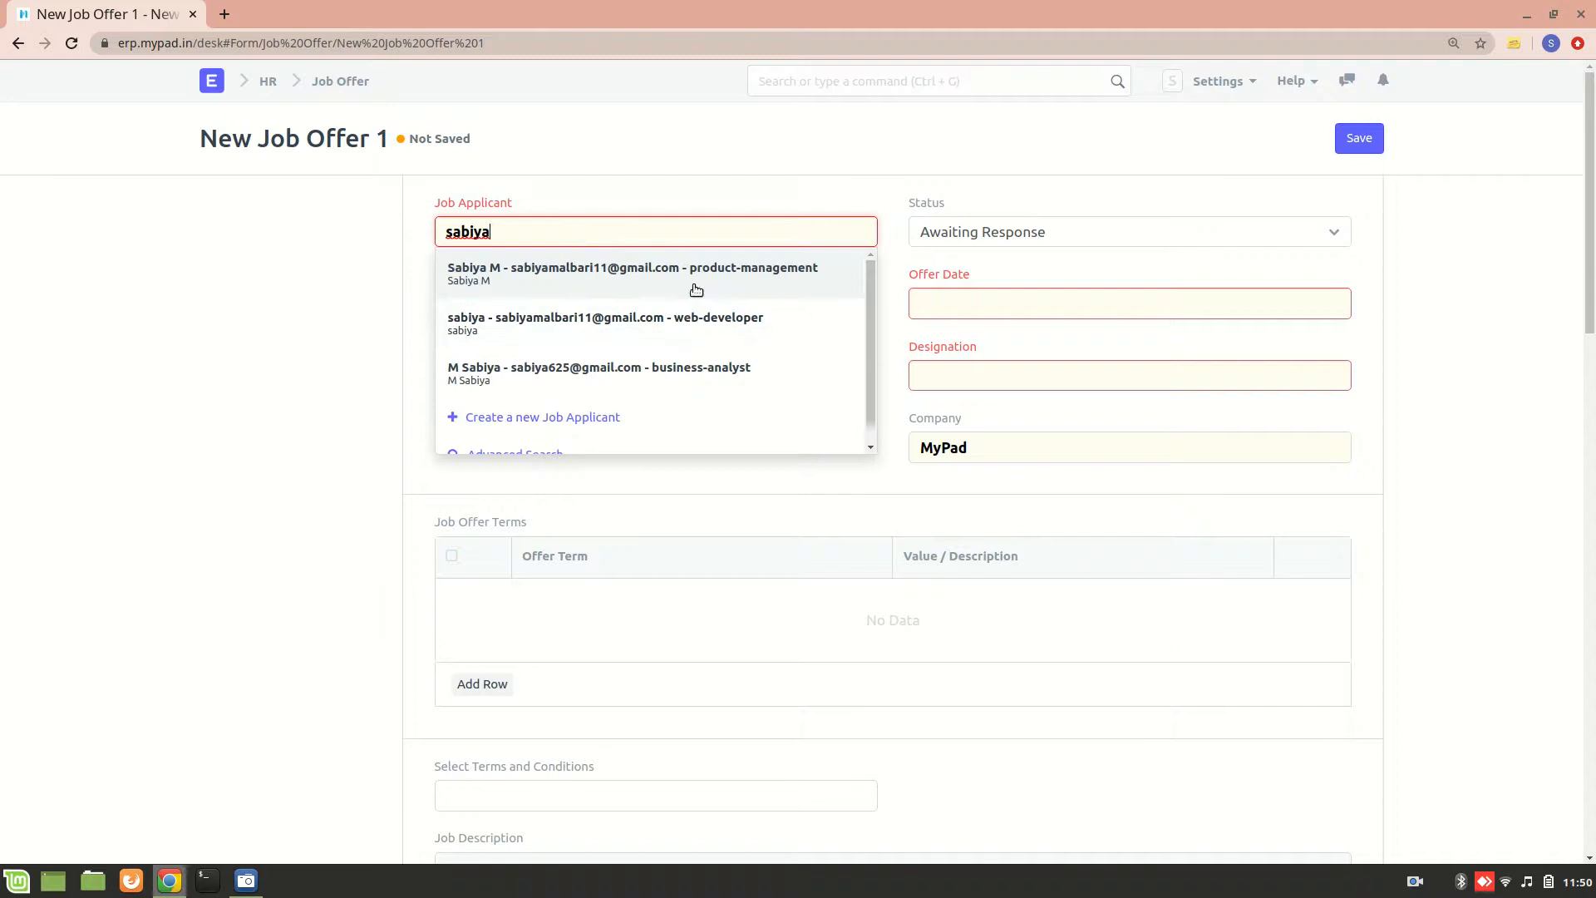
pyautogui.click(631, 272)
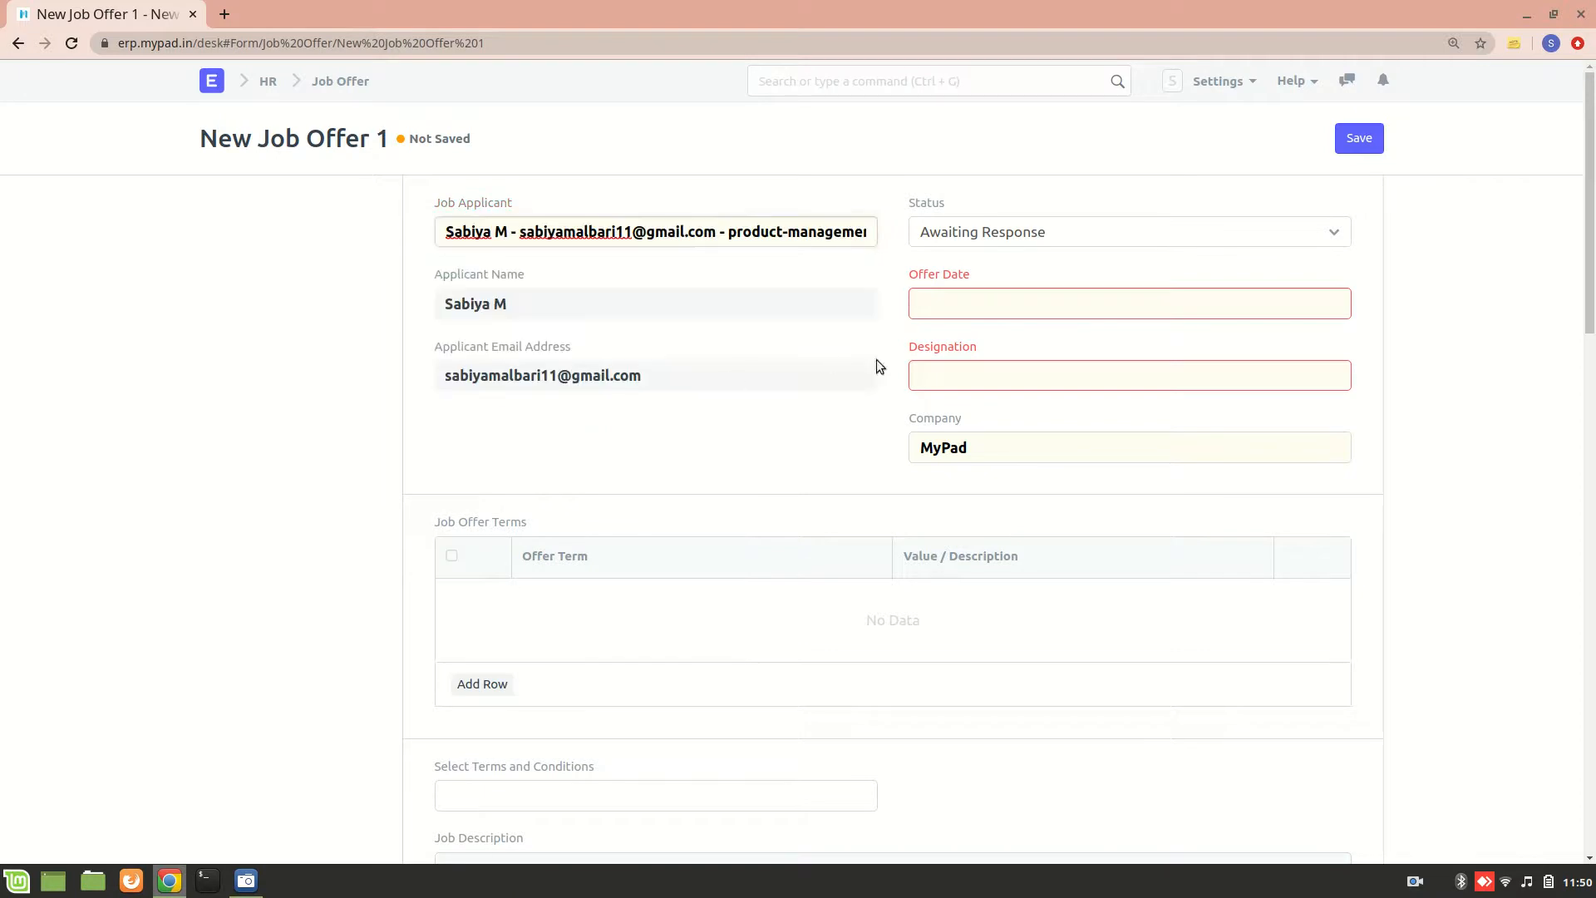
# Step: Set the offer date to 21-12-2020 and begin entering designation 'prod'
pyautogui.click(1128, 304)
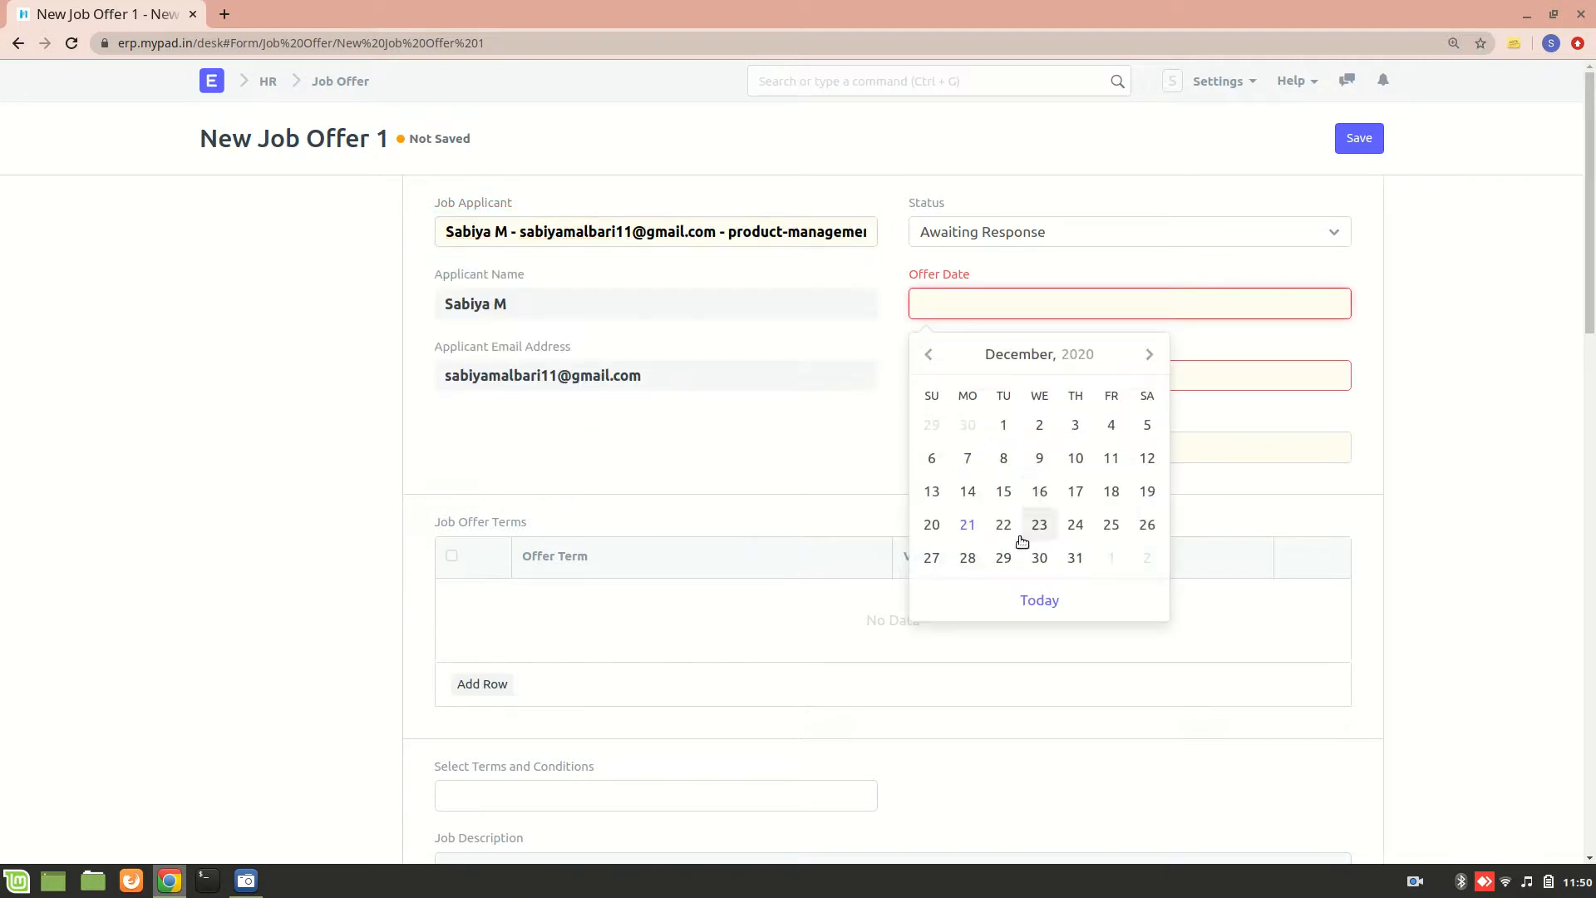
pyautogui.click(966, 525)
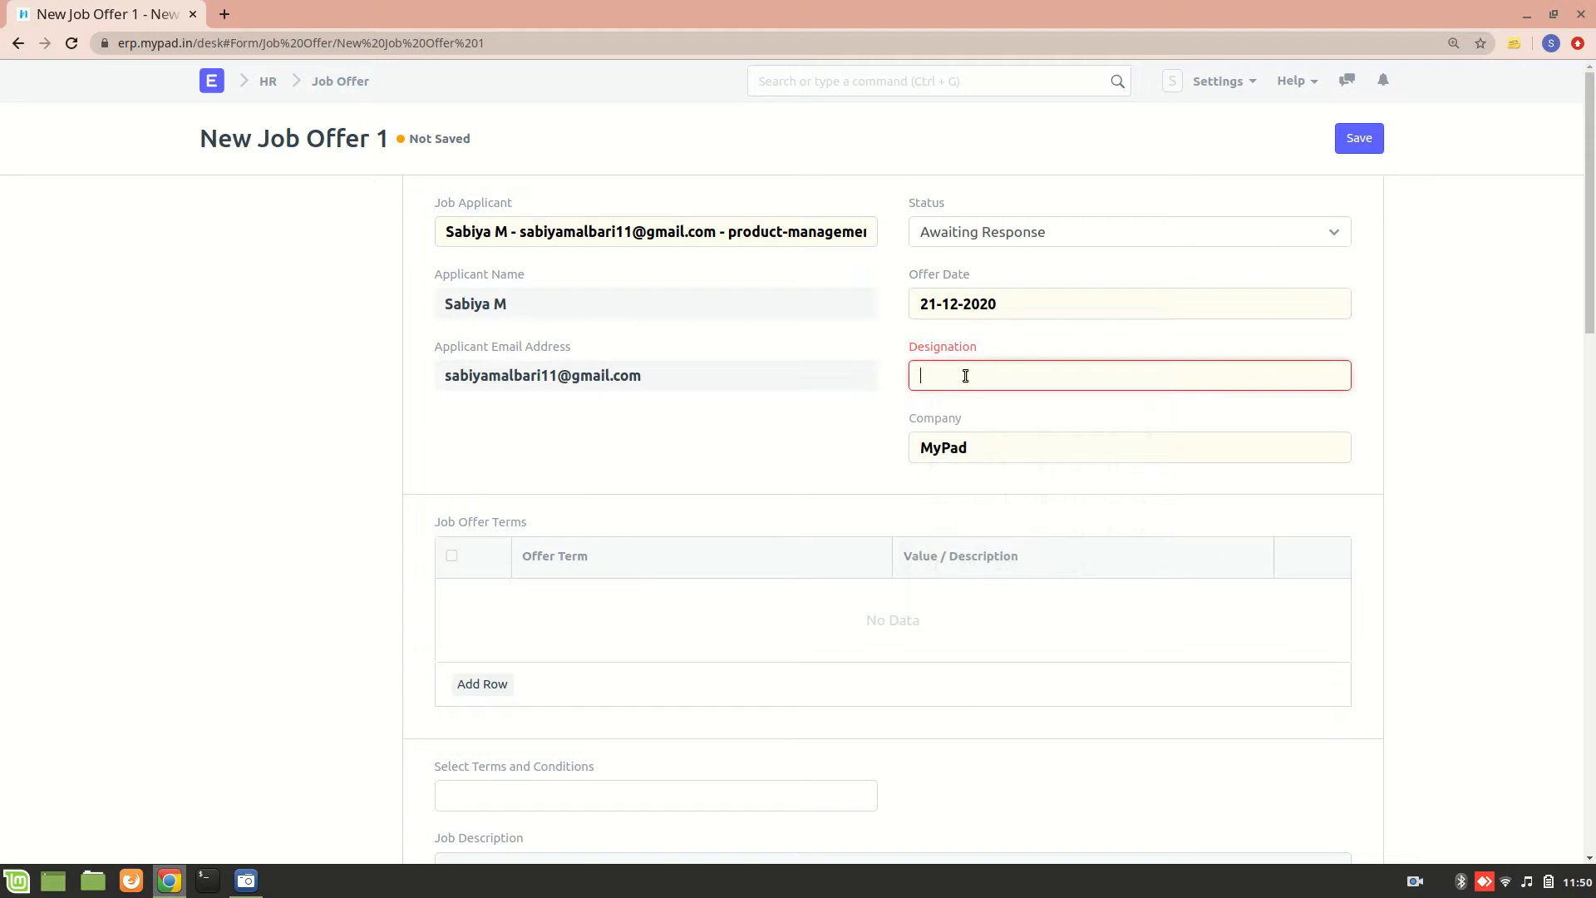
pyautogui.click(1128, 374)
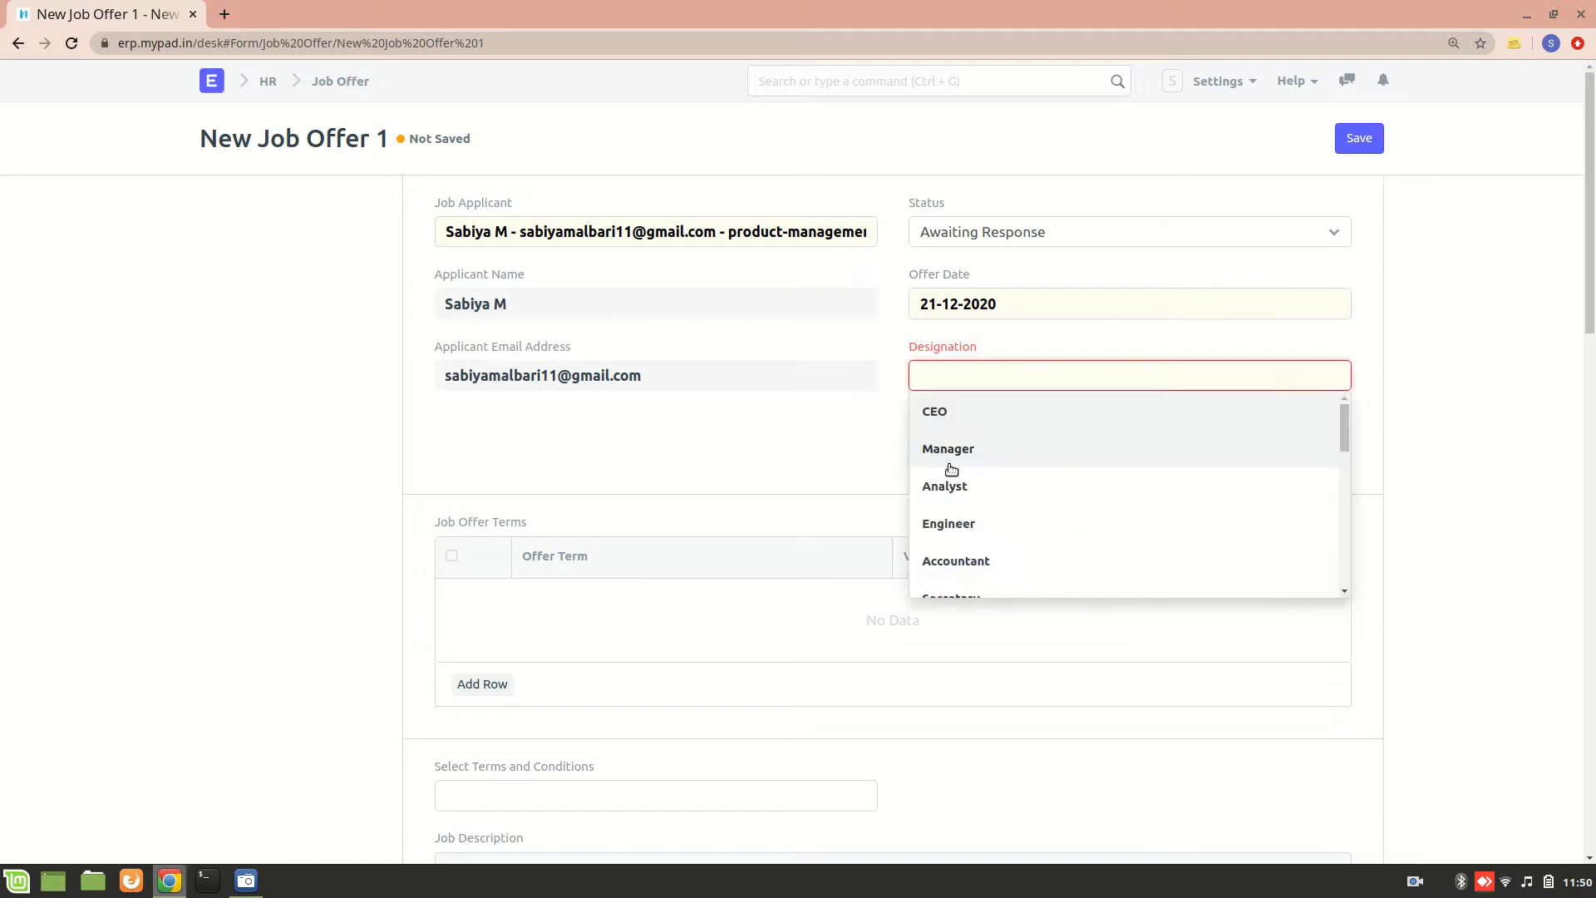
pyautogui.write('prod')
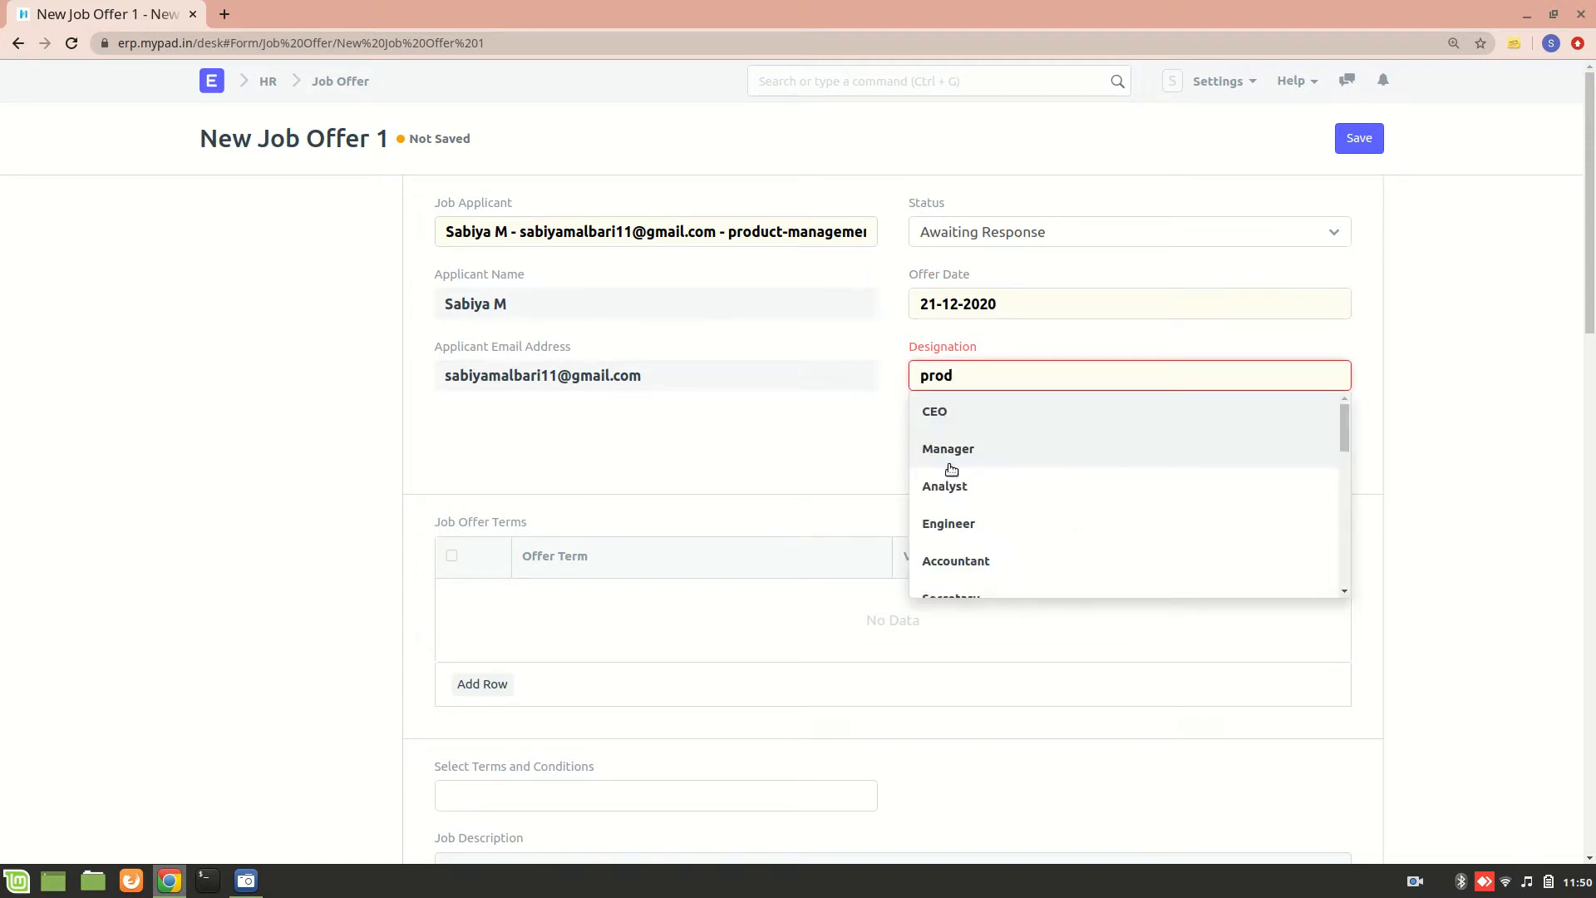
# Step: Expand Printing Details and tick Letter Head so the offer uses MyPad
pyautogui.scroll(-3)
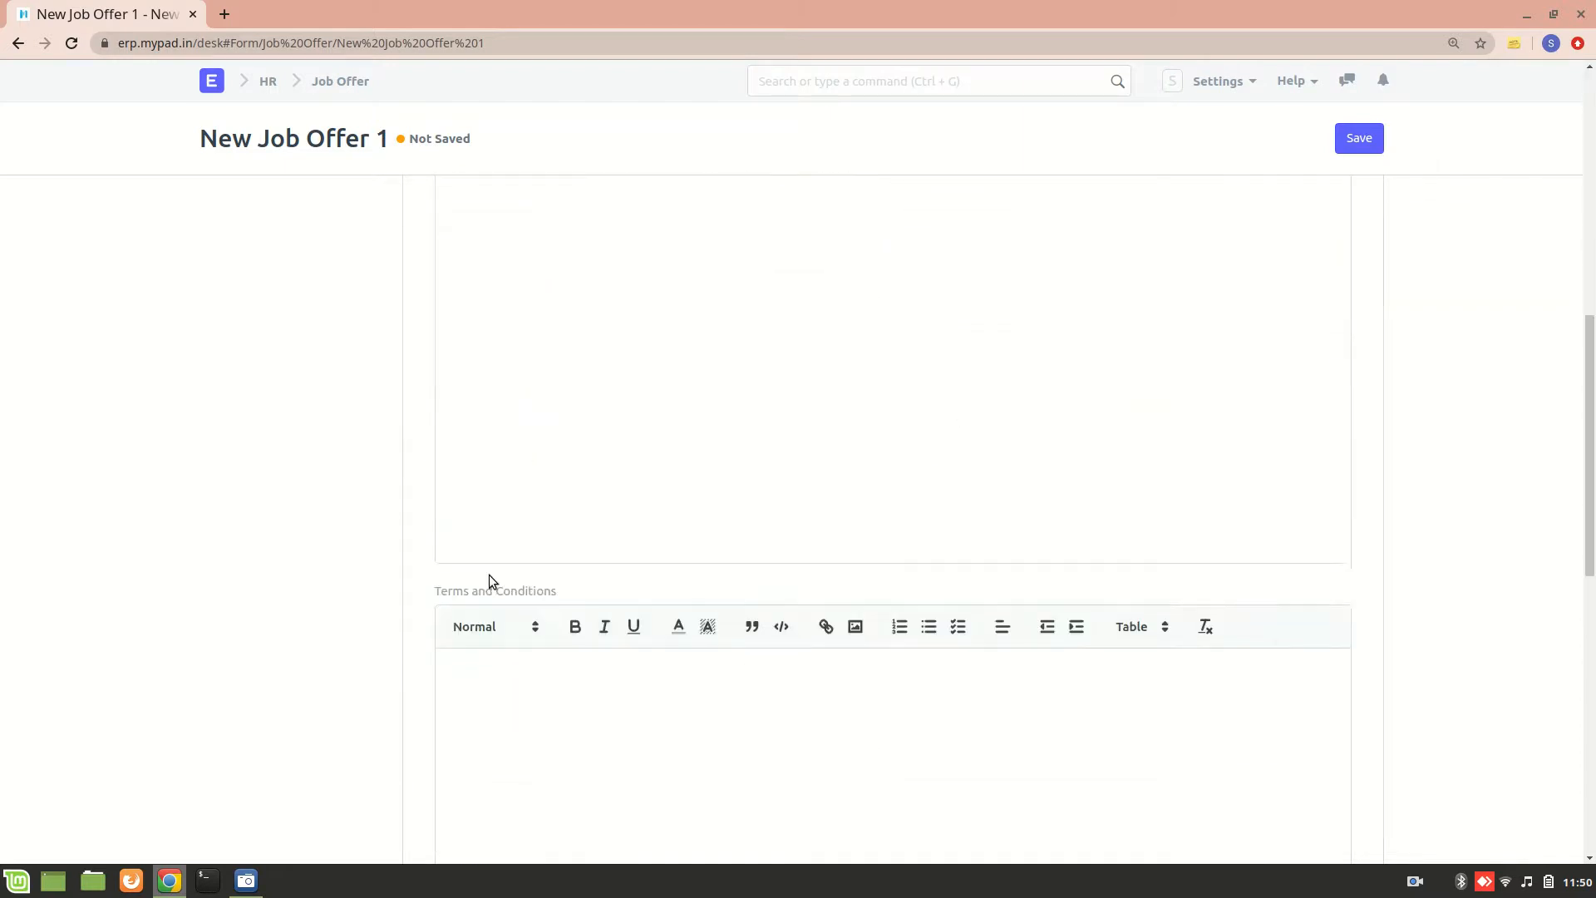
pyautogui.scroll(-3)
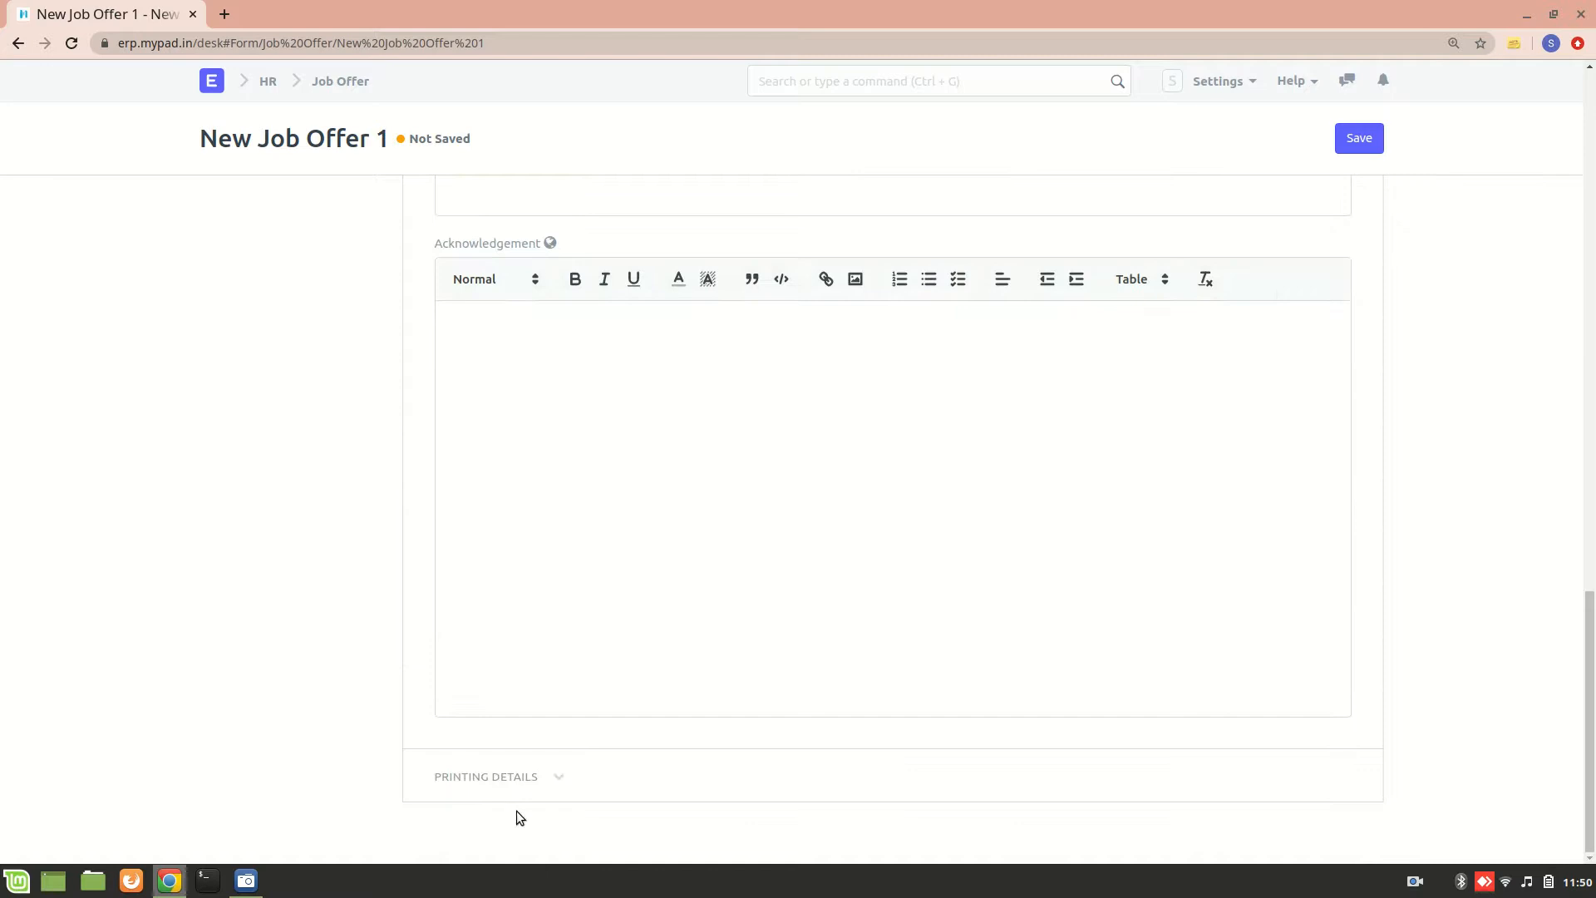
pyautogui.click(485, 775)
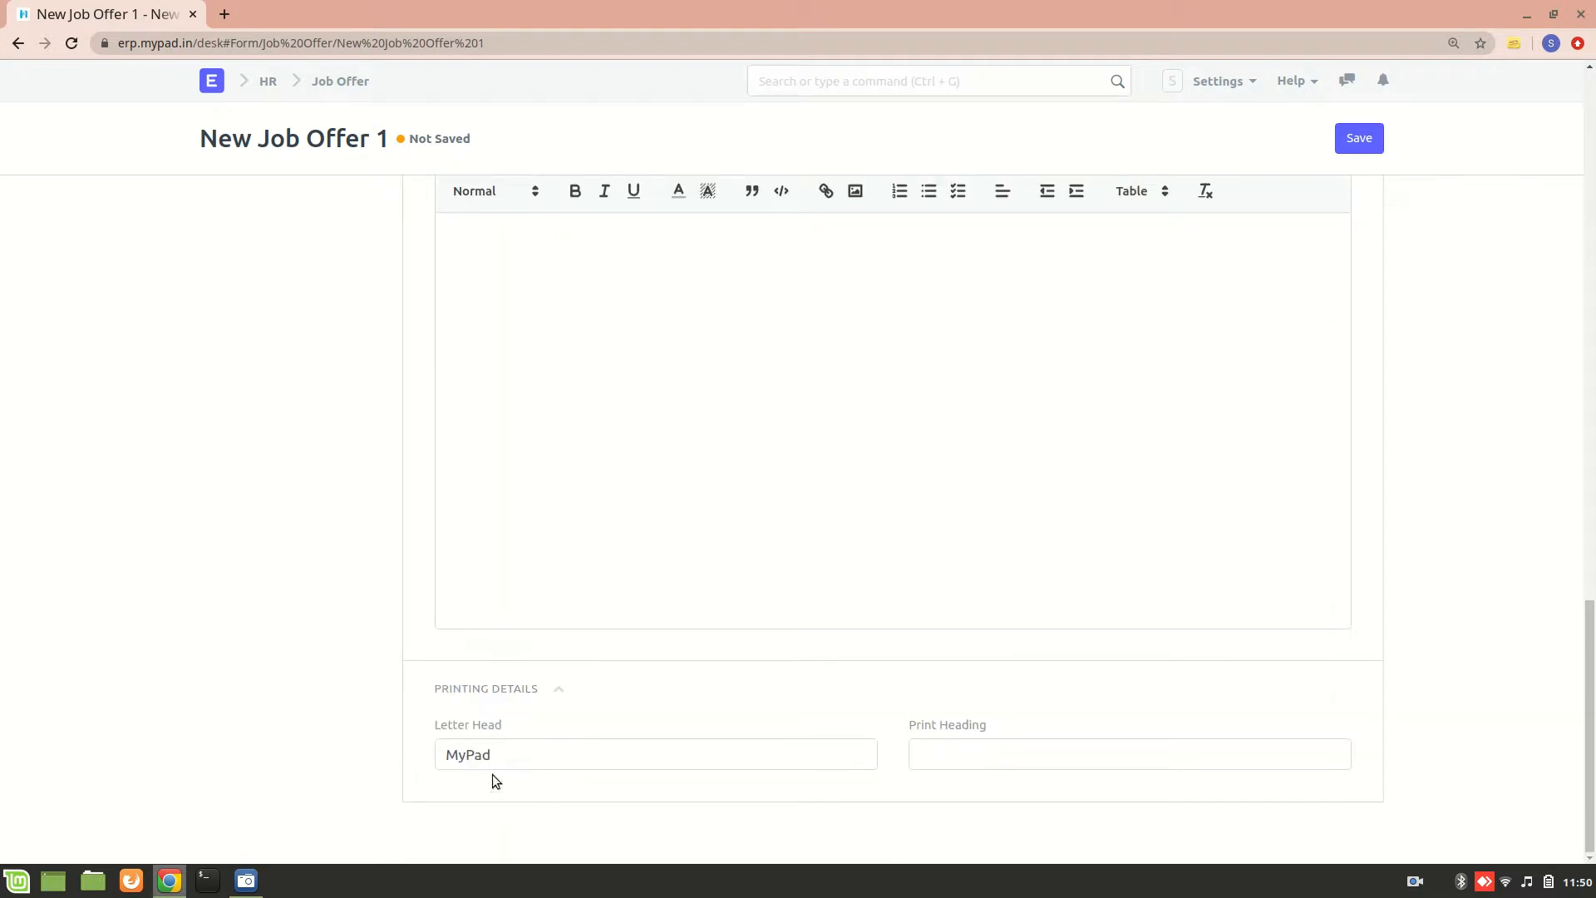
pyautogui.moveTo(1012, 672)
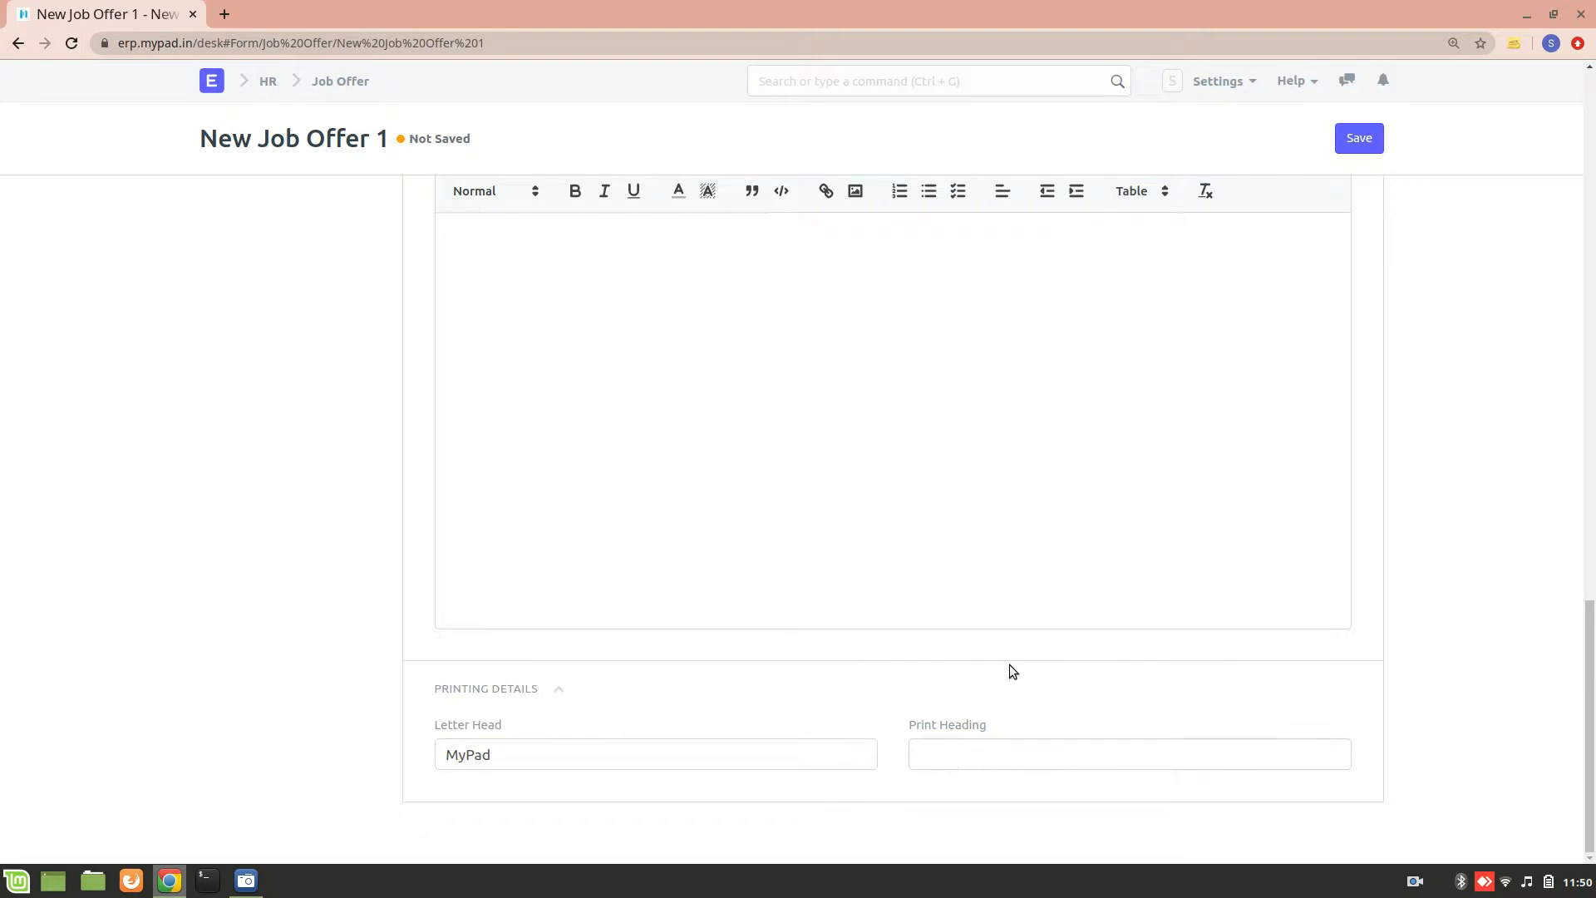
pyautogui.click(1128, 753)
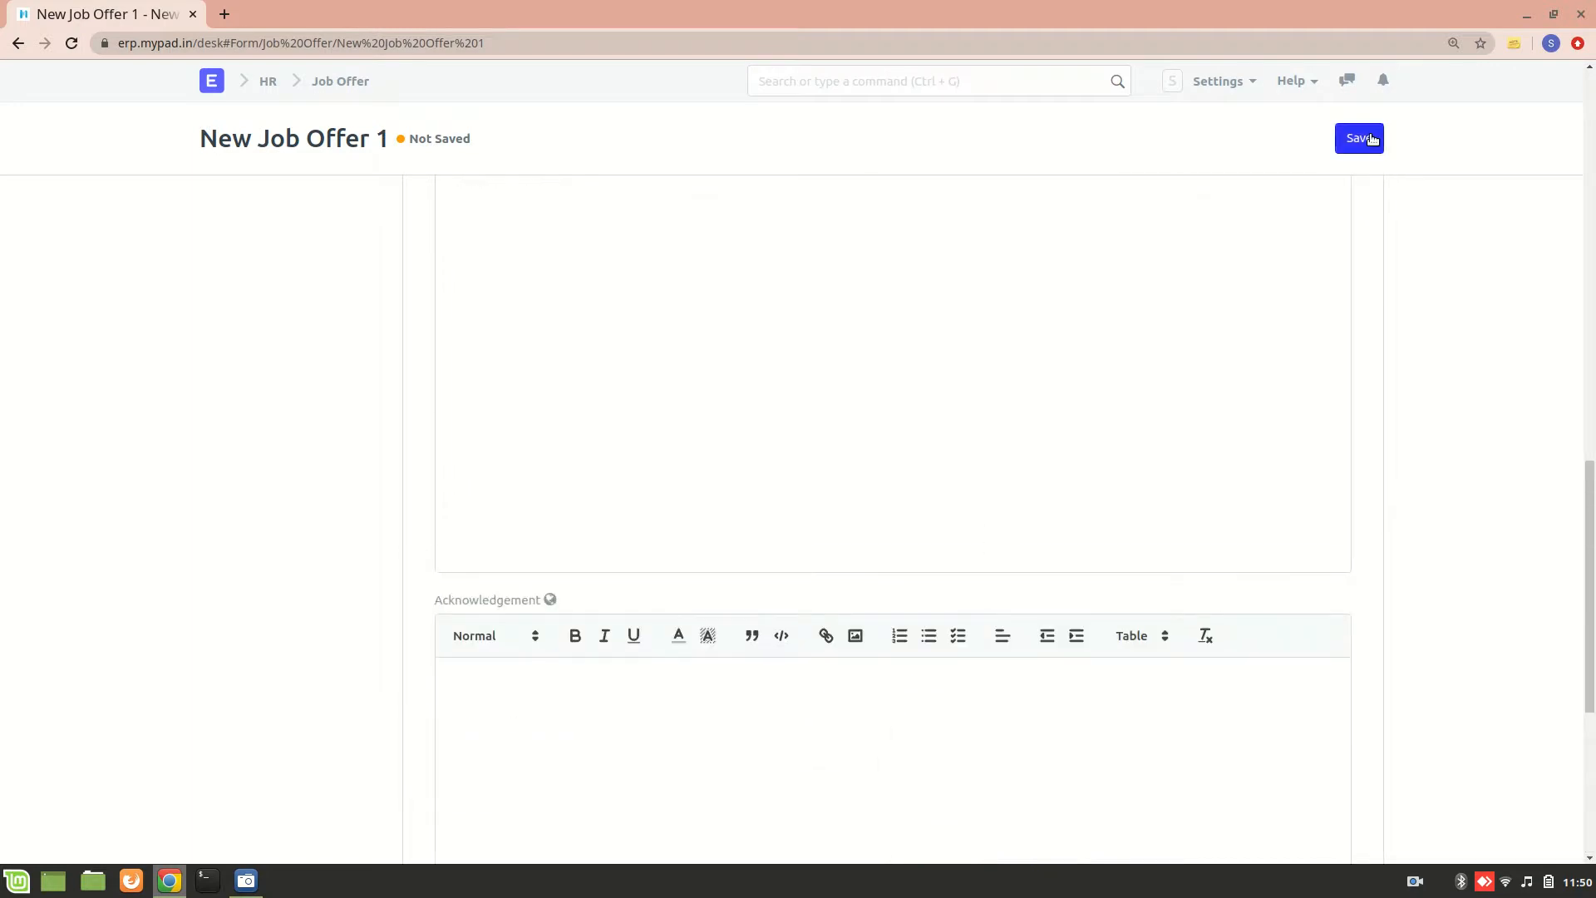
# Step: Save and permanently submit job offer HR-OFF-2020-00008
pyautogui.click(1359, 137)
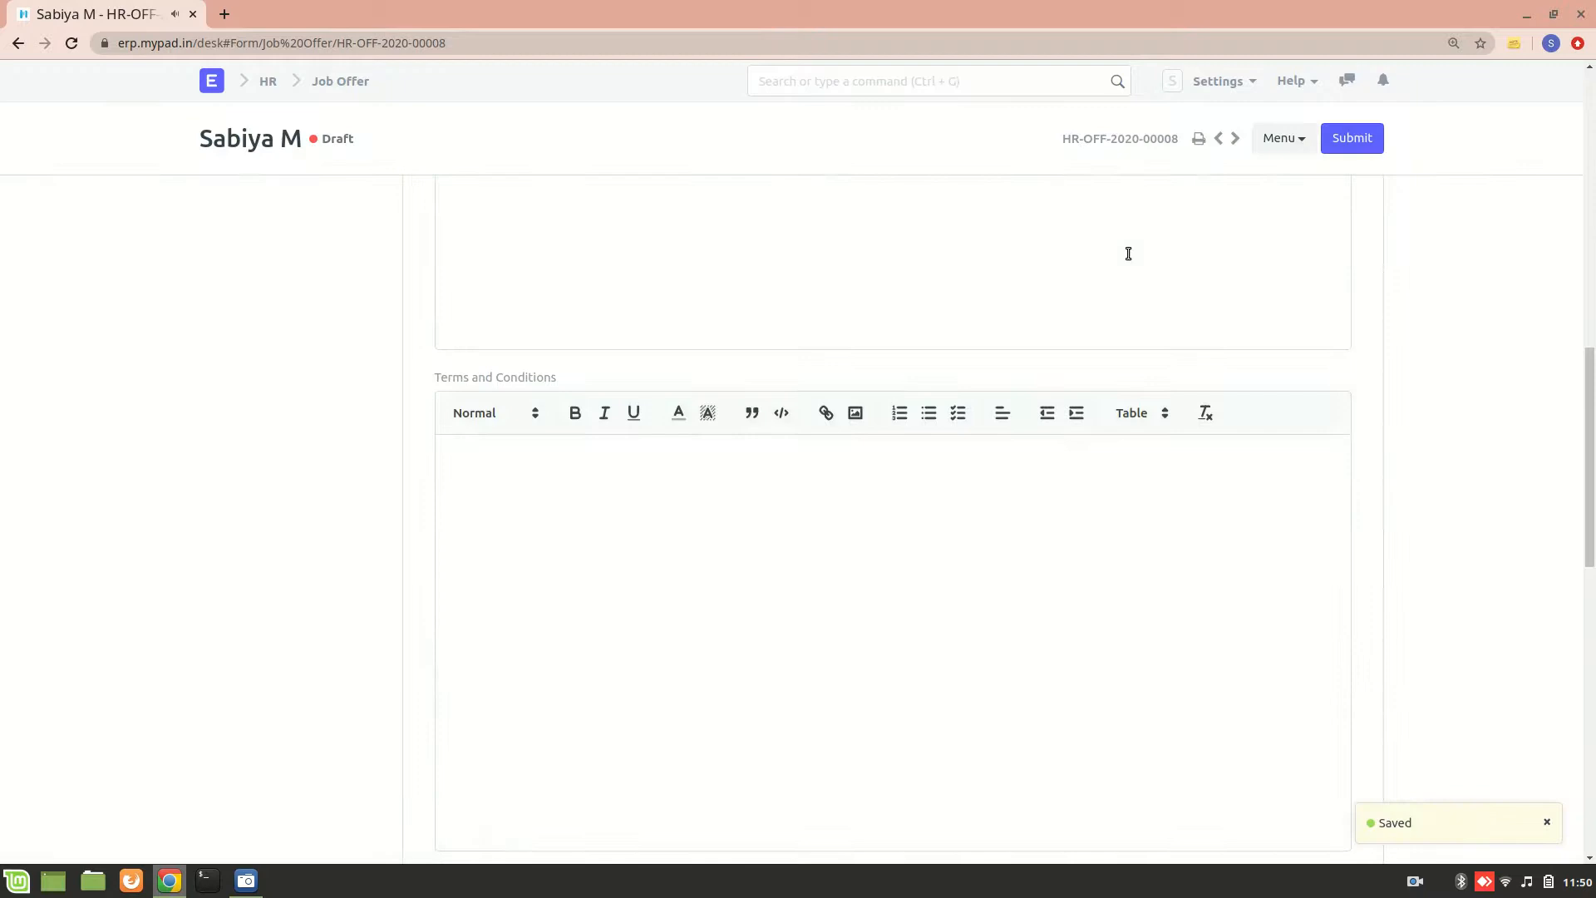
pyautogui.click(1351, 137)
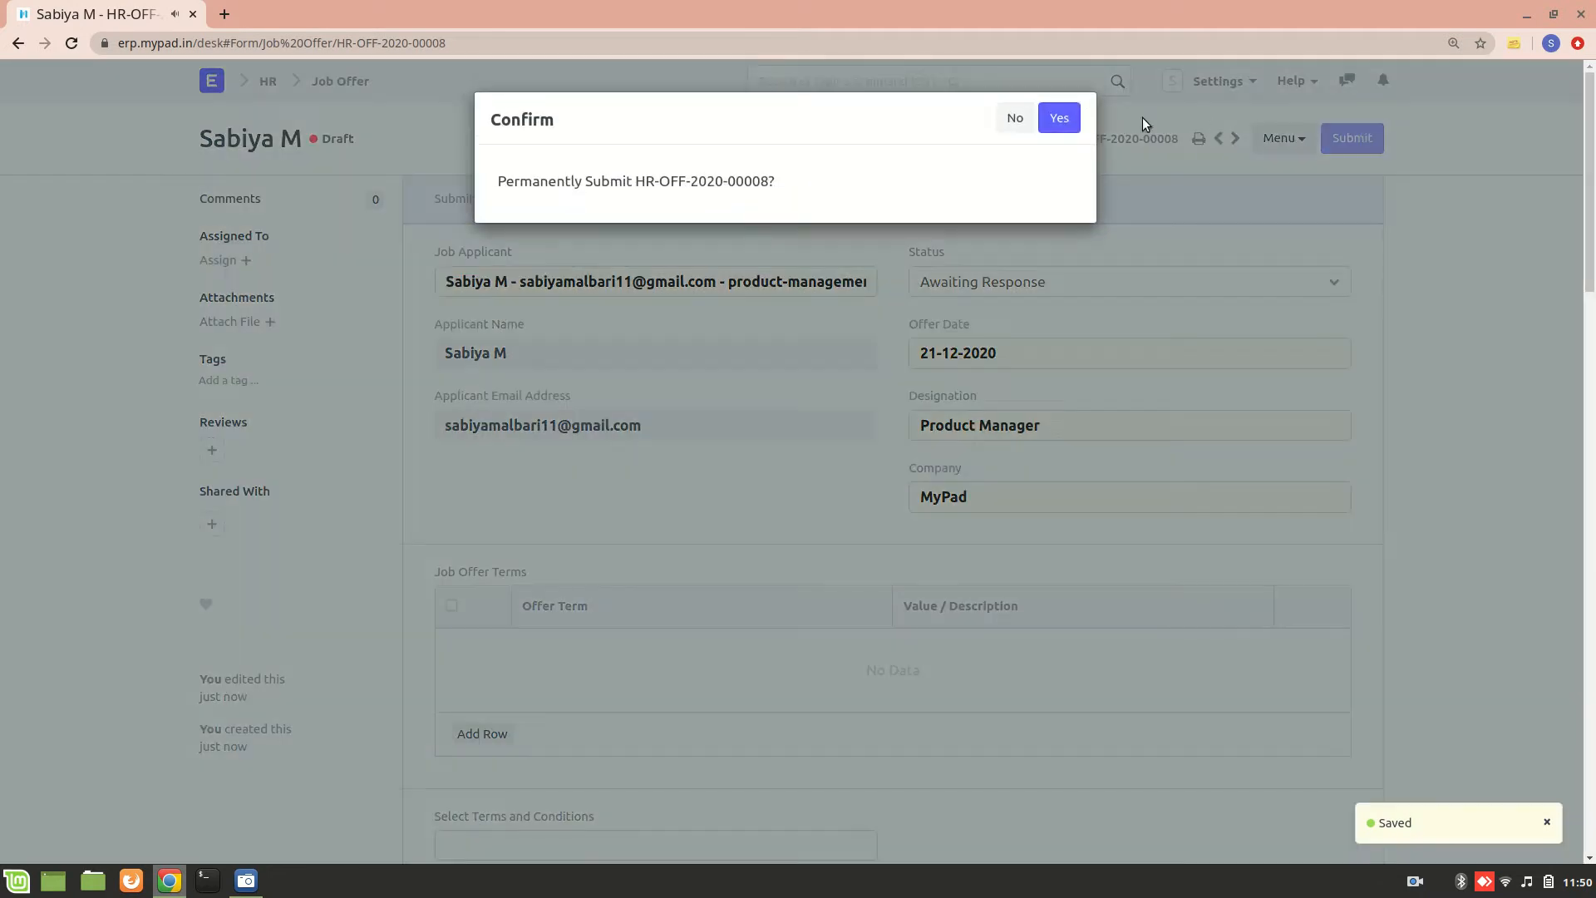
pyautogui.click(1058, 117)
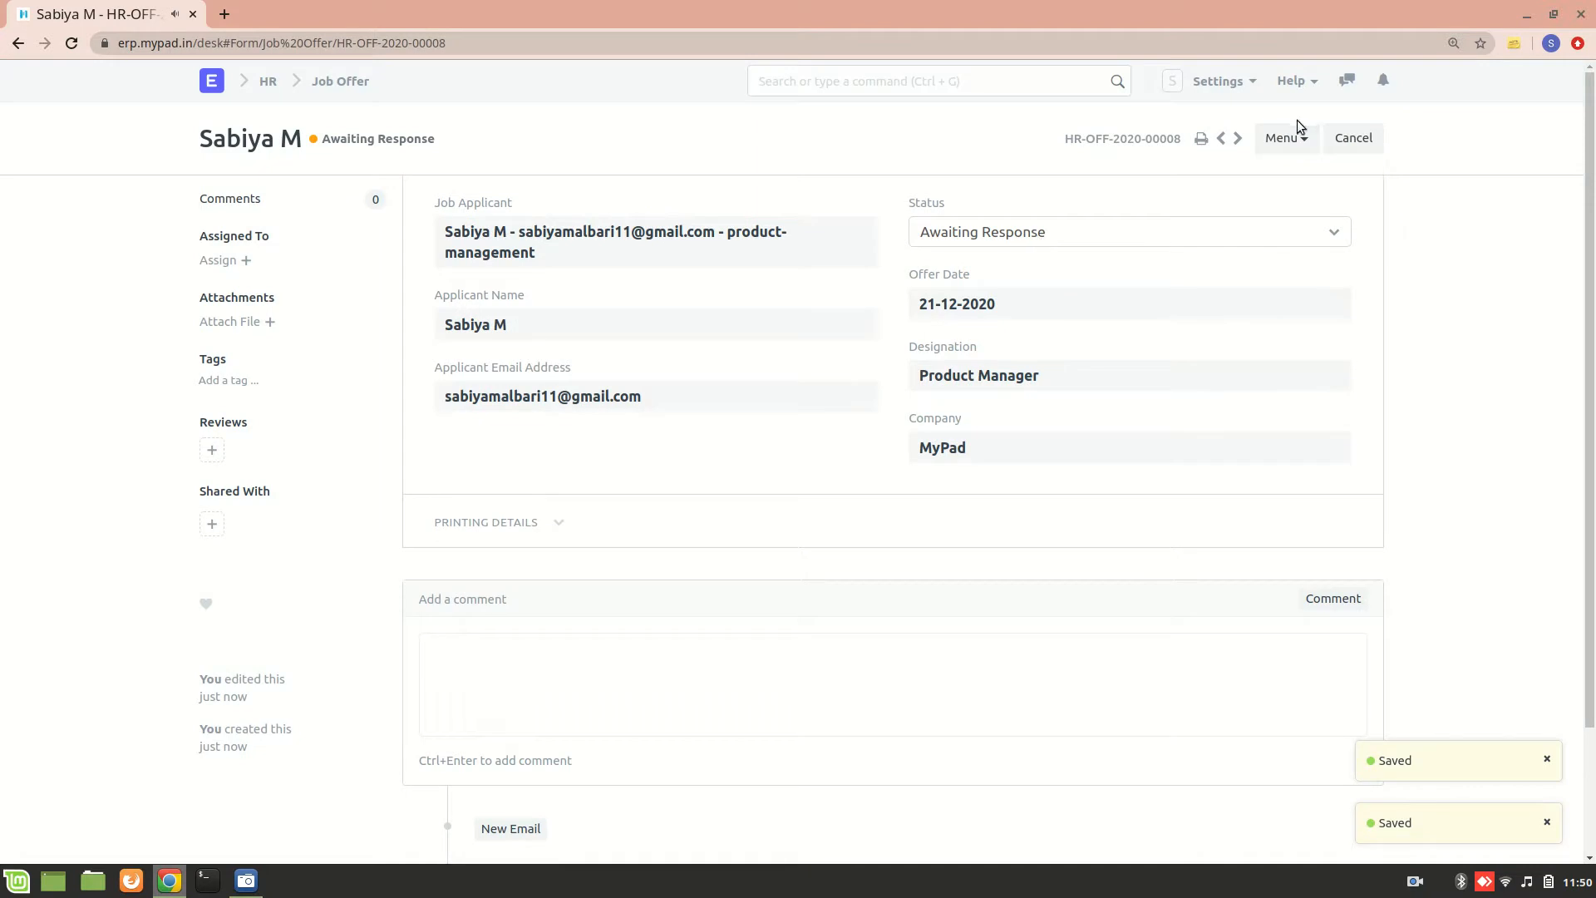
pyautogui.click(1282, 137)
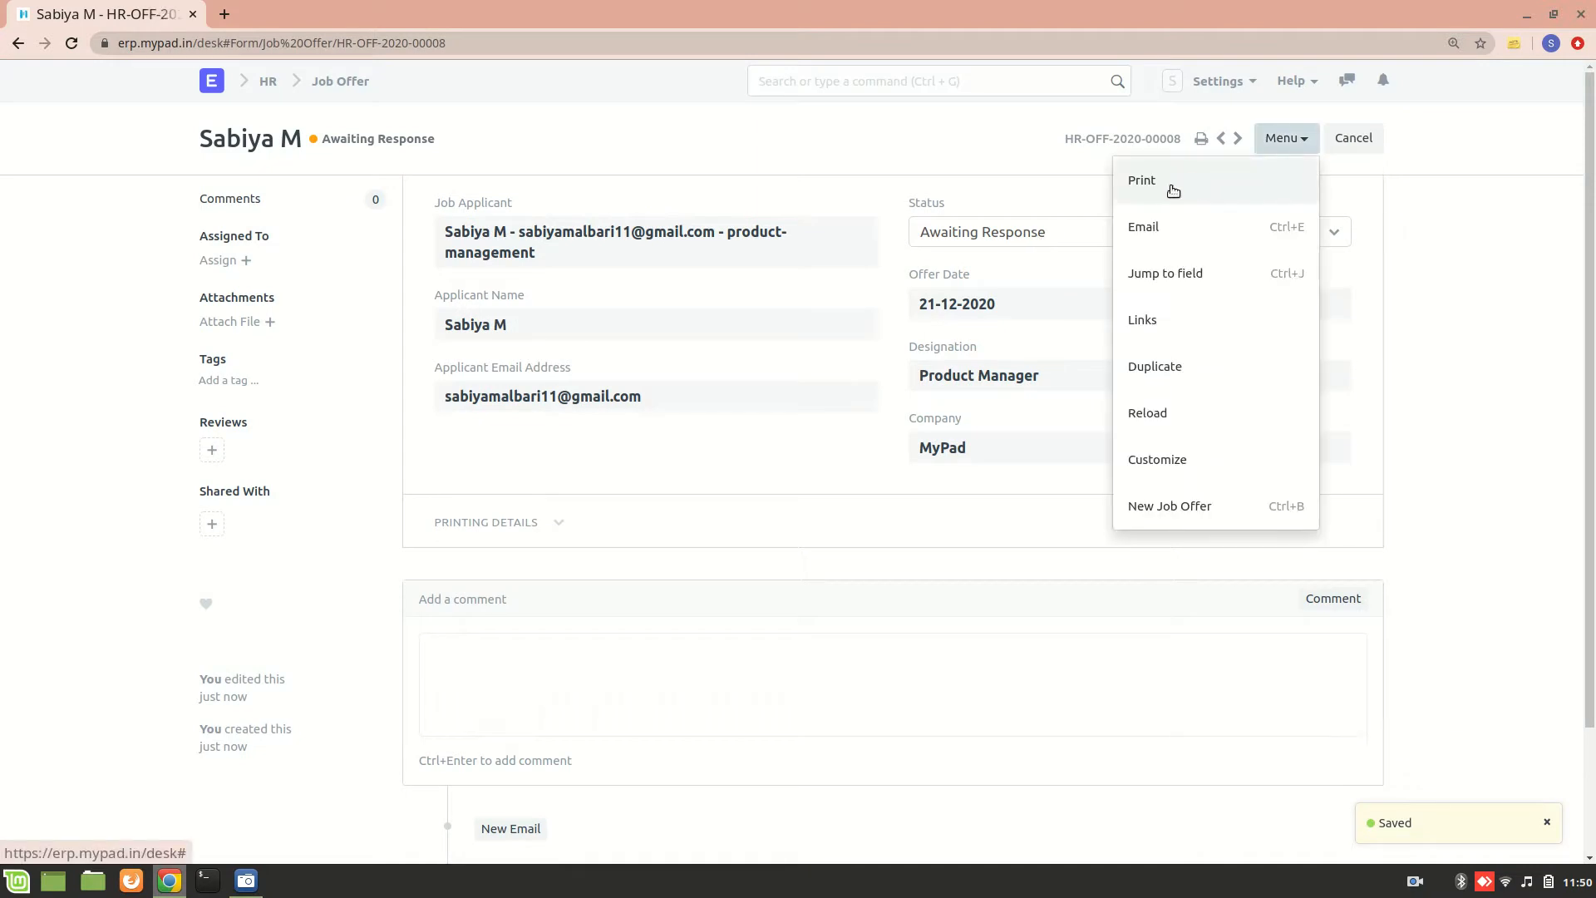
pyautogui.moveTo(1134, 191)
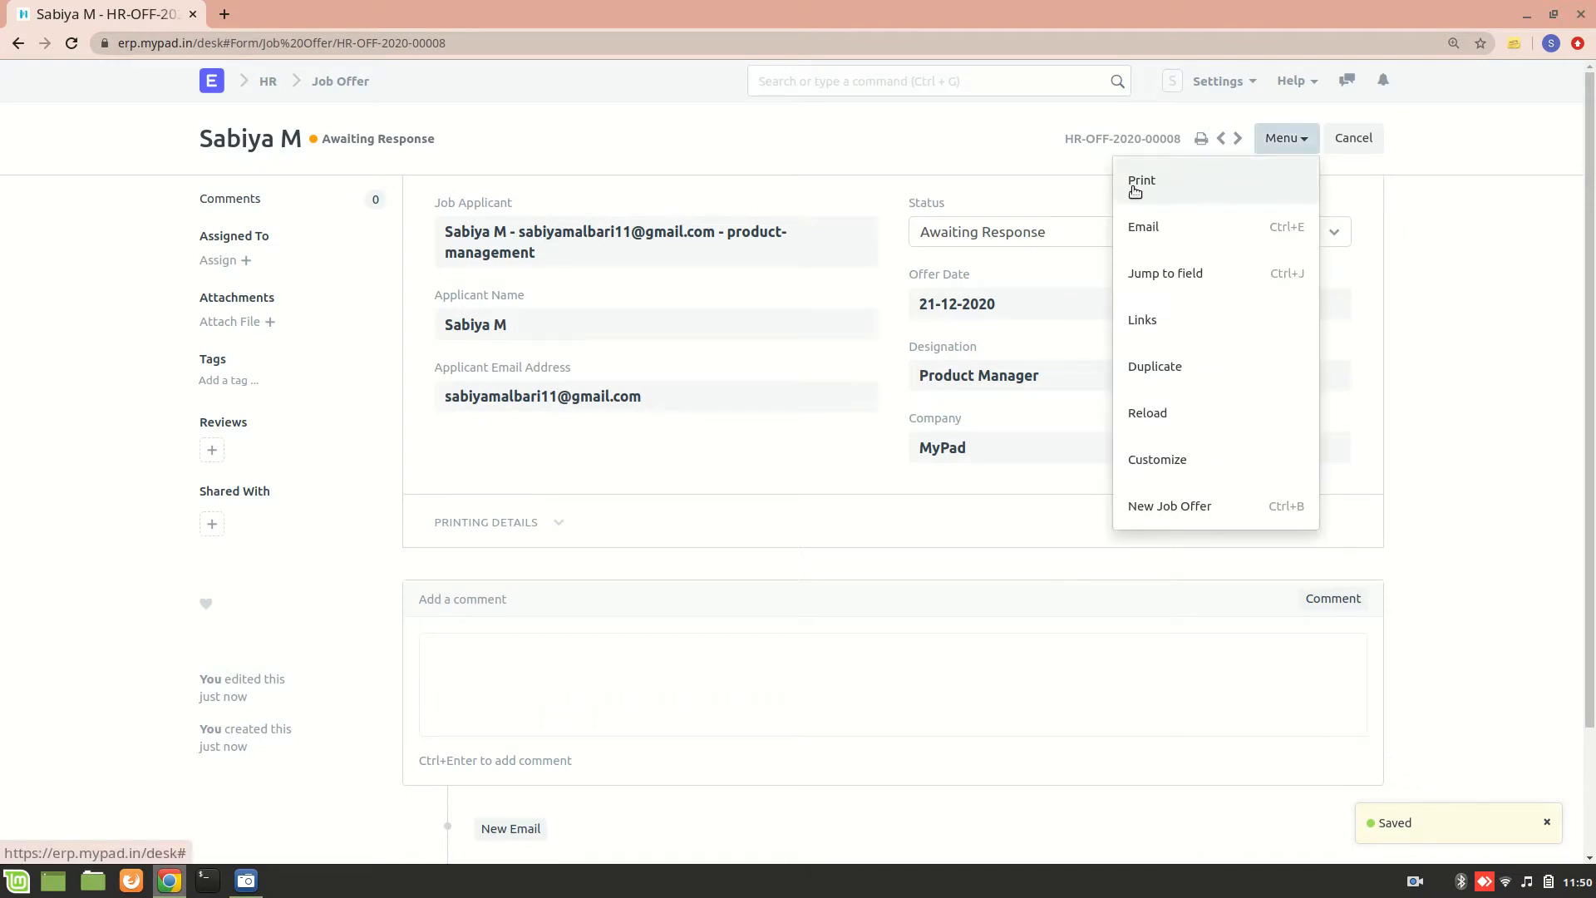
# Step: Preview HR-OFF-2020-00008 in Standard format with the MyPad letter head, then go back
pyautogui.click(1141, 180)
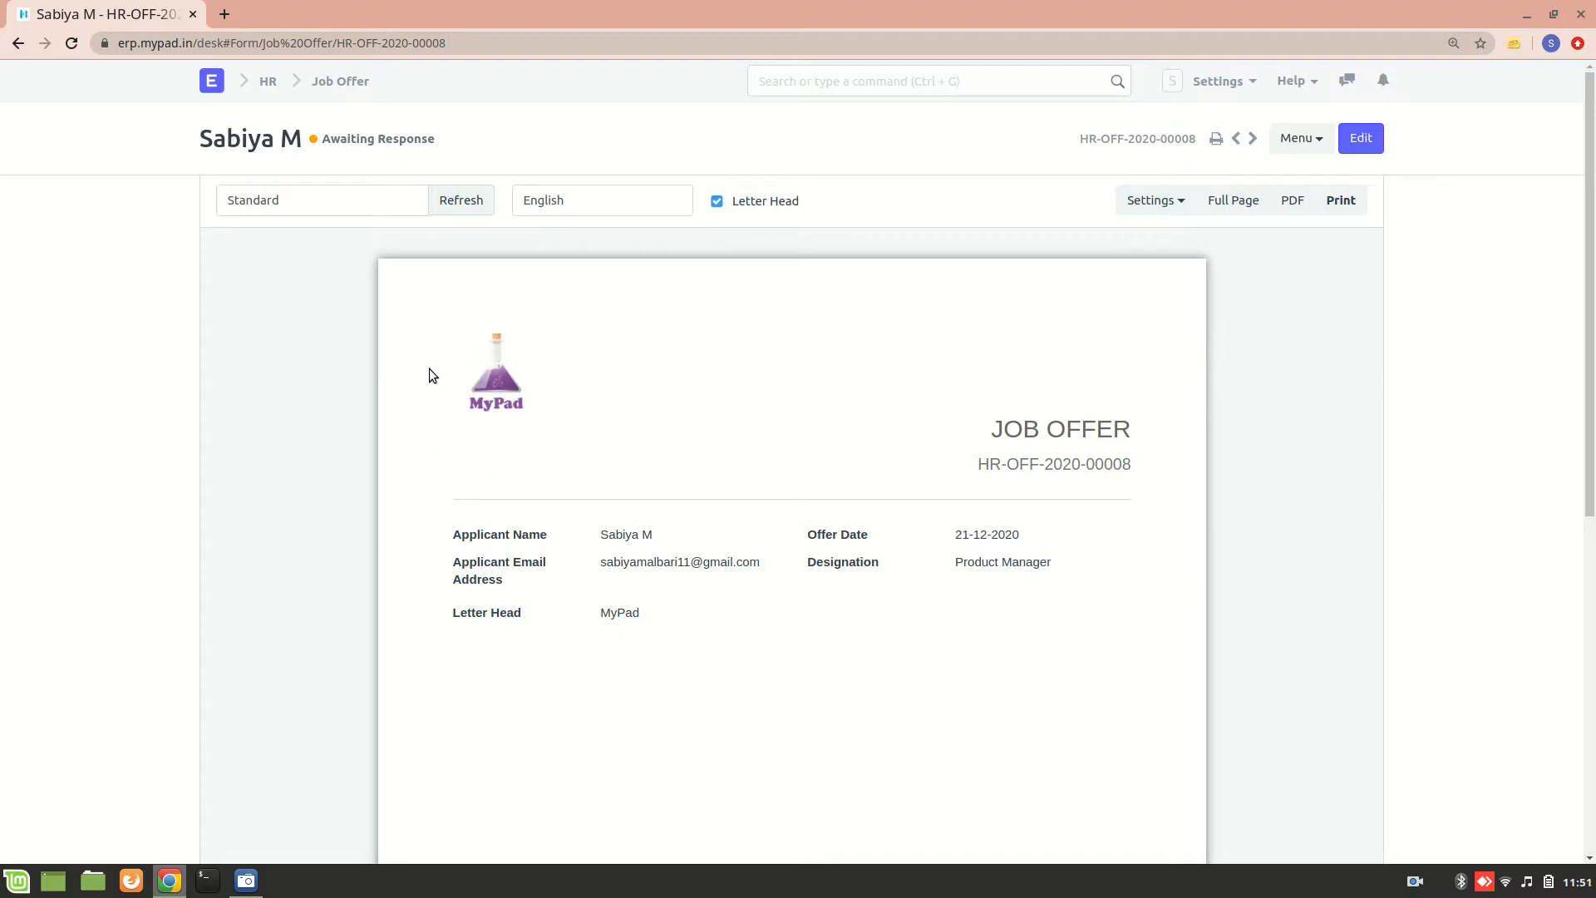
pyautogui.moveTo(582, 381)
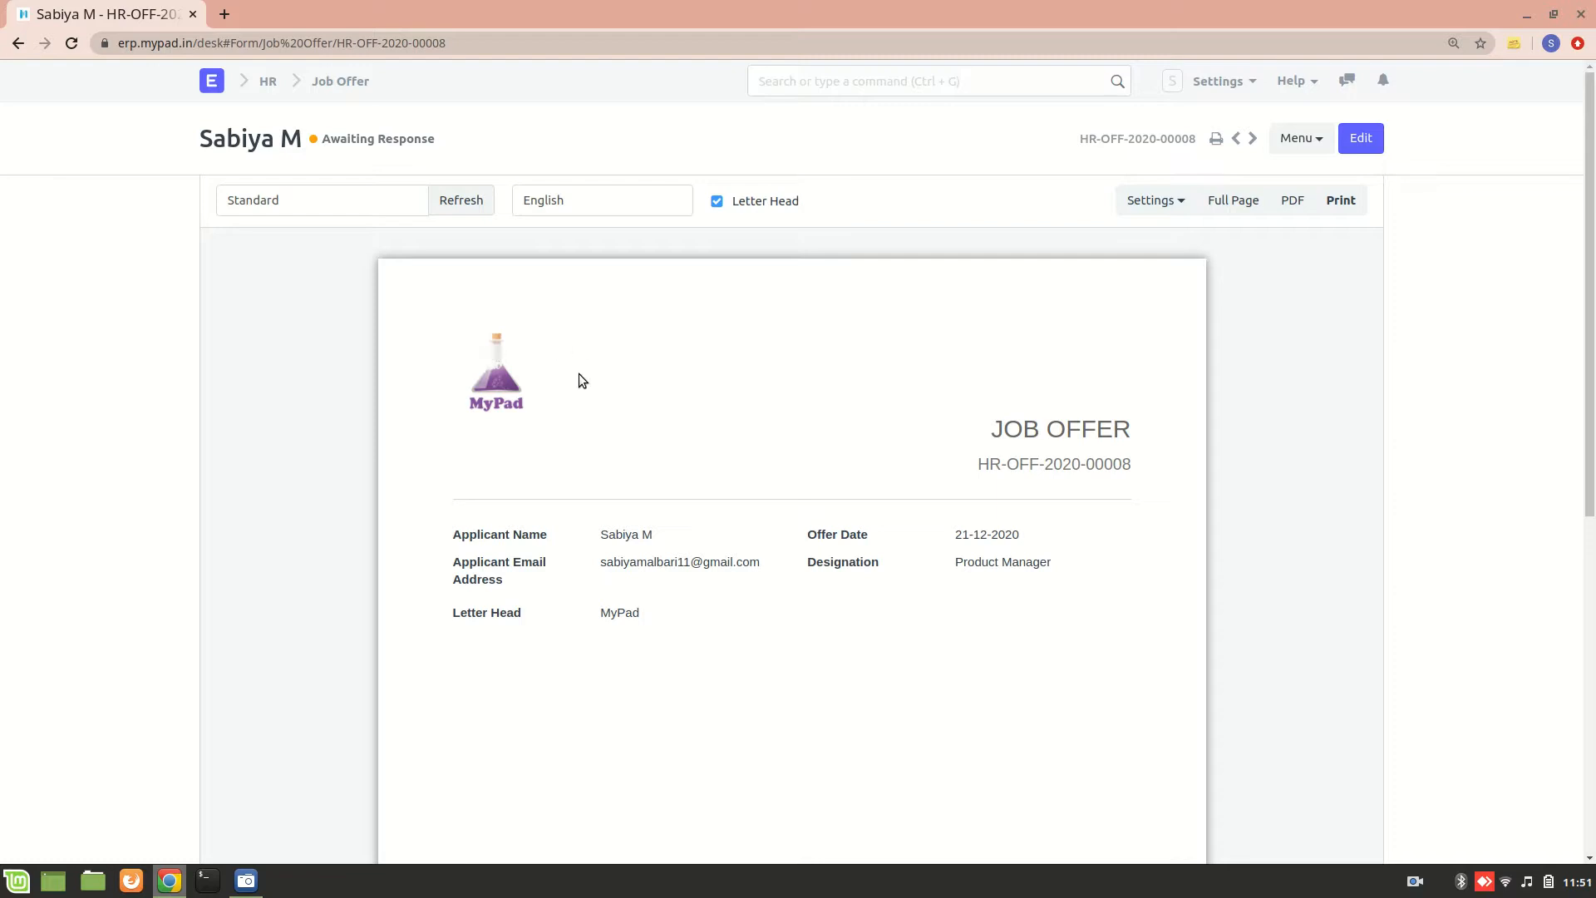
pyautogui.moveTo(429, 478)
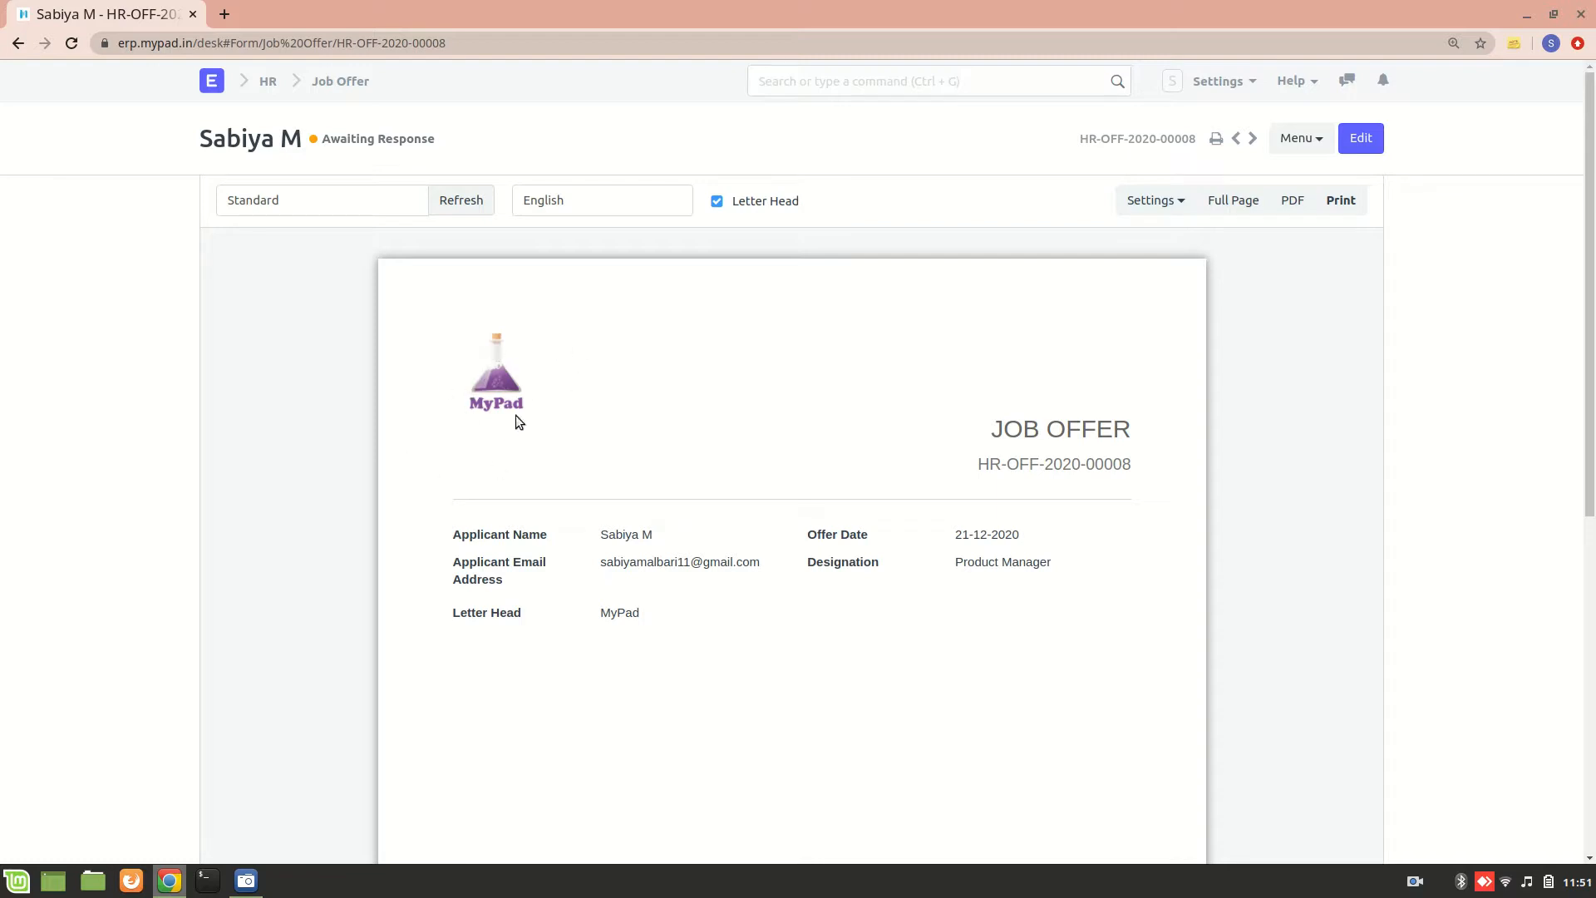
pyautogui.moveTo(753, 339)
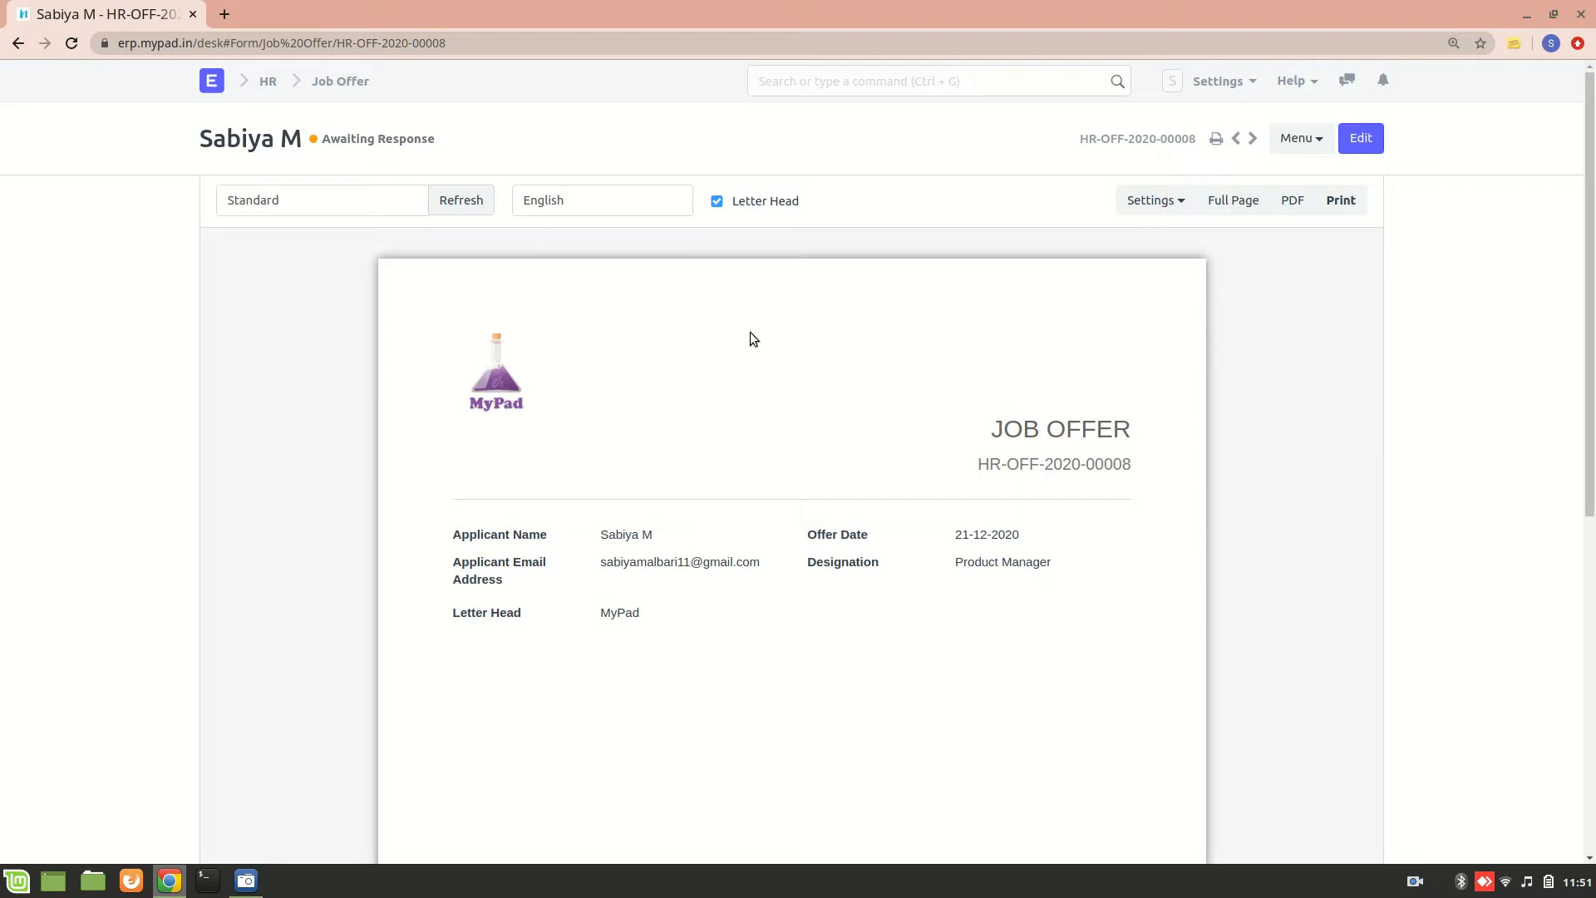
pyautogui.moveTo(507, 395)
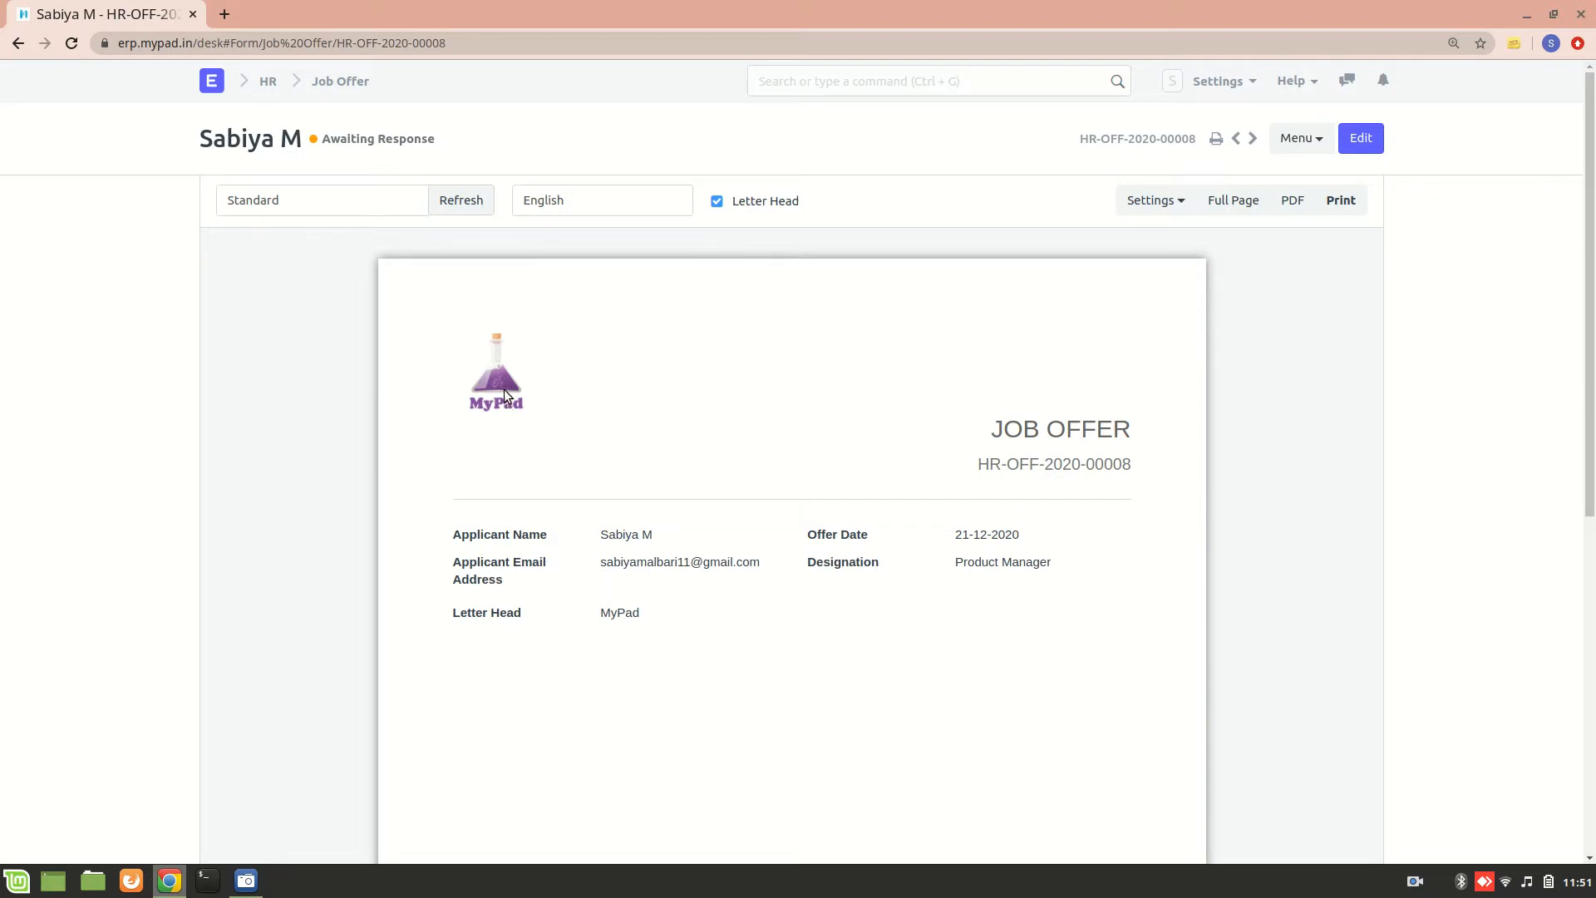
pyautogui.moveTo(957, 322)
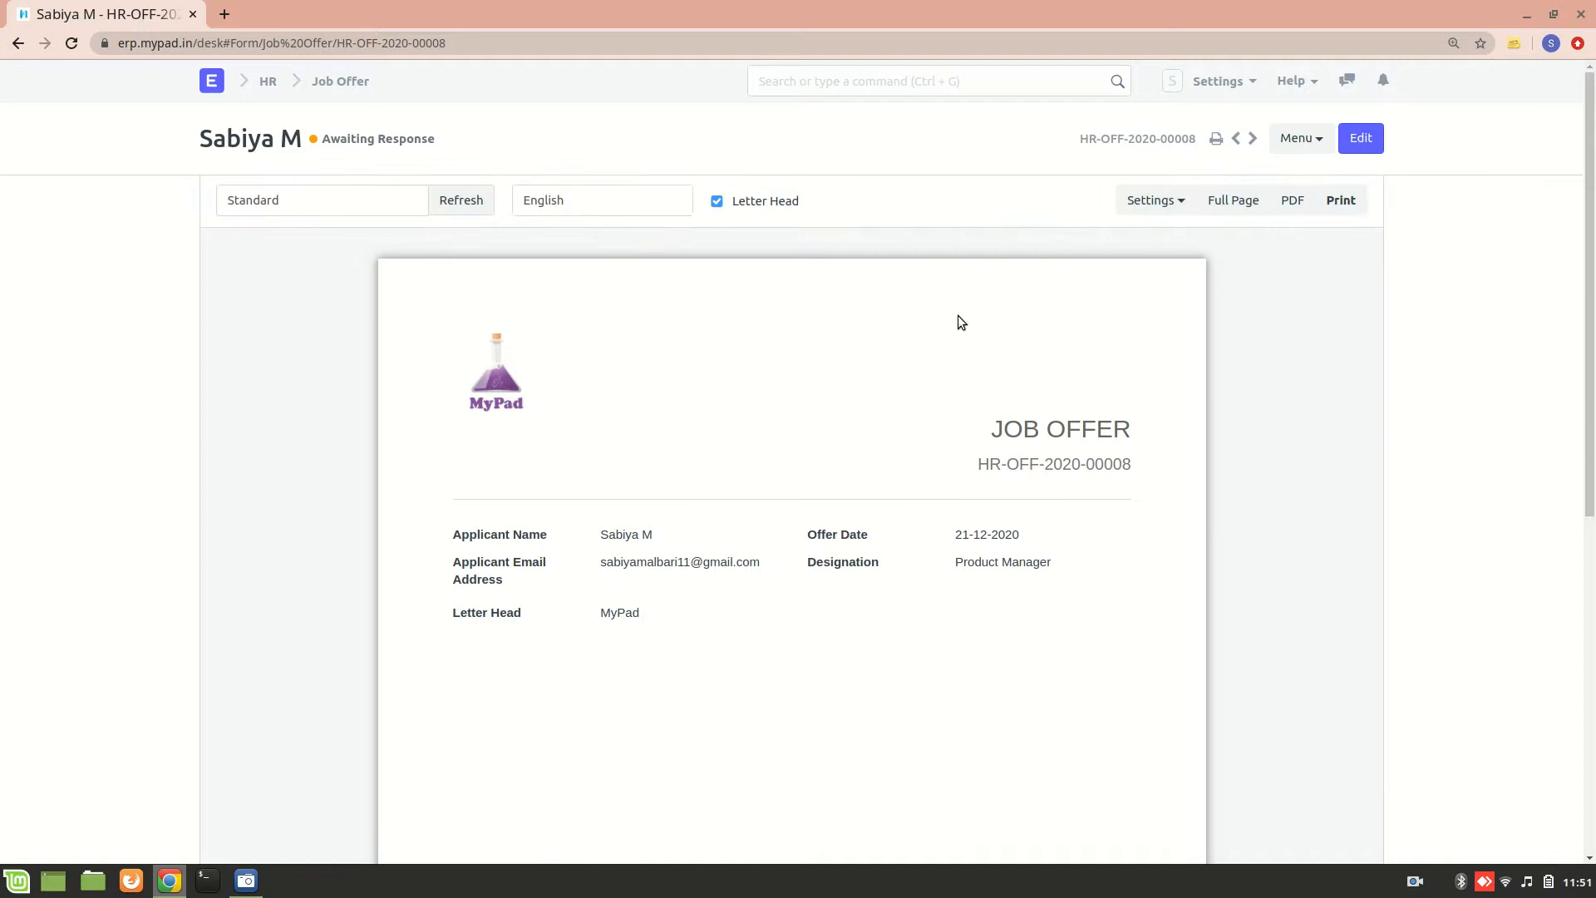
pyautogui.moveTo(456, 405)
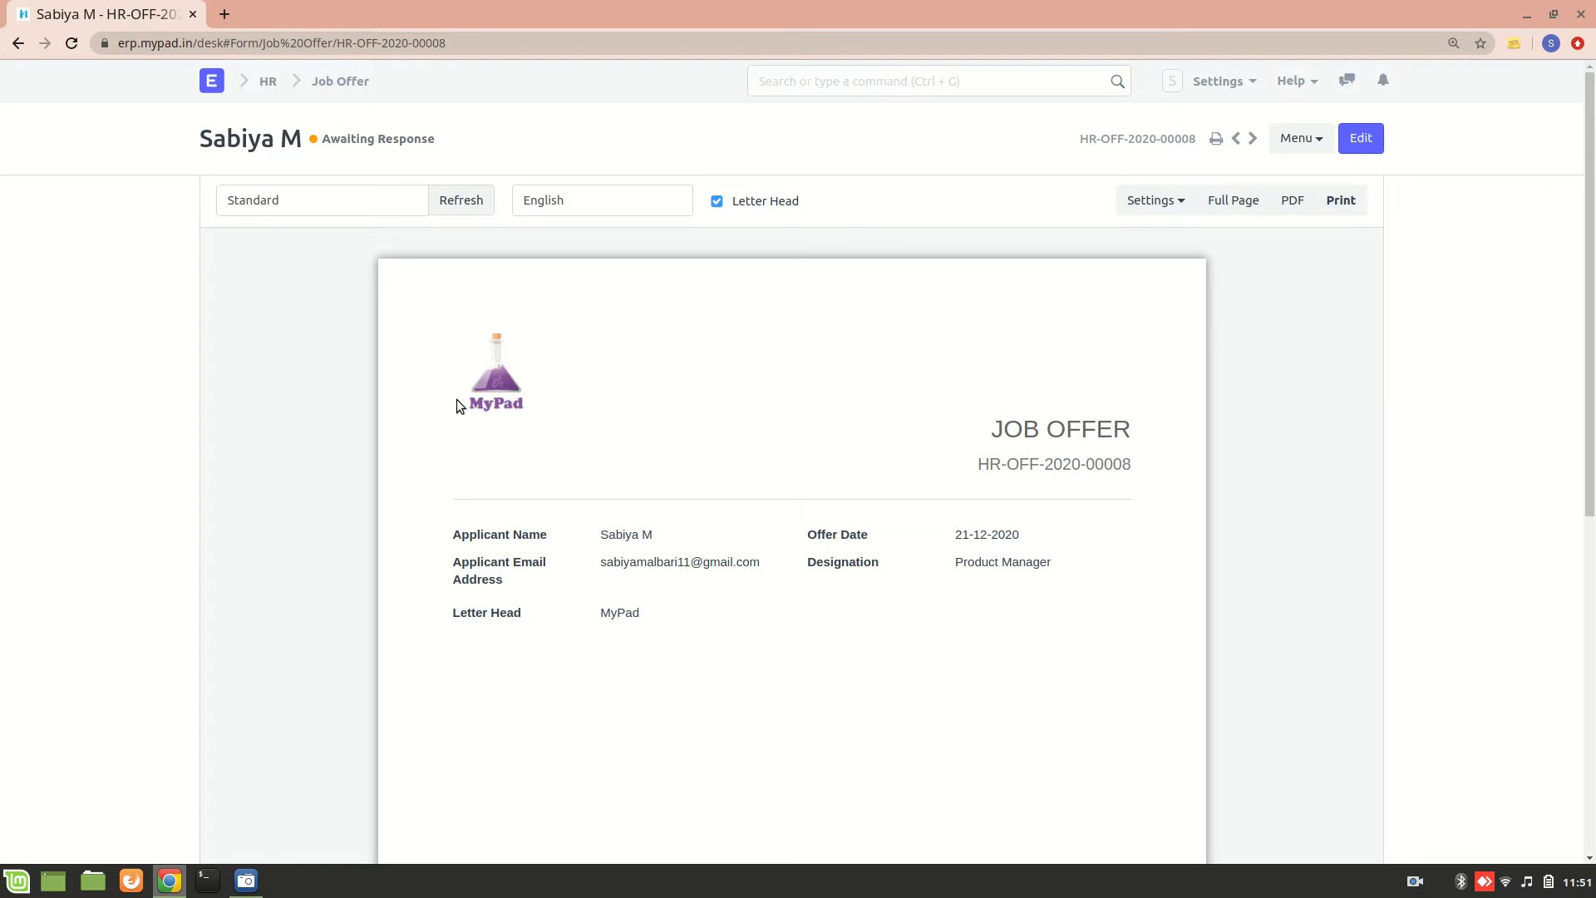
pyautogui.moveTo(455, 395)
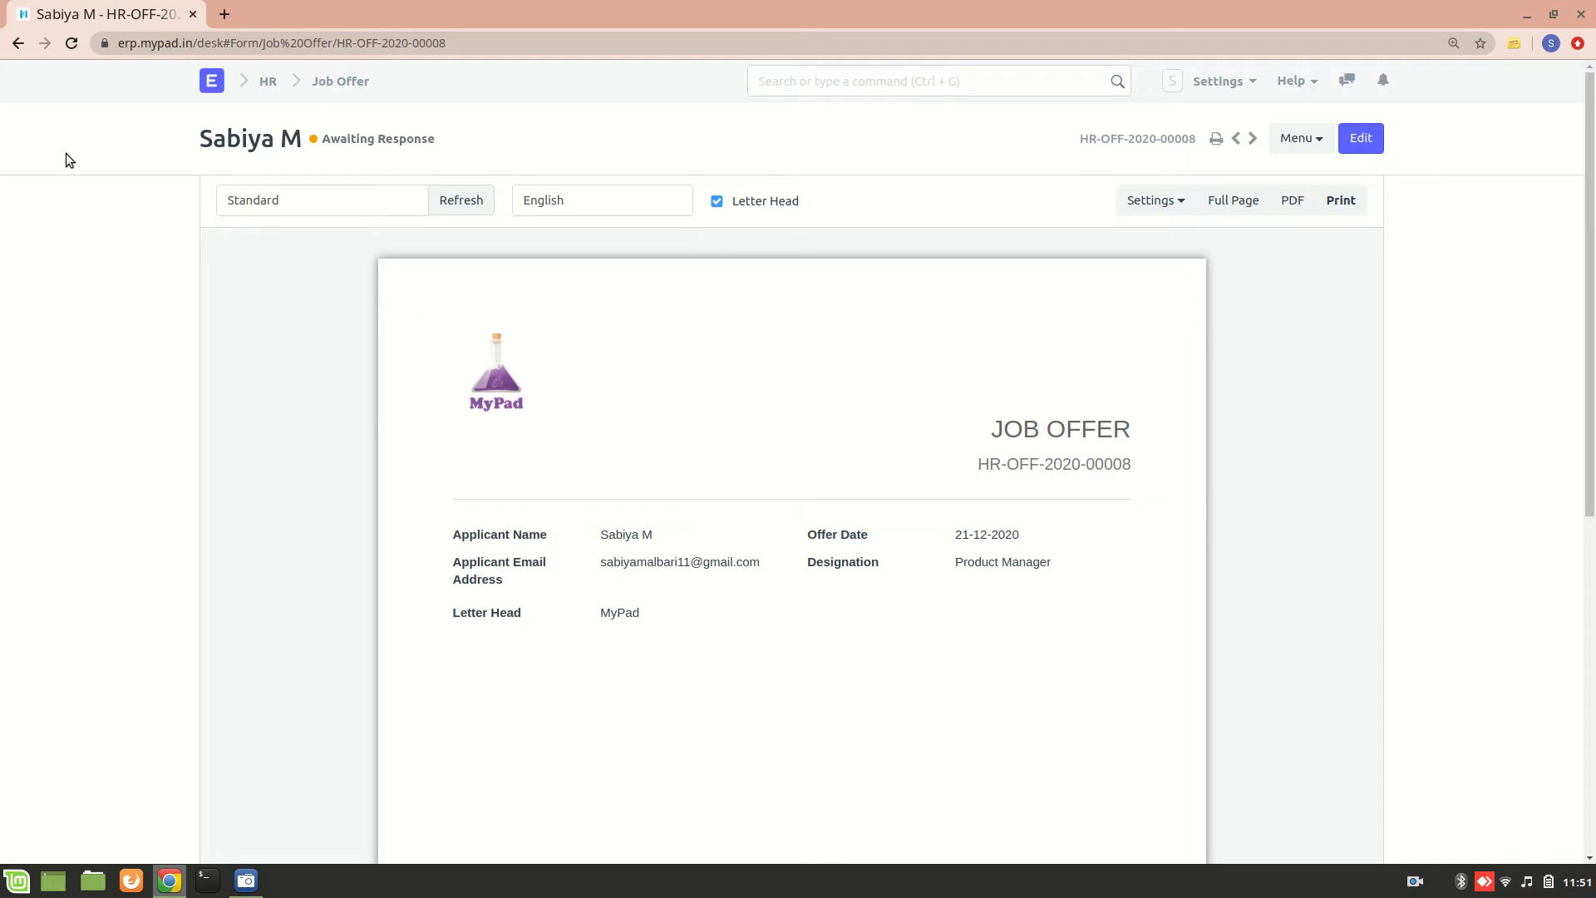
pyautogui.click(18, 42)
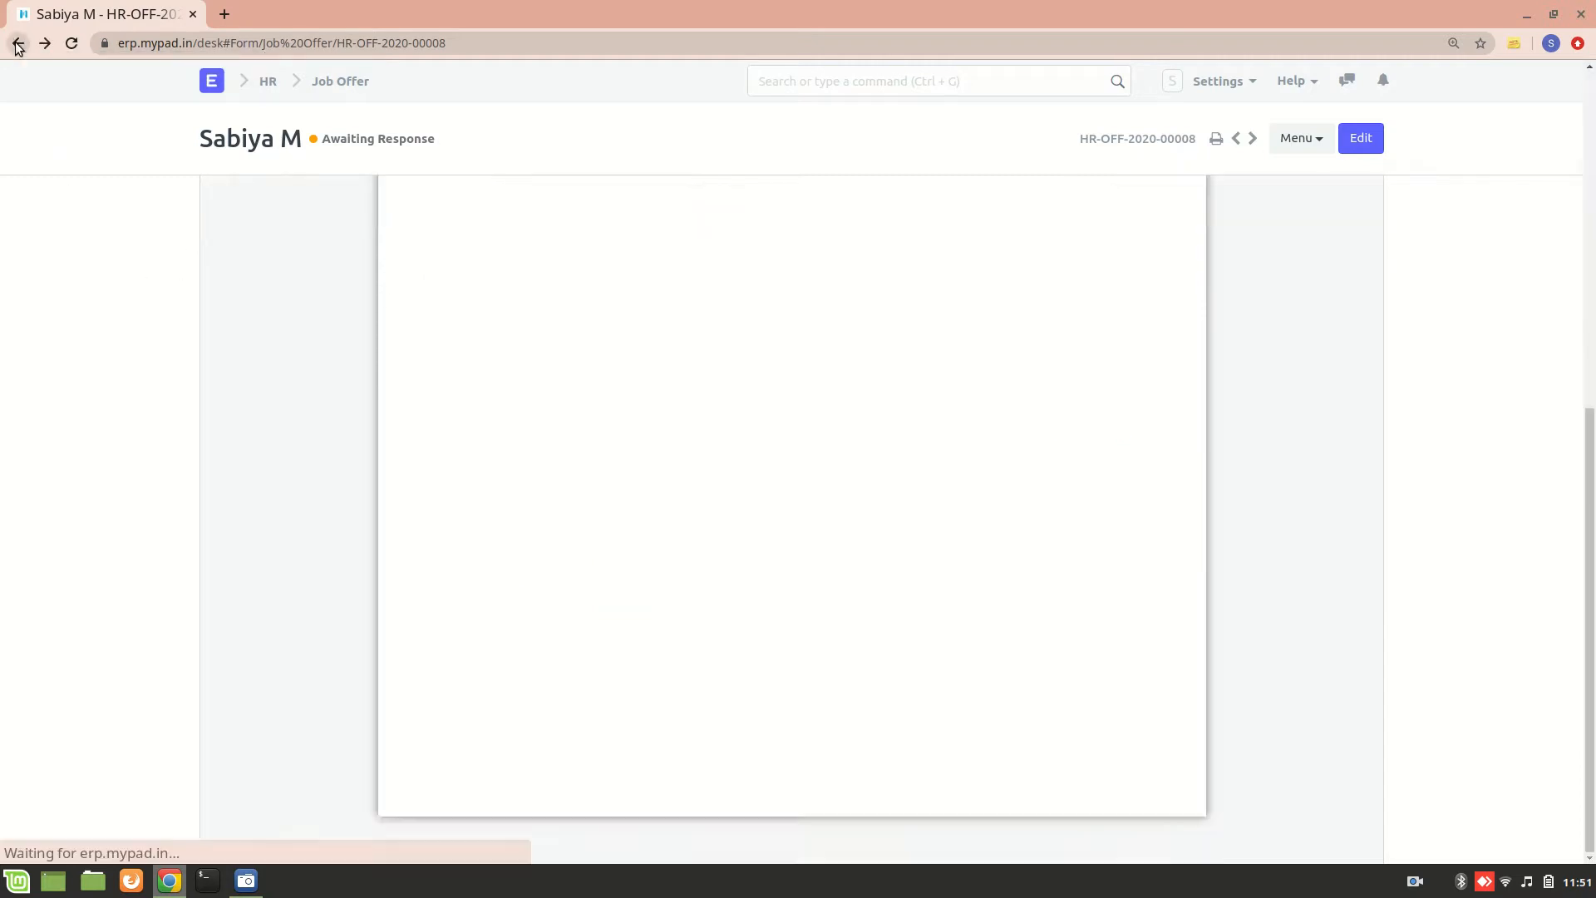
# Step: Navigate back to the MyPad letter head form showing its empty Footer HTML field
pyautogui.click(16, 43)
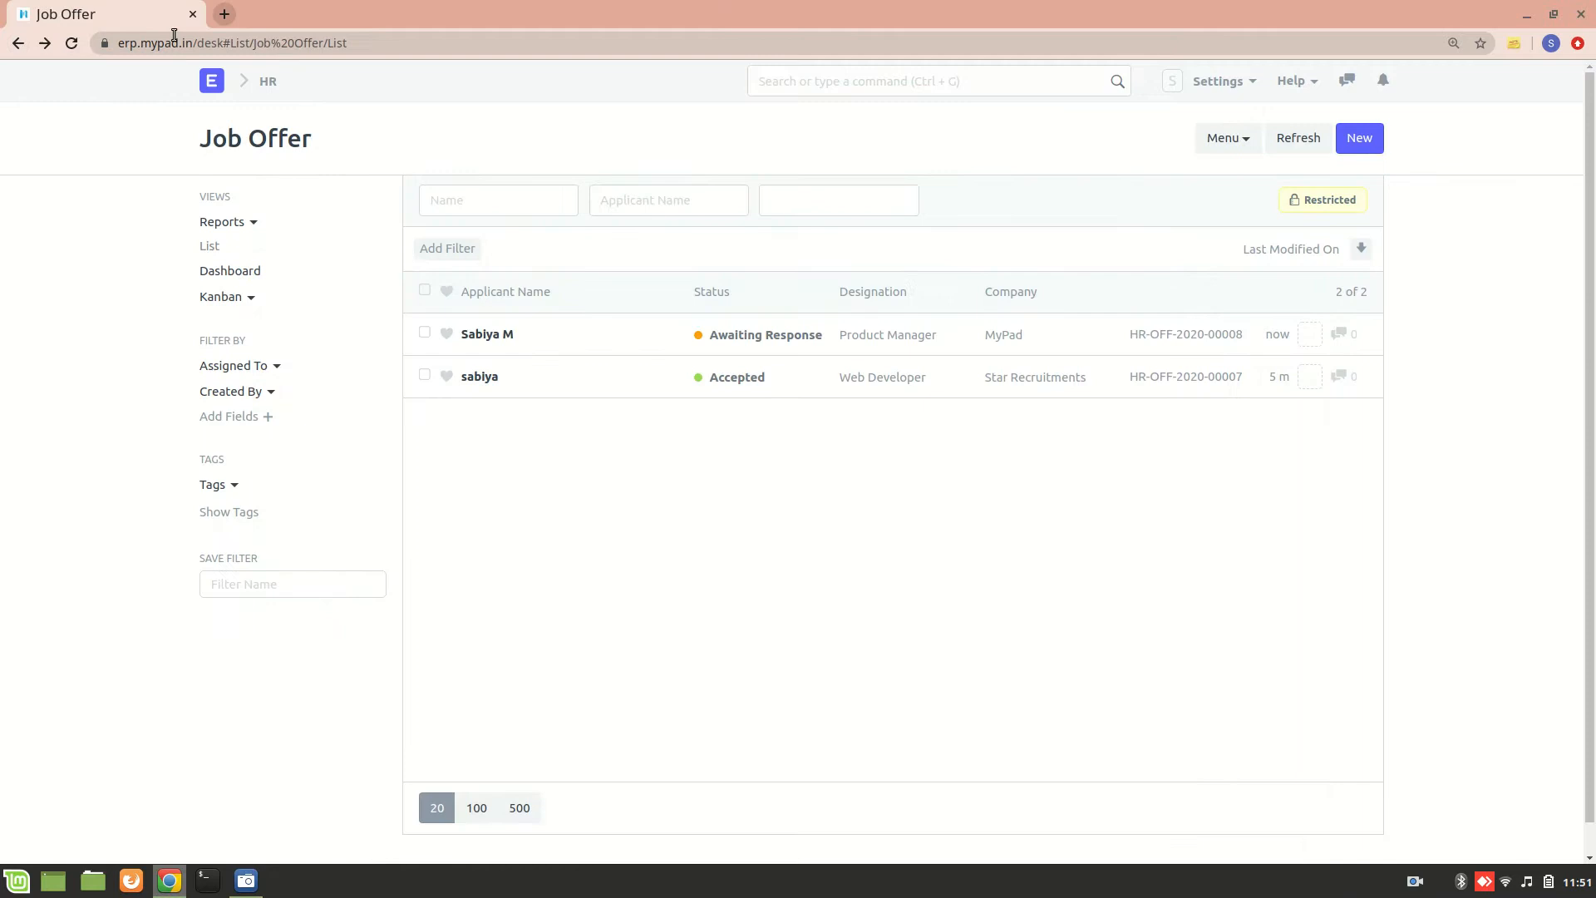
pyautogui.moveTo(43, 42)
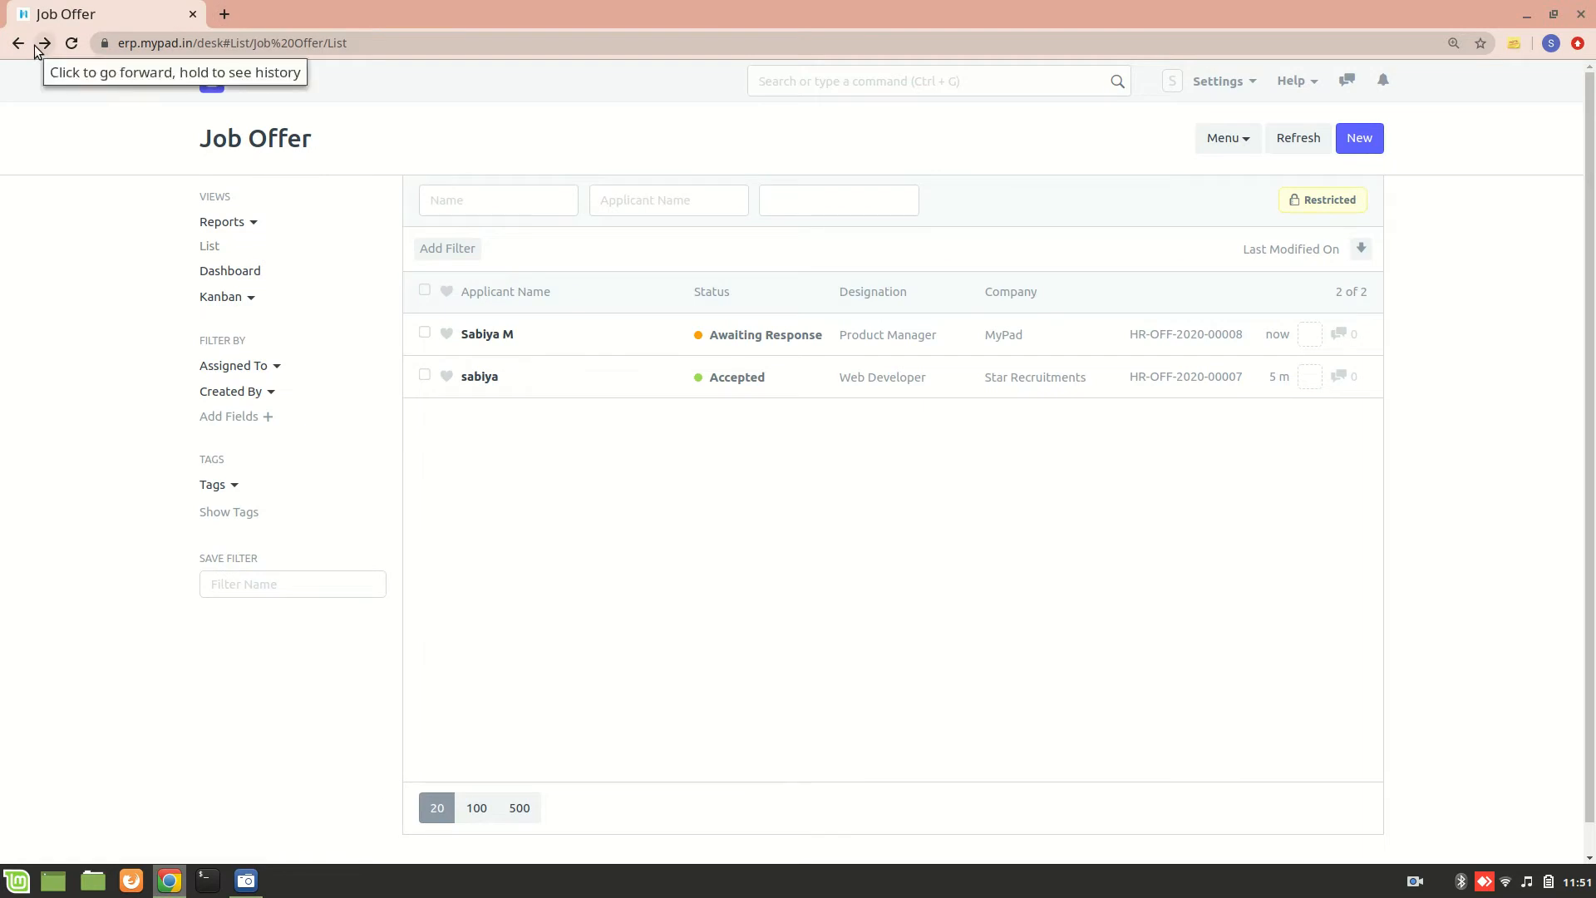
pyautogui.moveTo(16, 42)
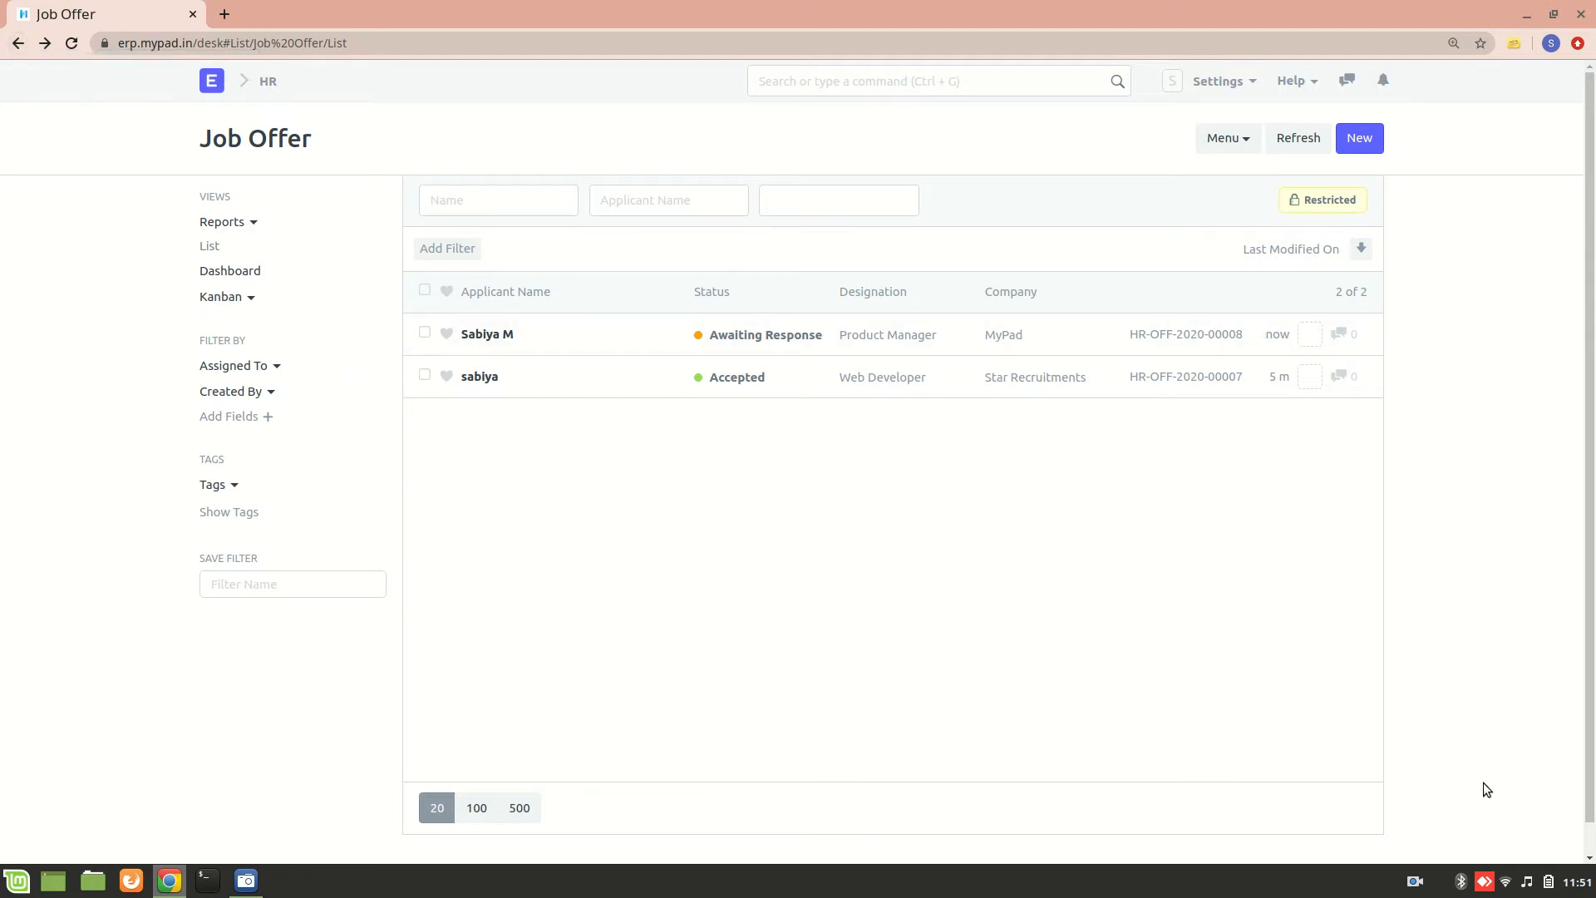
pyautogui.click(1415, 880)
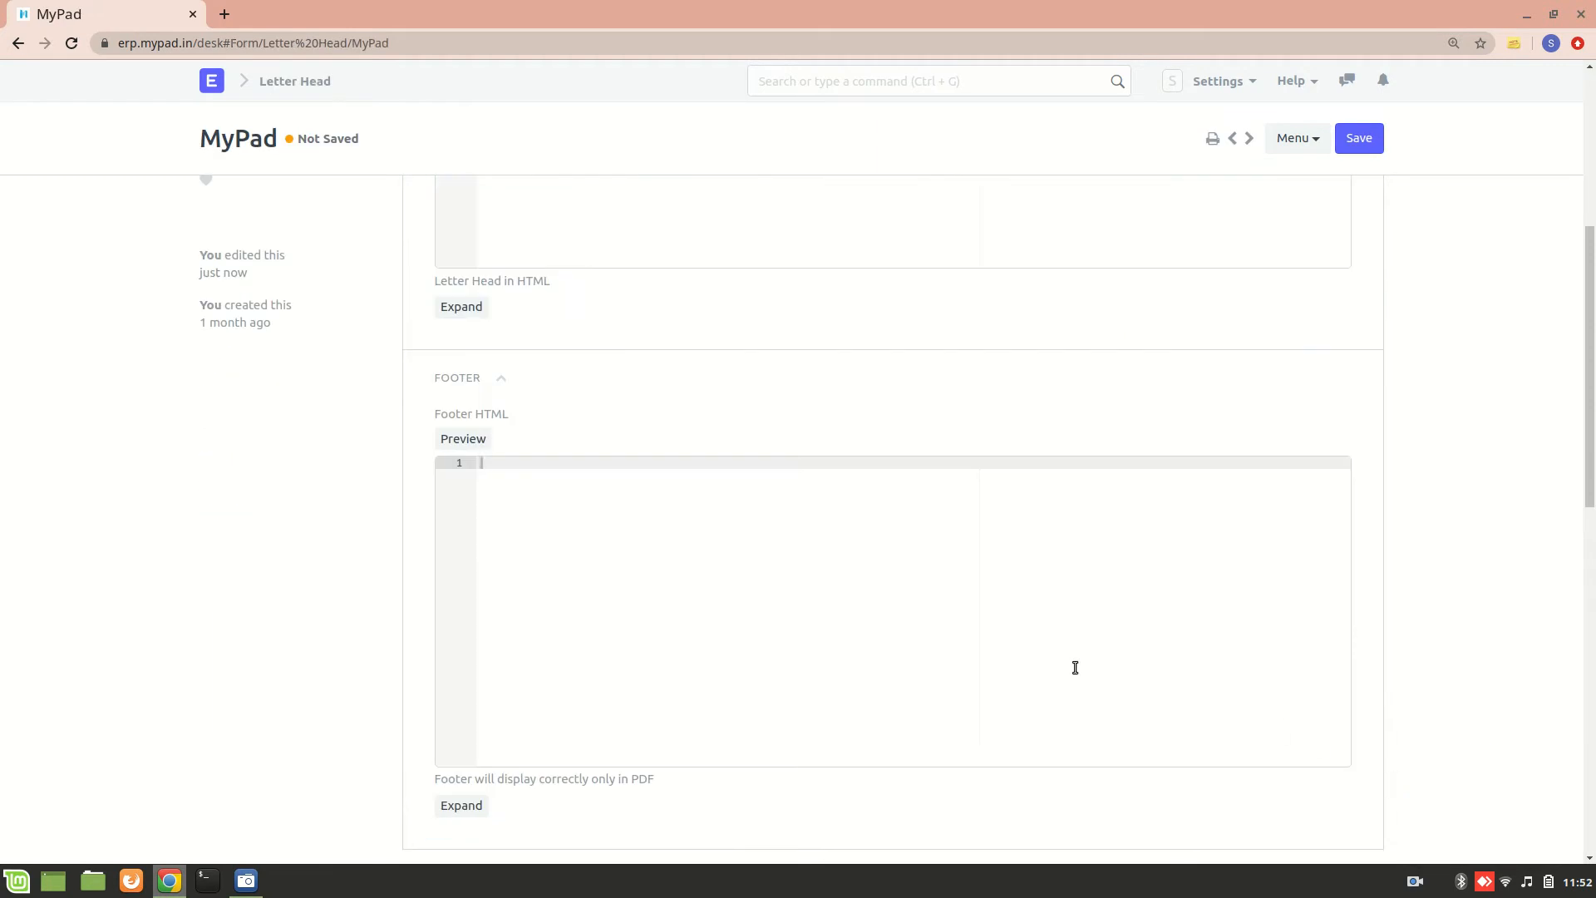
# Step: Enter <p>Bangalore,India</p> as MyPad's footer HTML, save, and return to the list
pyautogui.scroll(-3)
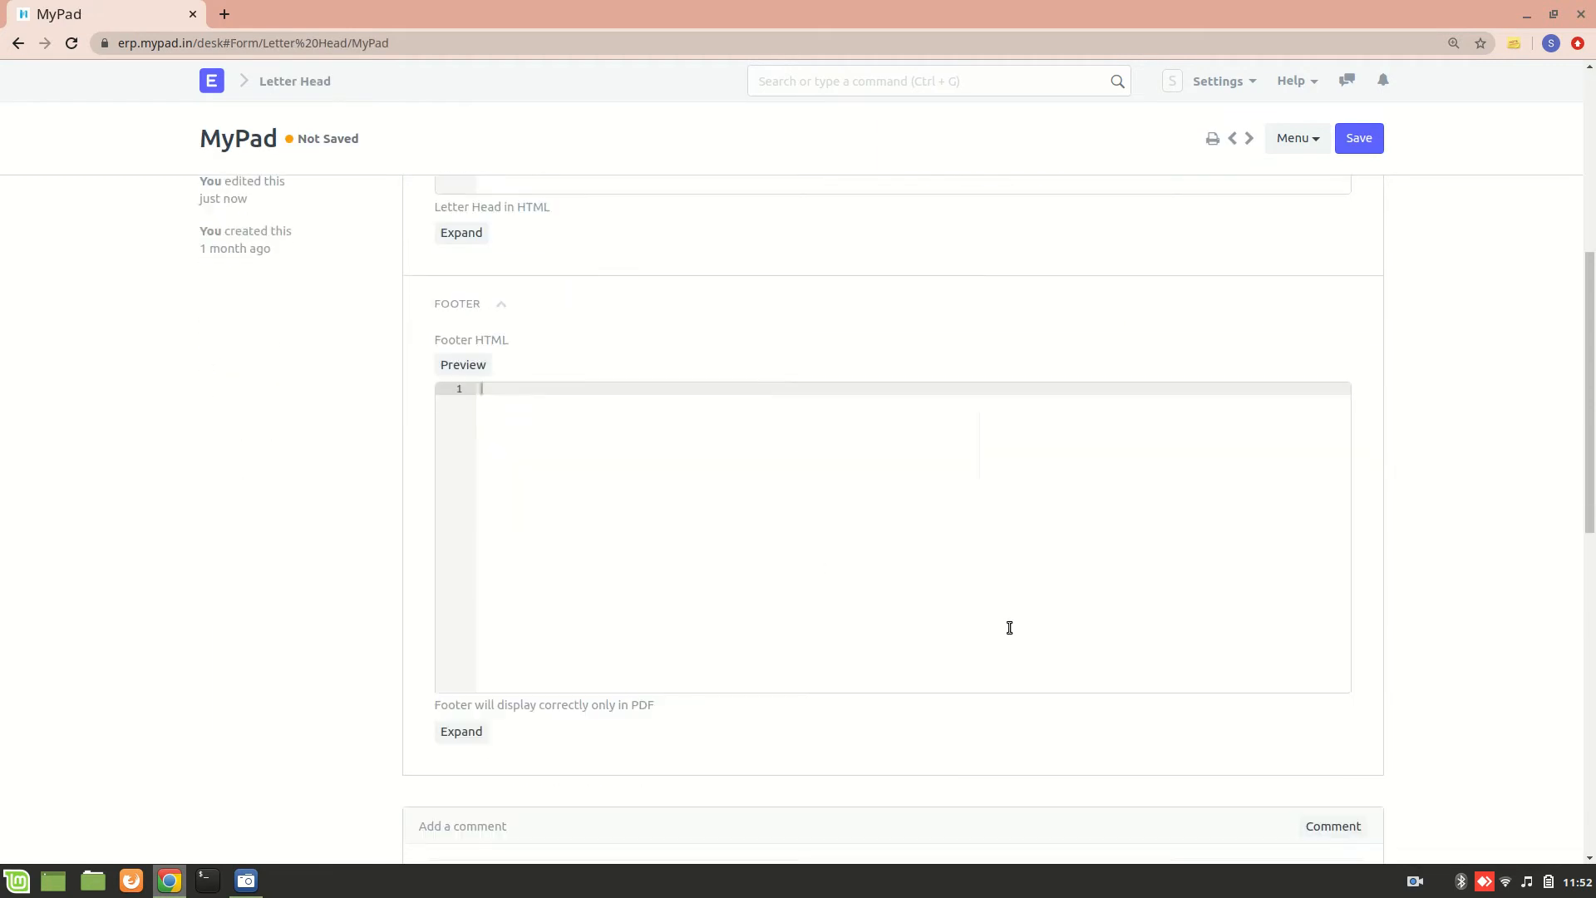
pyautogui.write('<p')
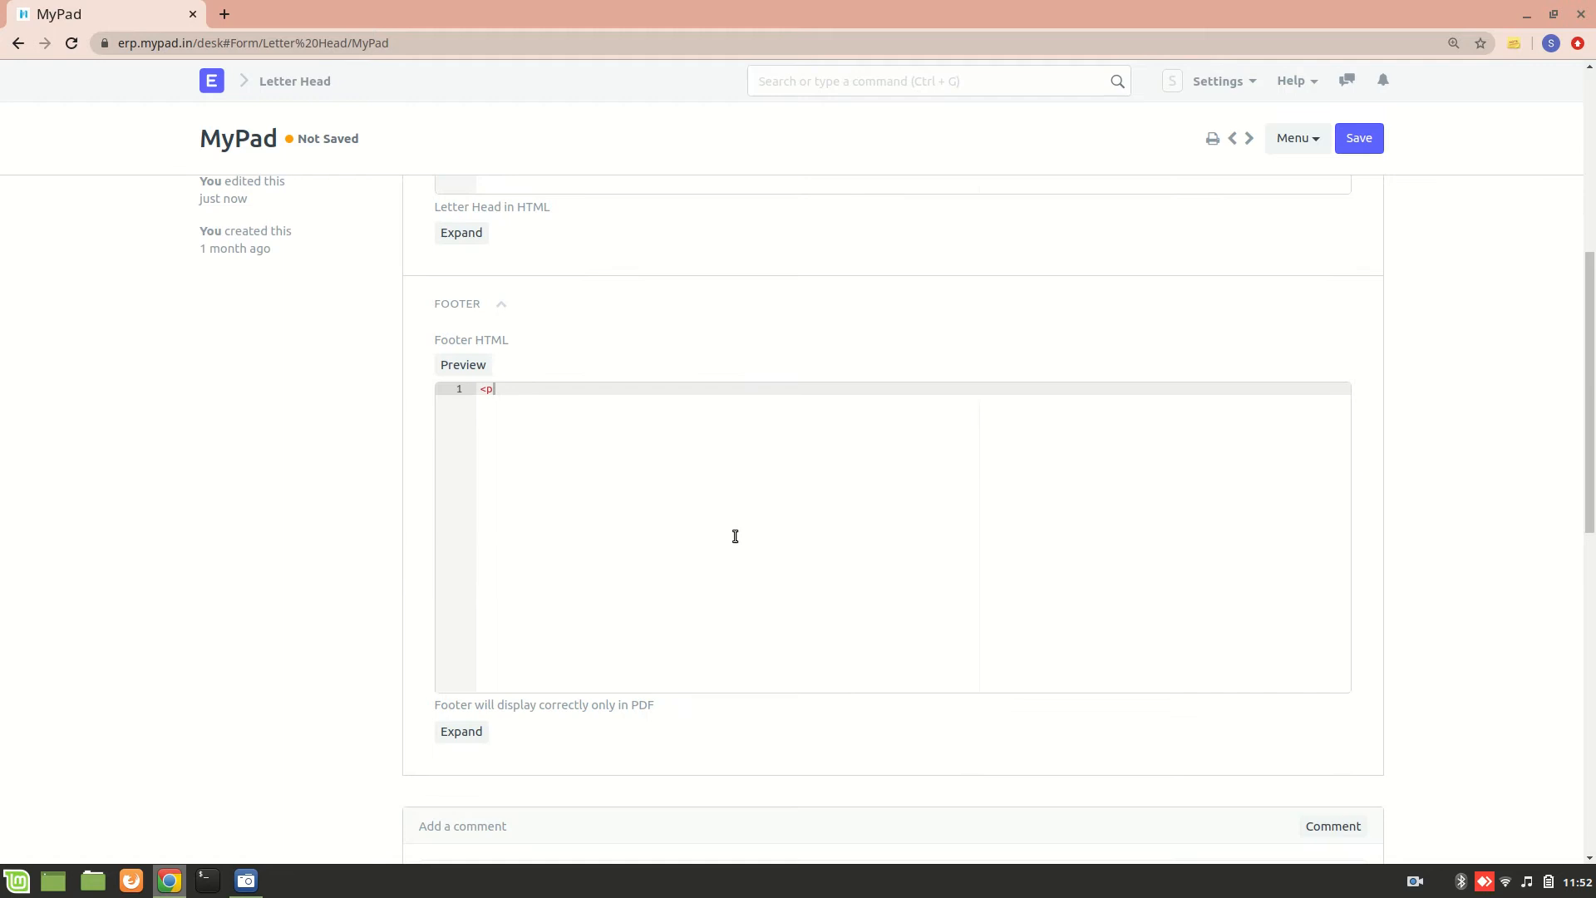
pyautogui.write('></p>')
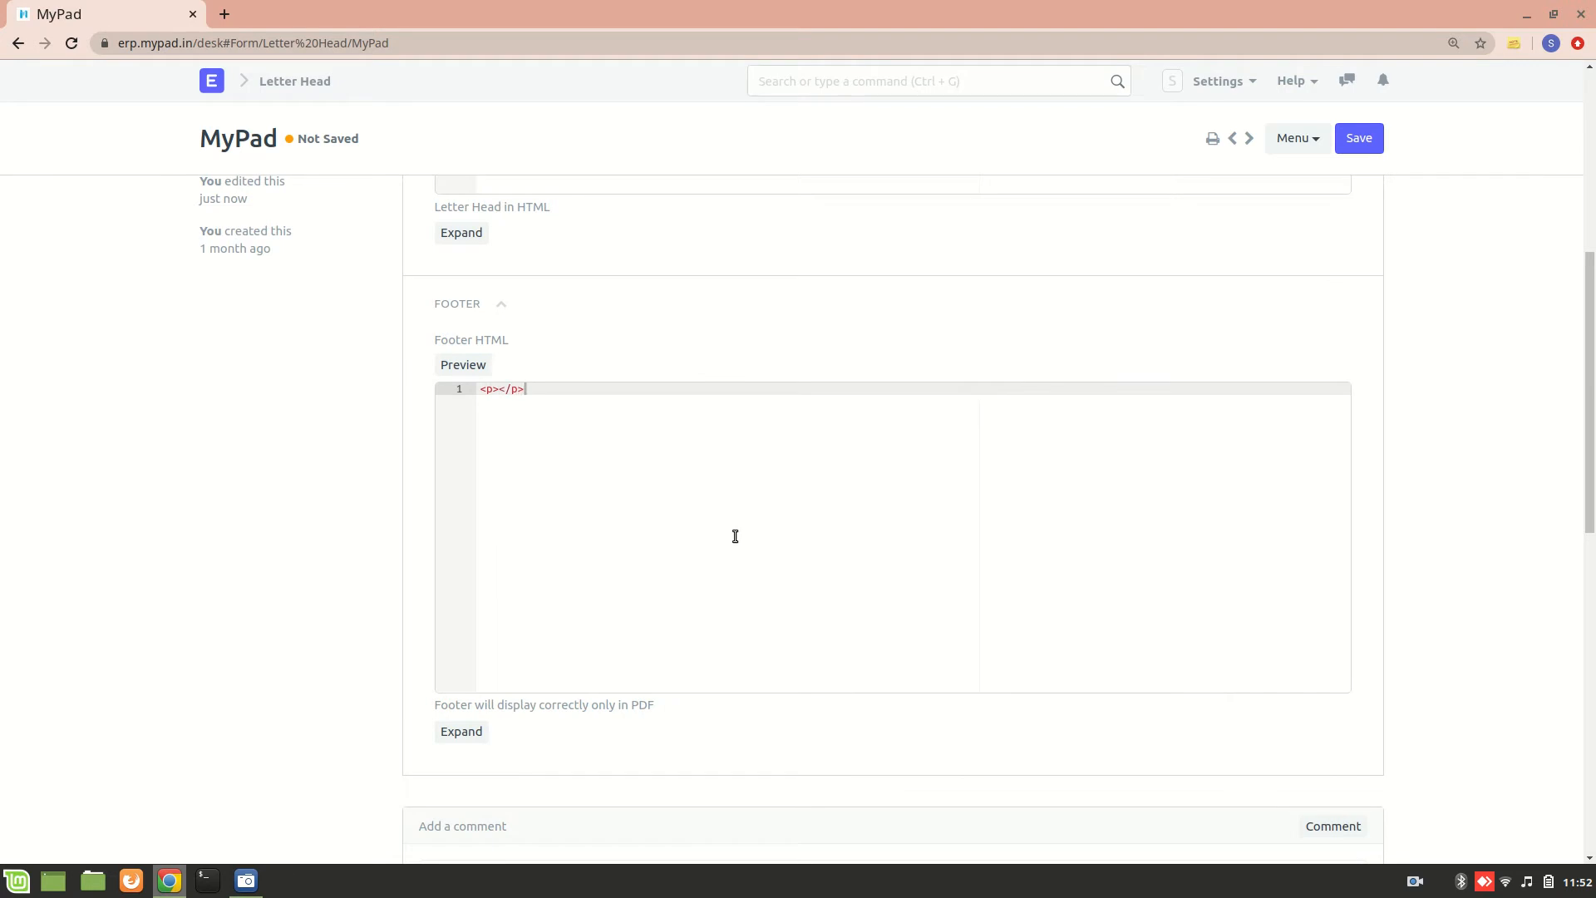
pyautogui.write('Bank')
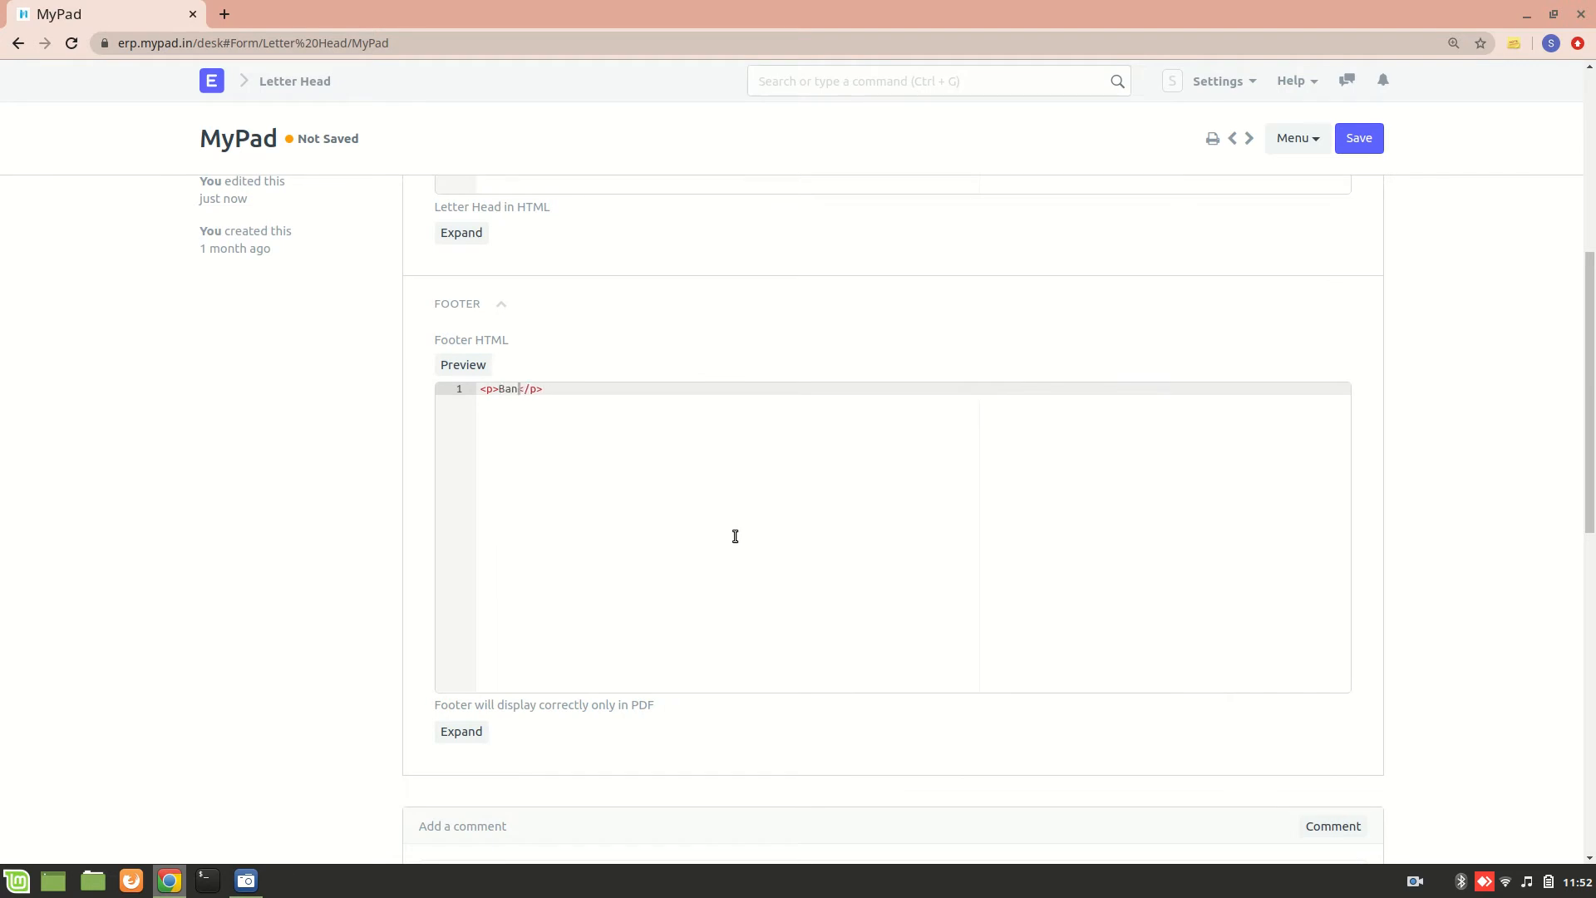
pyautogui.write('galore,I')
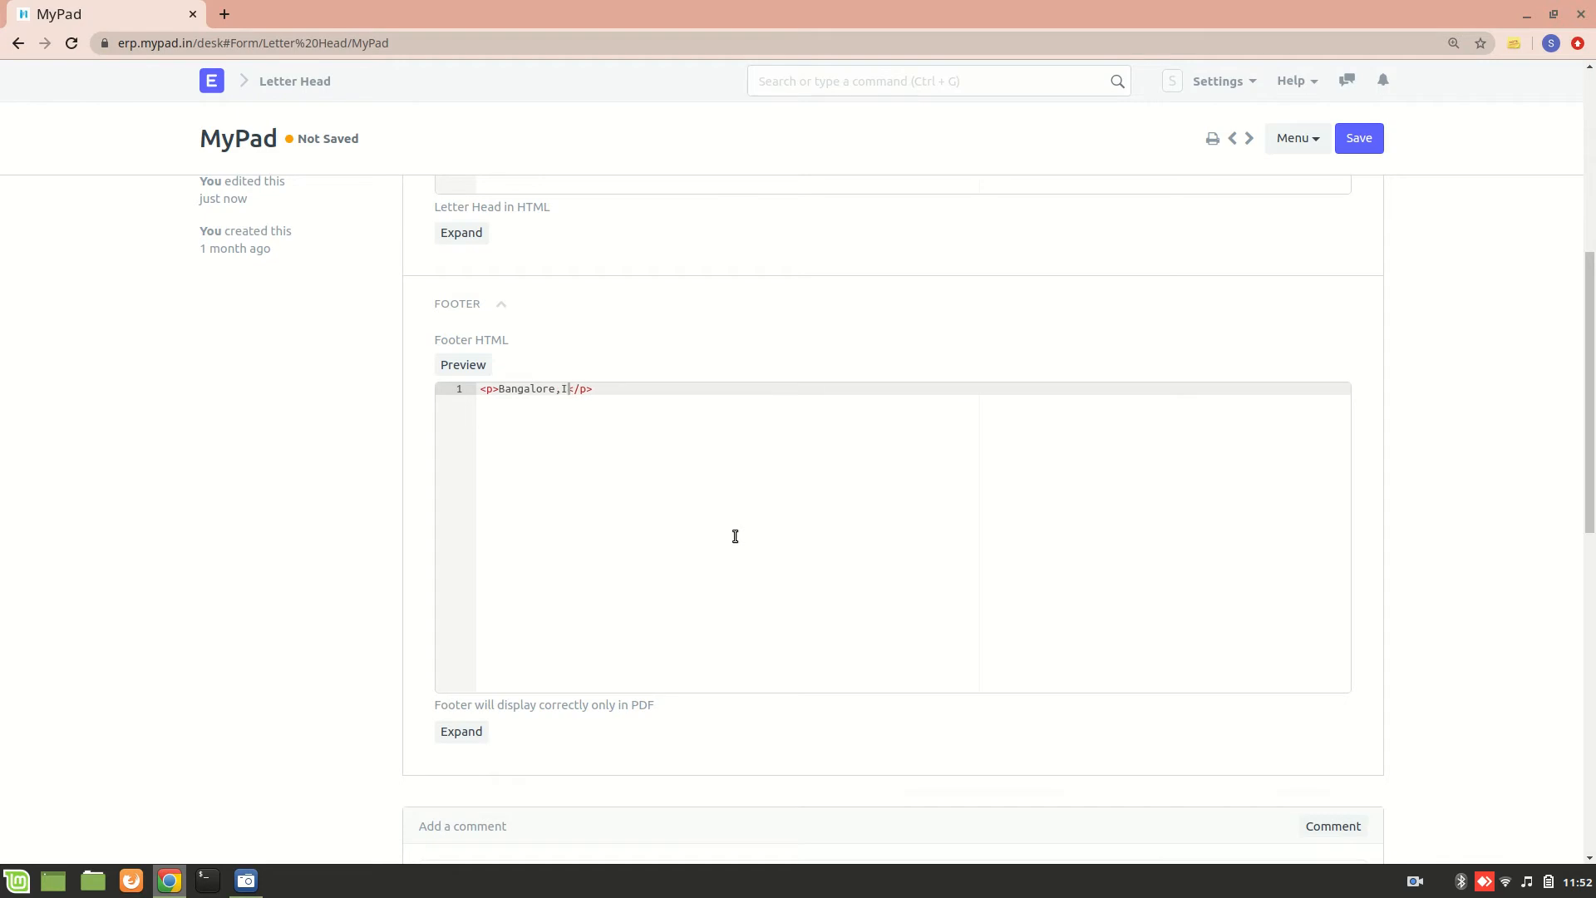
pyautogui.write('ndia')
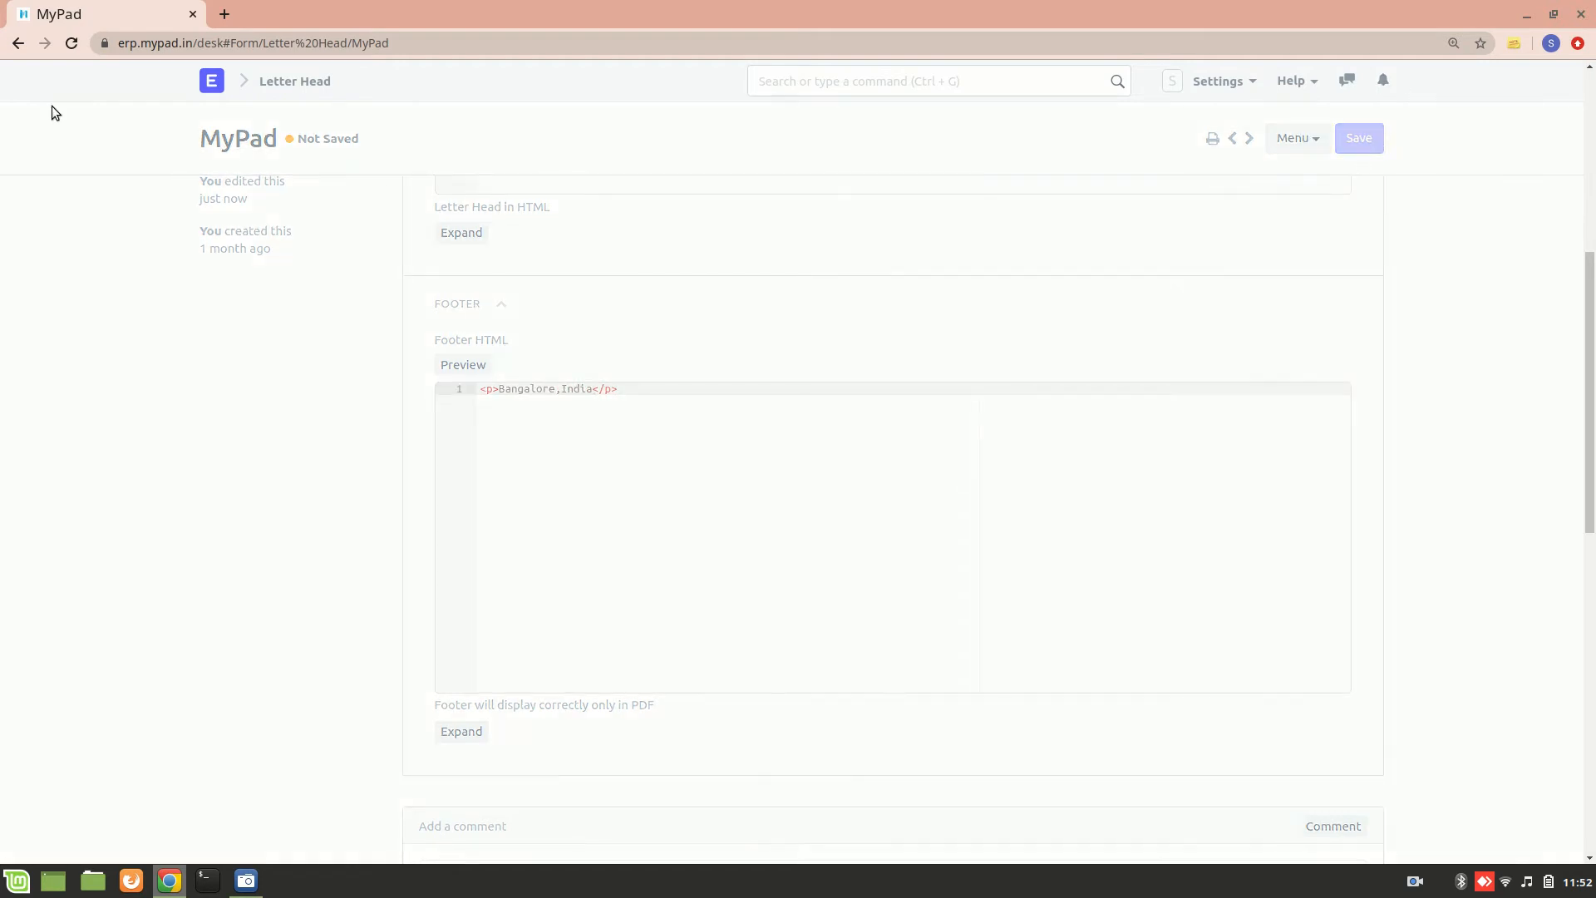
pyautogui.click(17, 42)
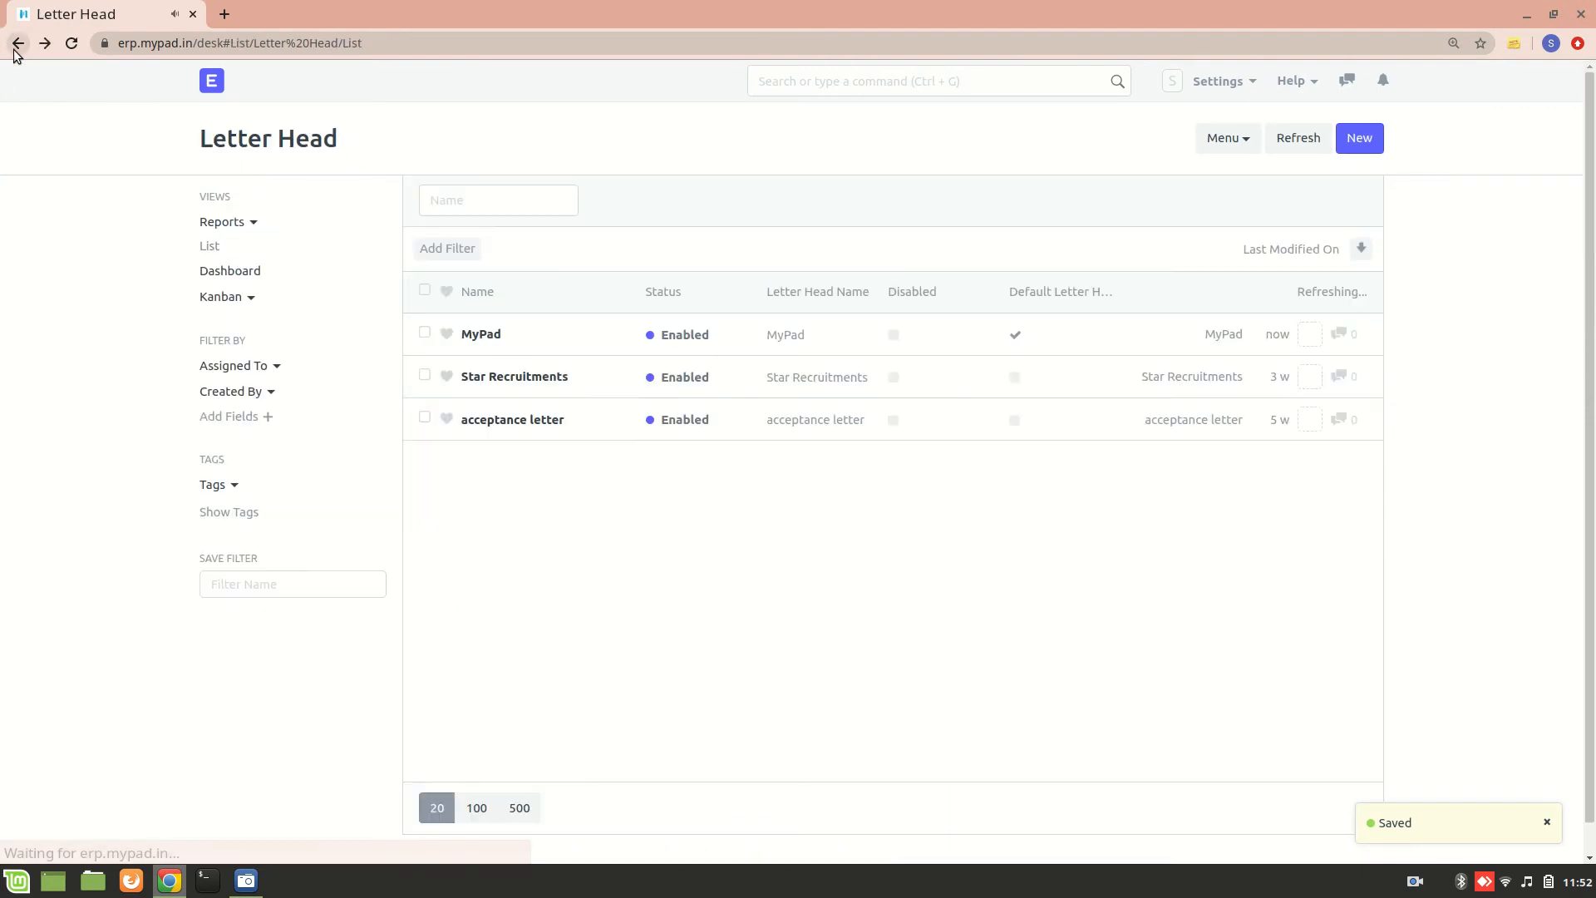
# Step: Return to the HR workspace, open the Job Offer list and select HR-OFF-2020-00008
pyautogui.click(16, 43)
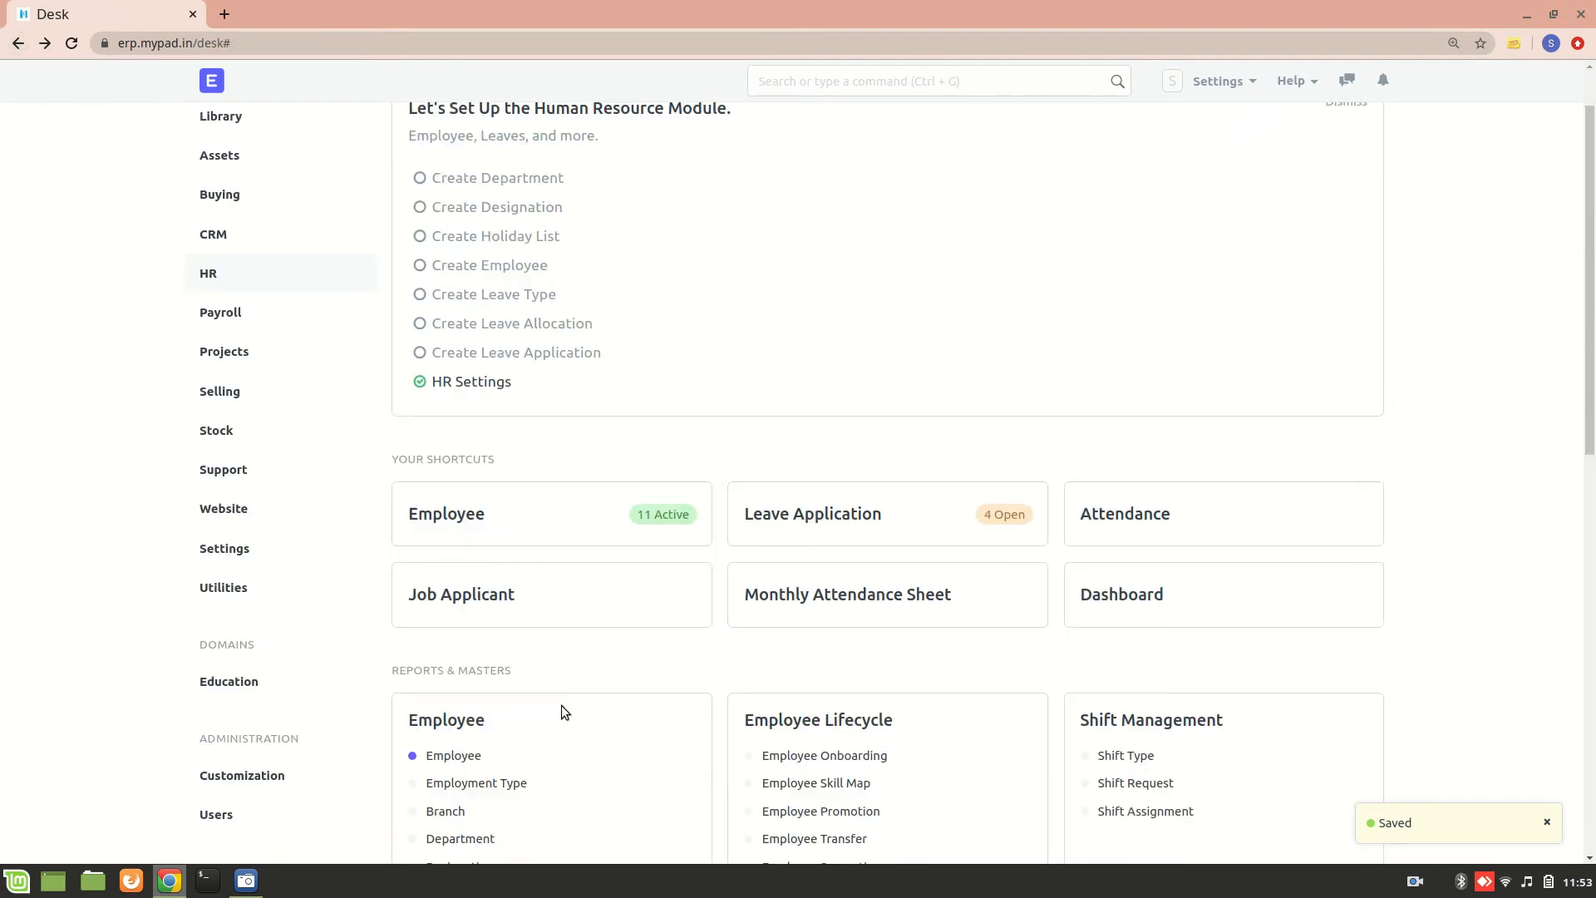
pyautogui.scroll(-3)
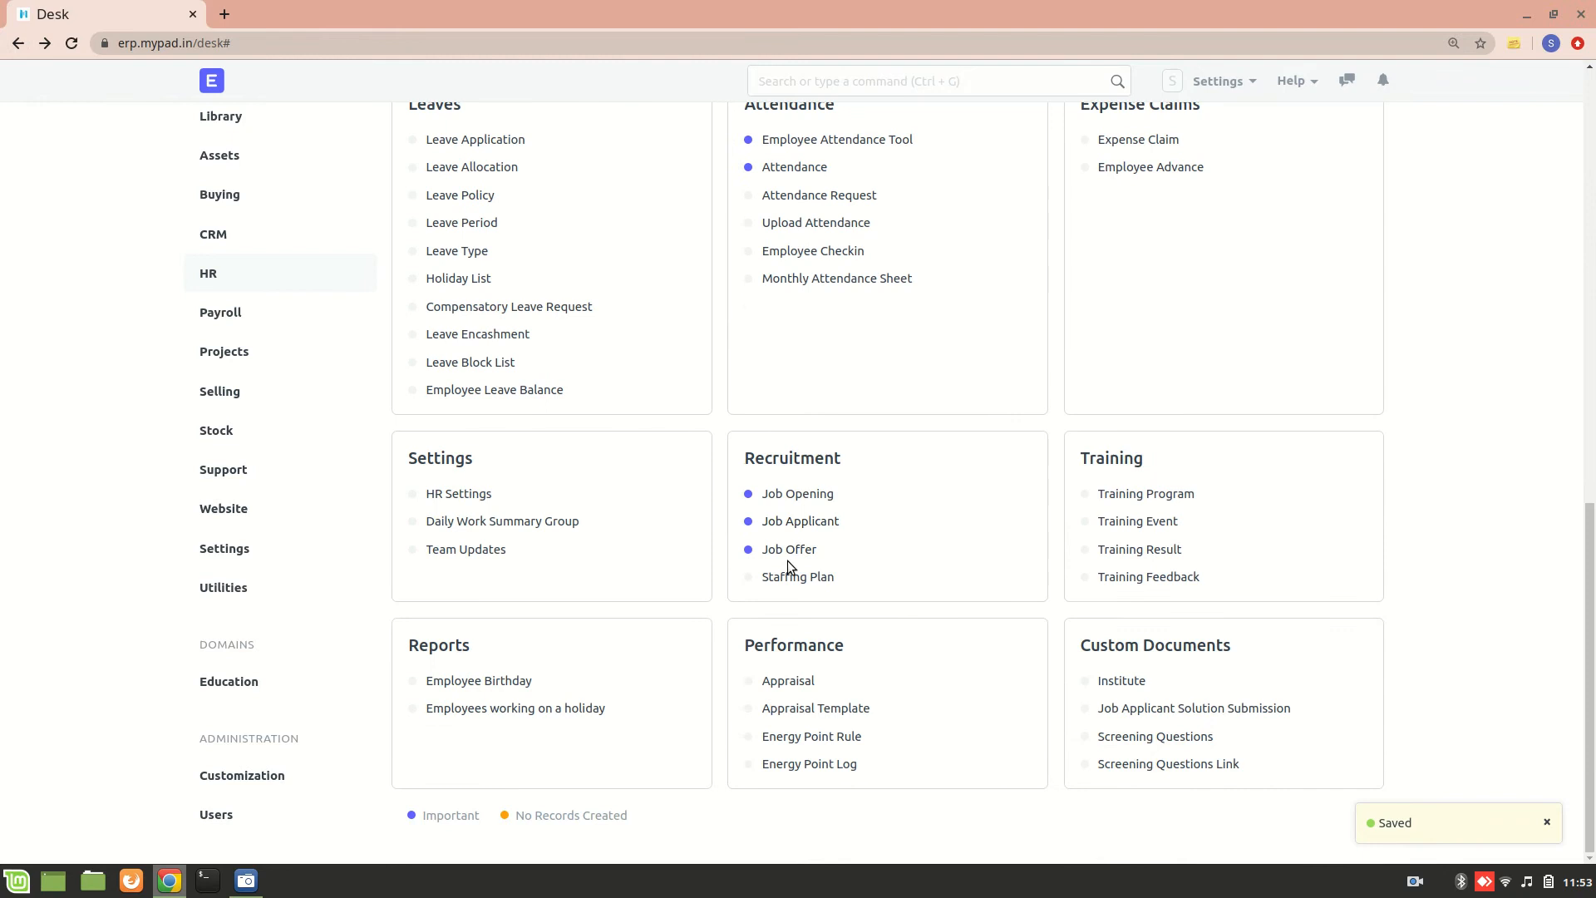
pyautogui.click(789, 548)
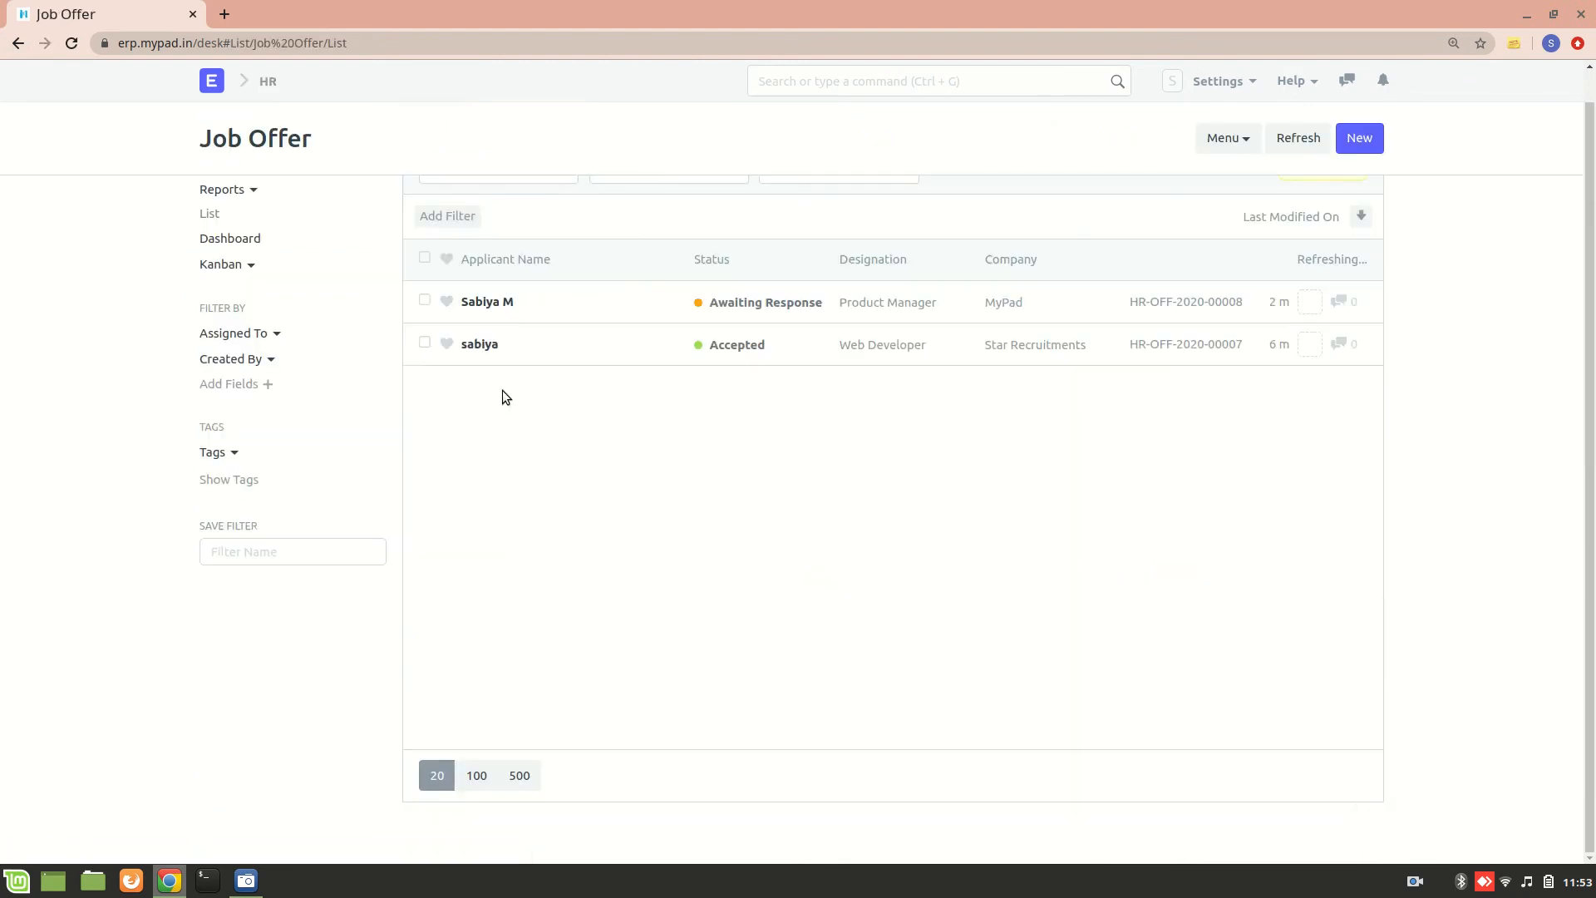
pyautogui.click(487, 301)
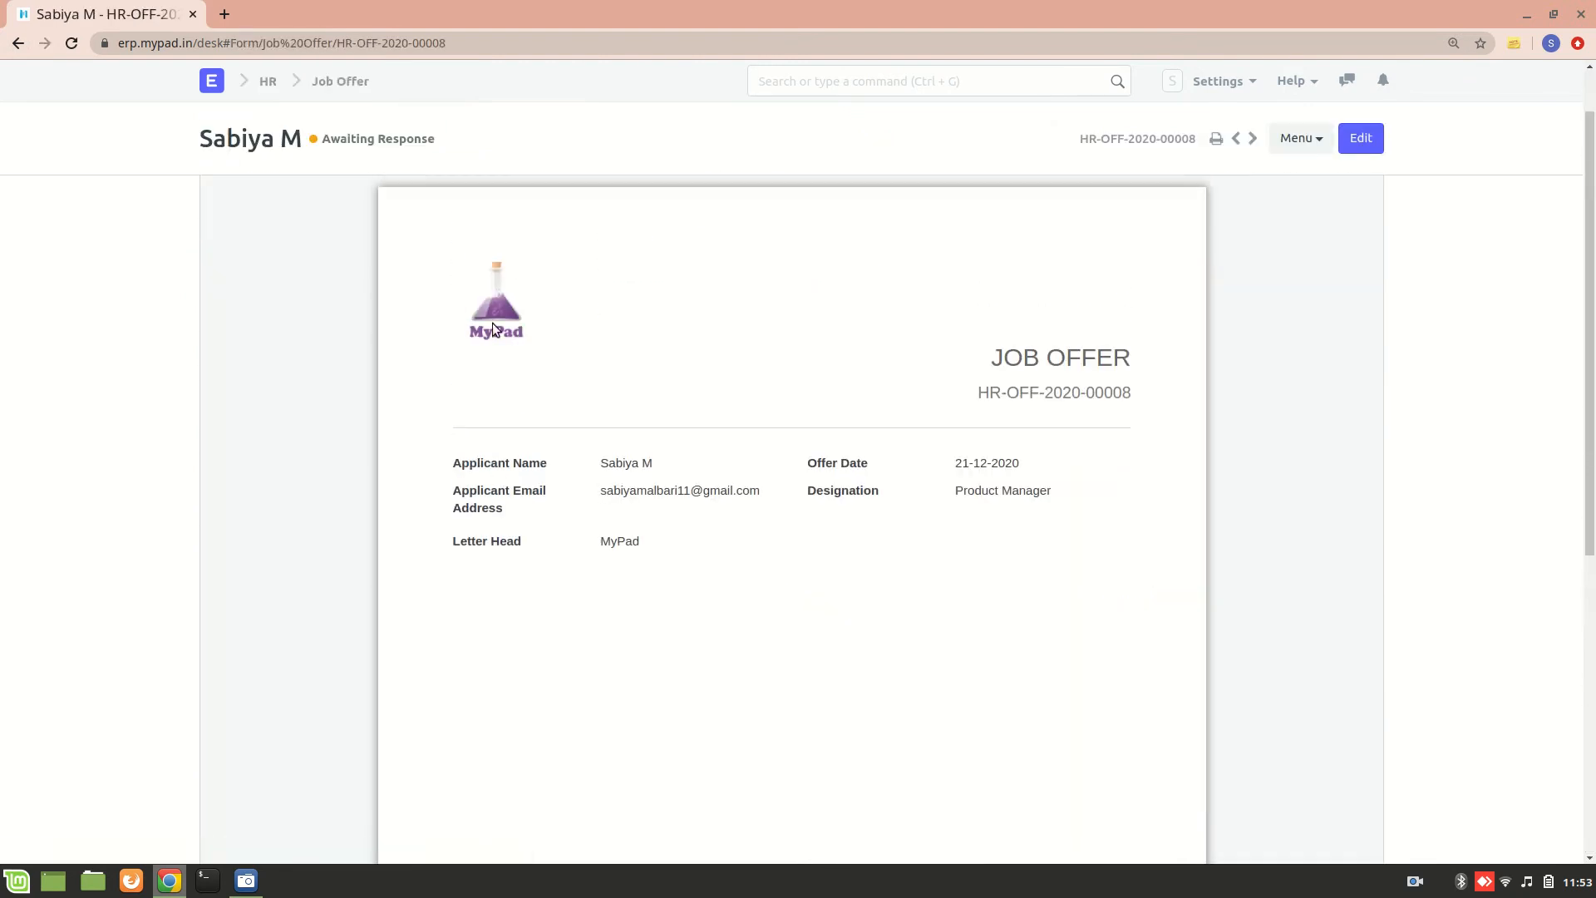
pyautogui.scroll(-3)
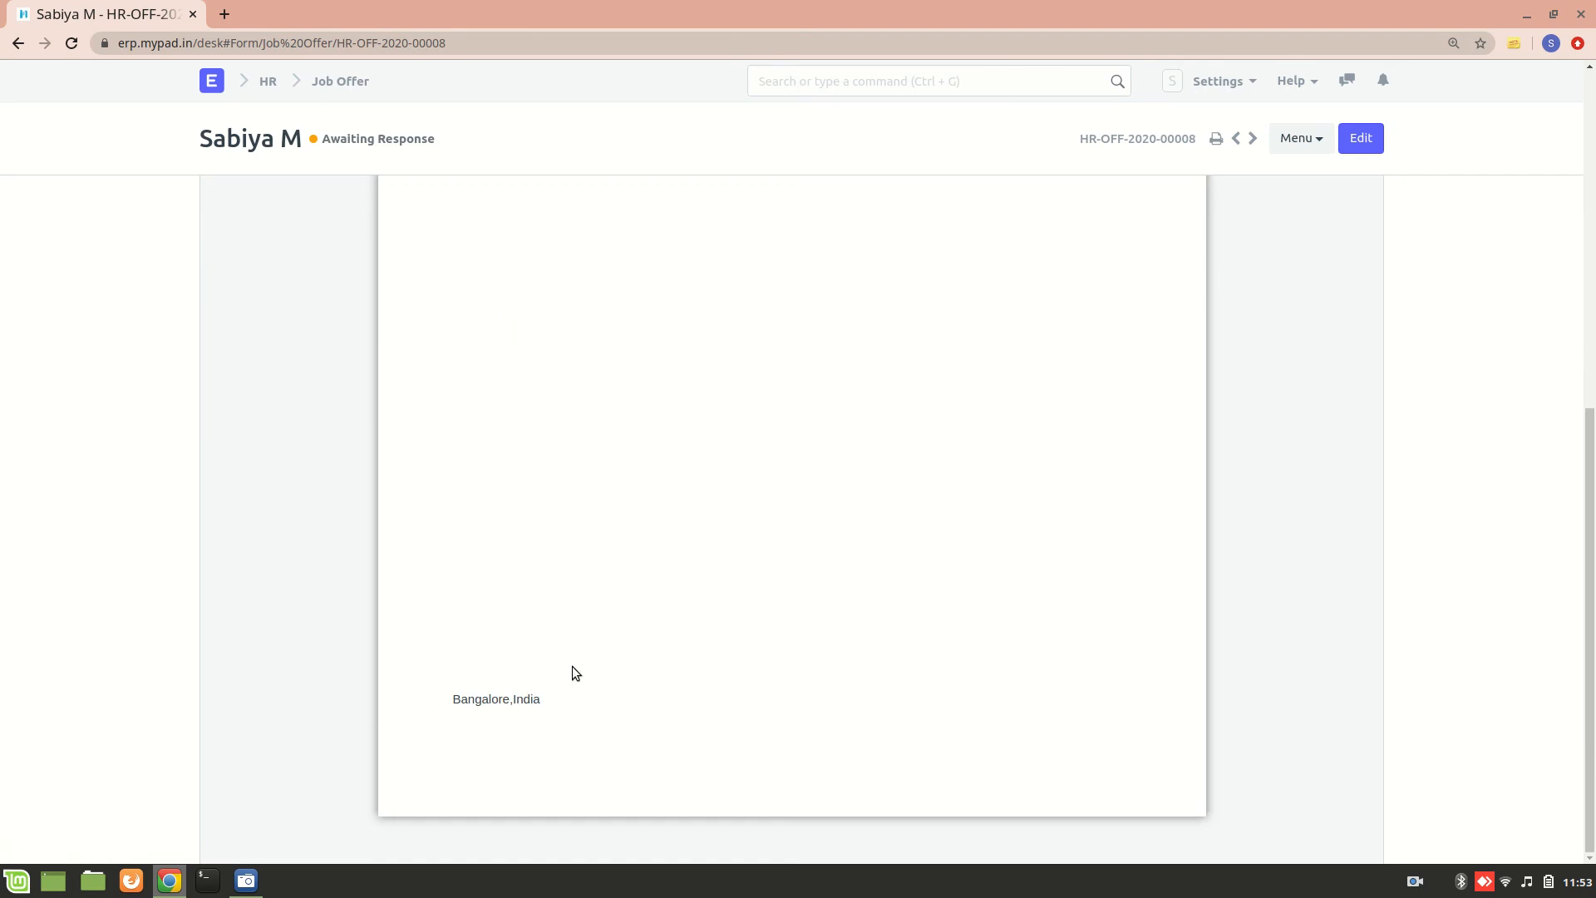
pyautogui.moveTo(568, 685)
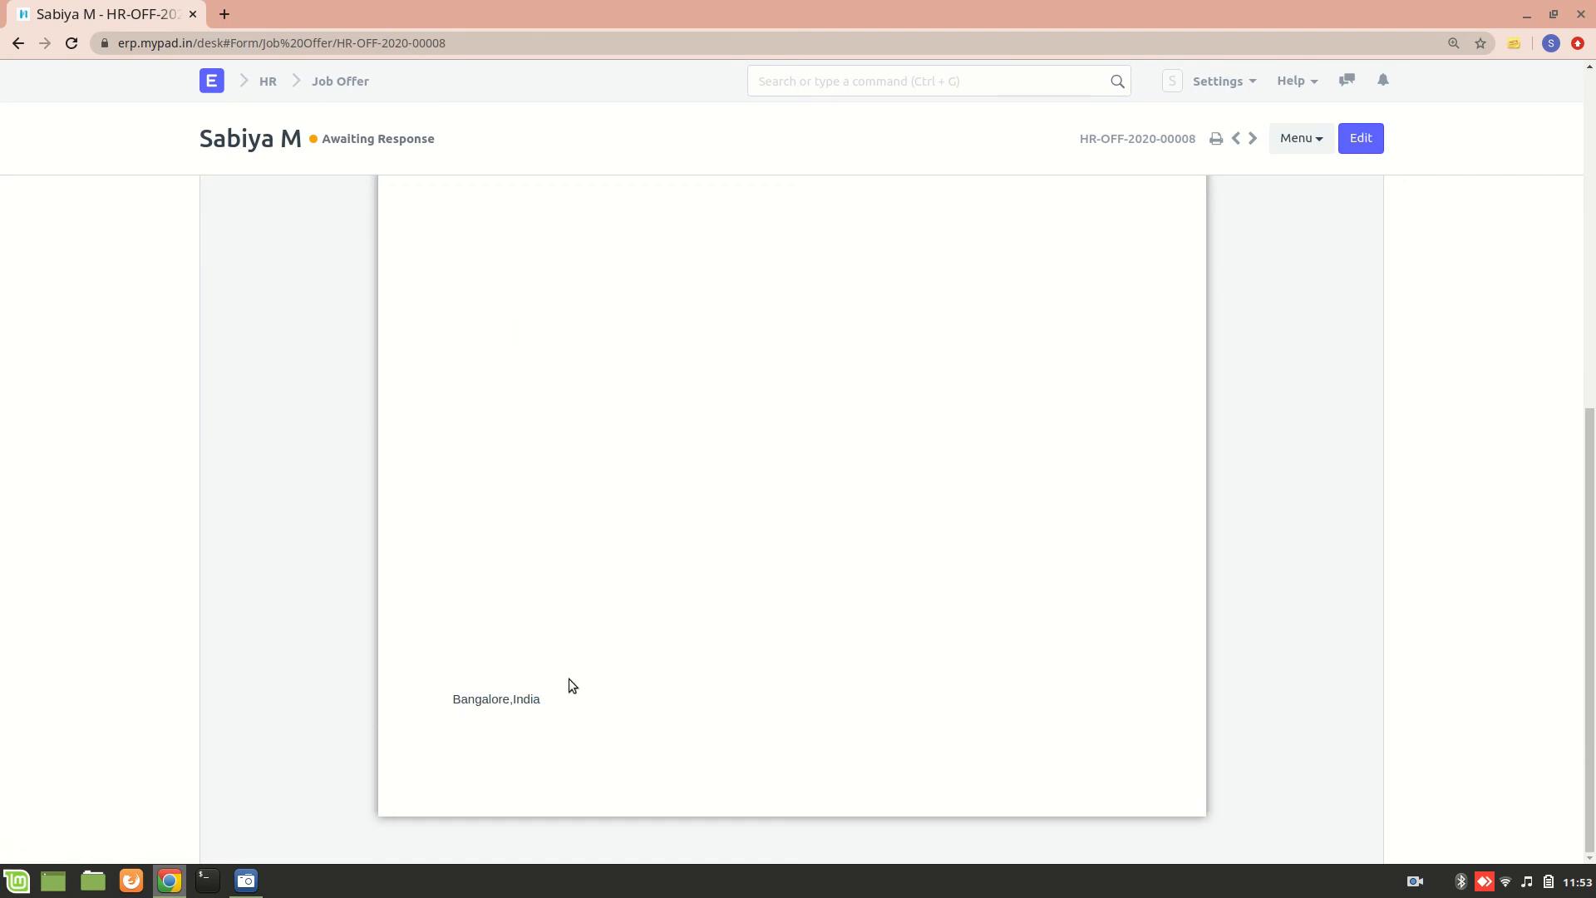
pyautogui.moveTo(753, 706)
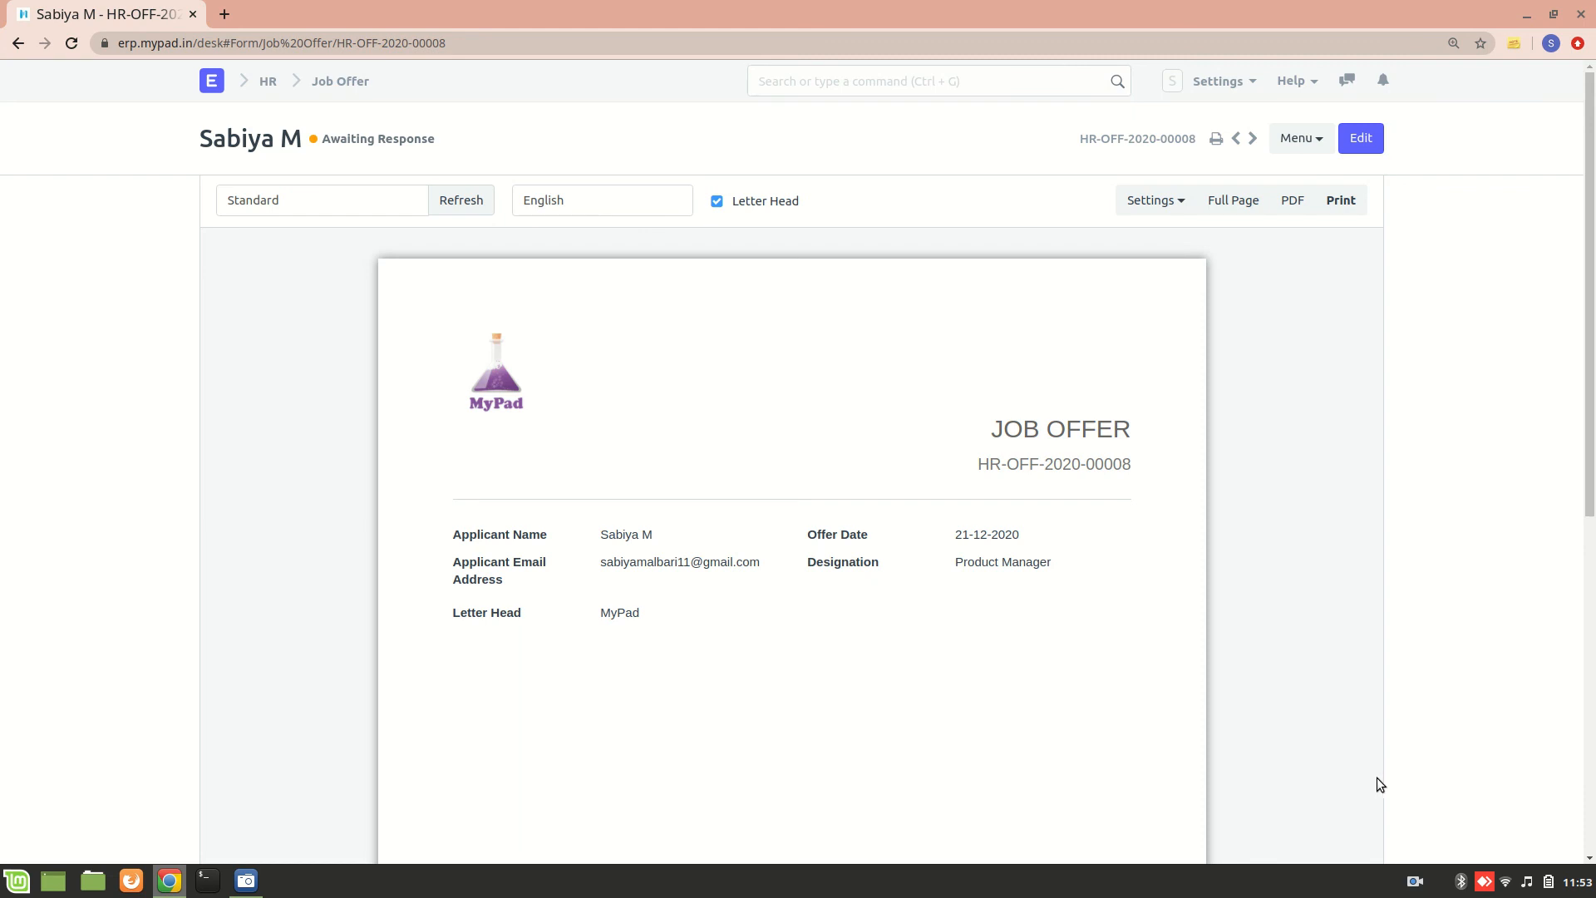
pyautogui.click(1414, 880)
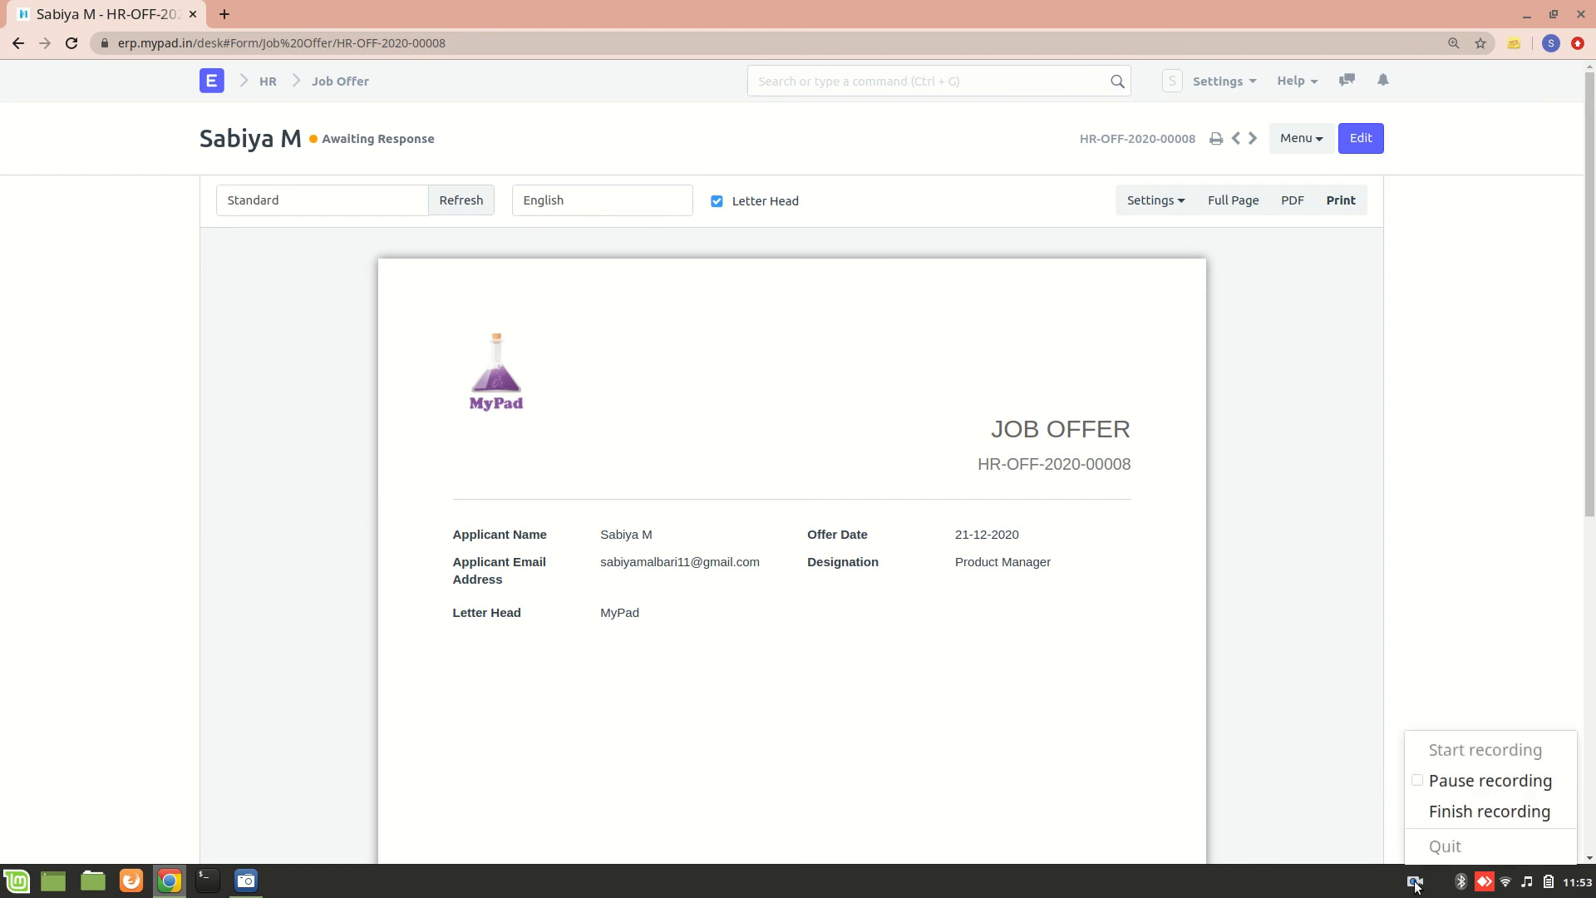